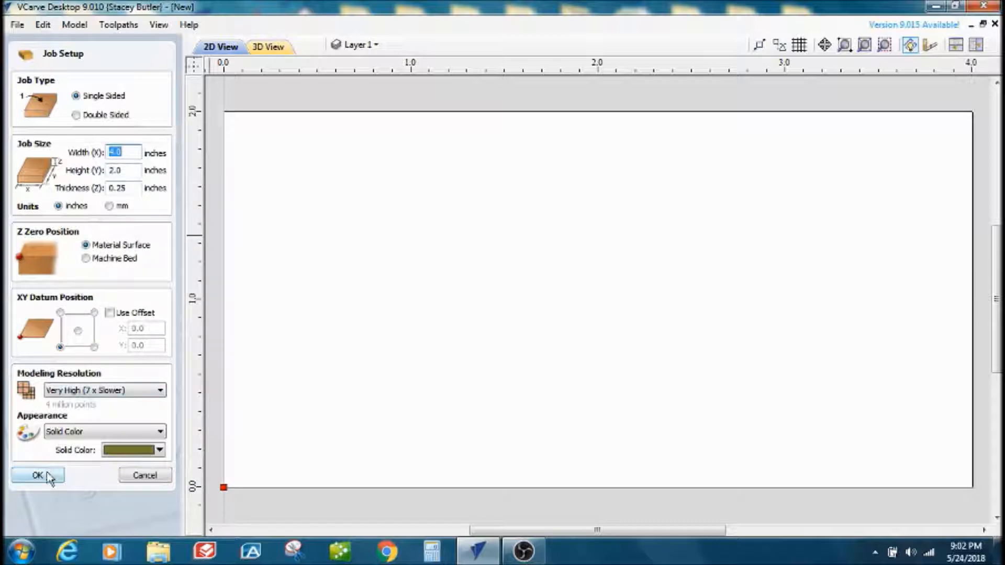
Step: Accept the single-sided 4 × 2 inch job, 0.25 inch thick
left_click(35, 475)
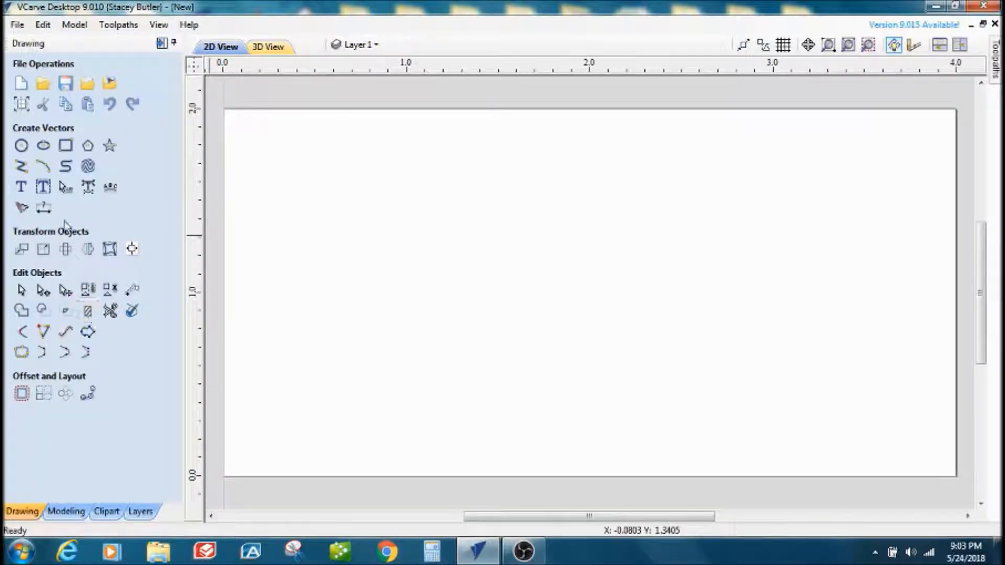
mouse_move(64, 145)
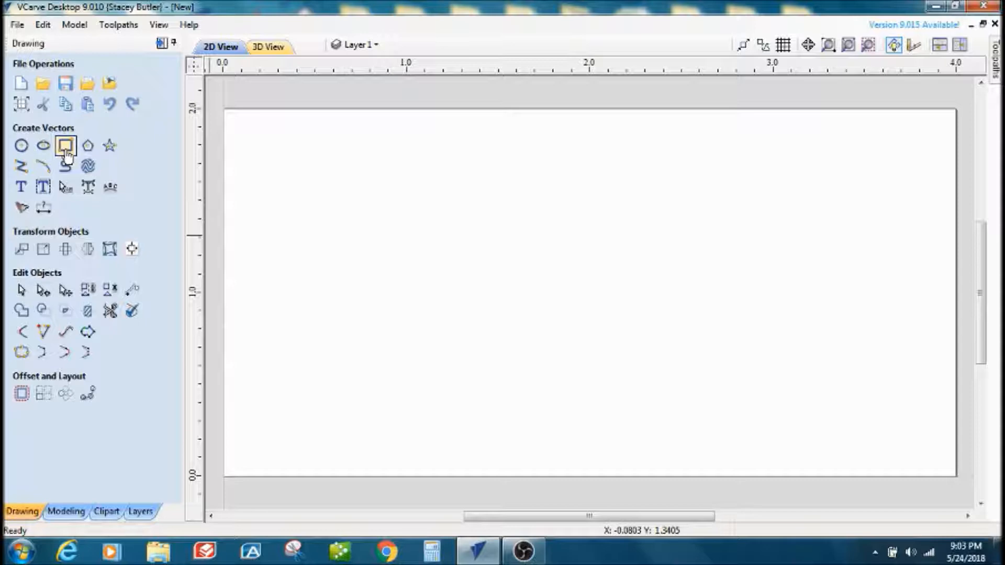
Step: Draw a centred 3 × 1 inch rectangle, then a 2.5 × 0.75 inch rectangle inside it
left_click(61, 147)
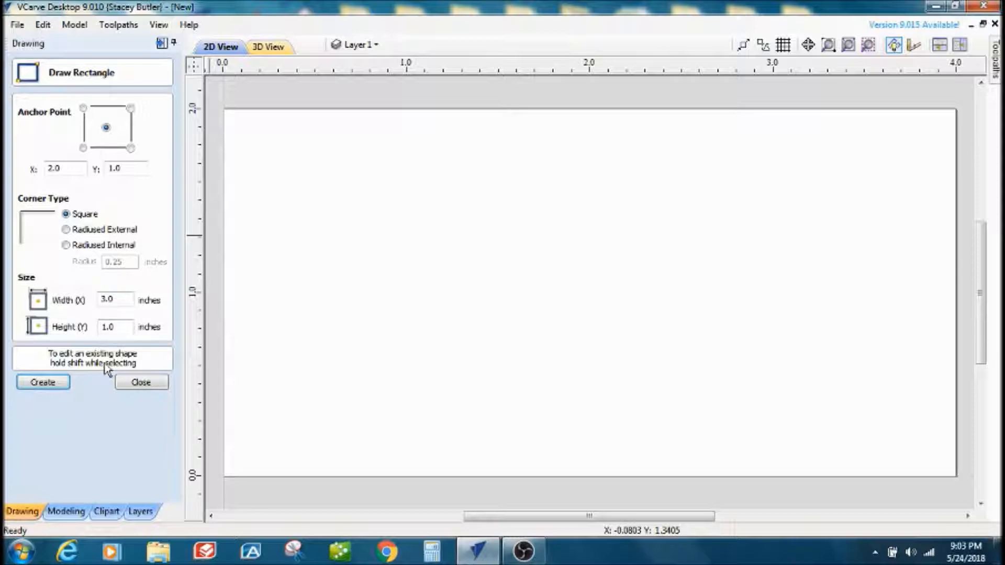
left_click(42, 382)
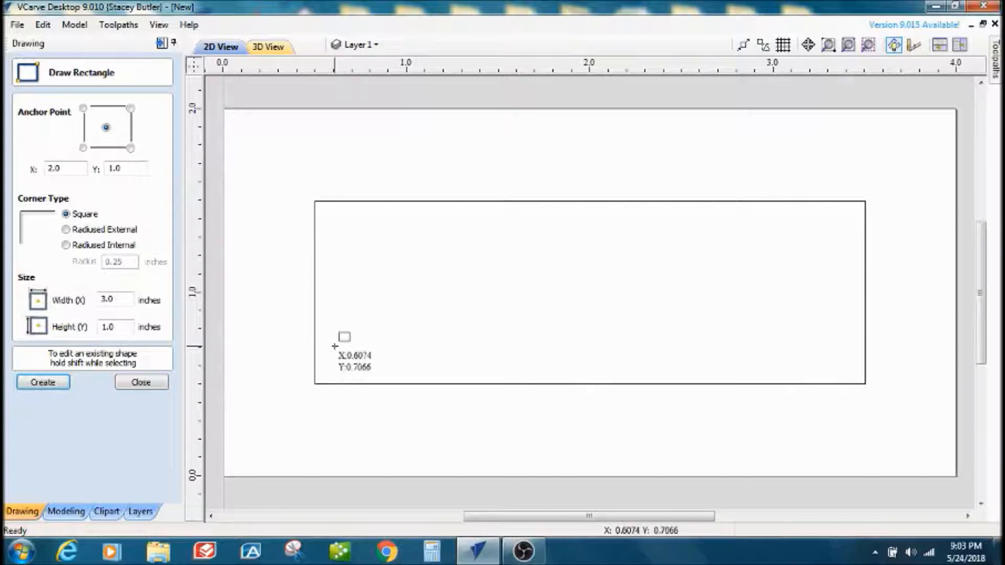
mouse_move(598, 197)
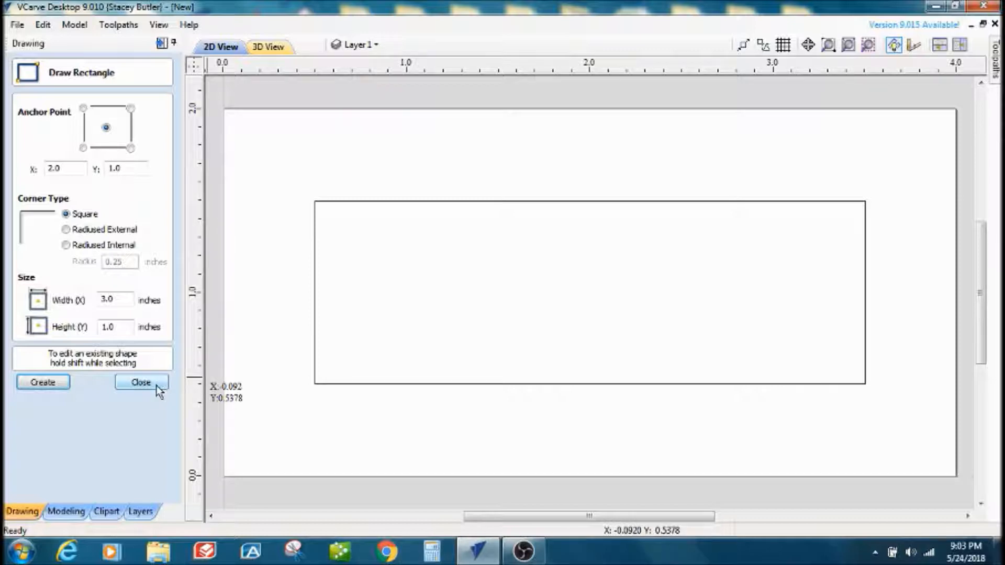
left_click(113, 300)
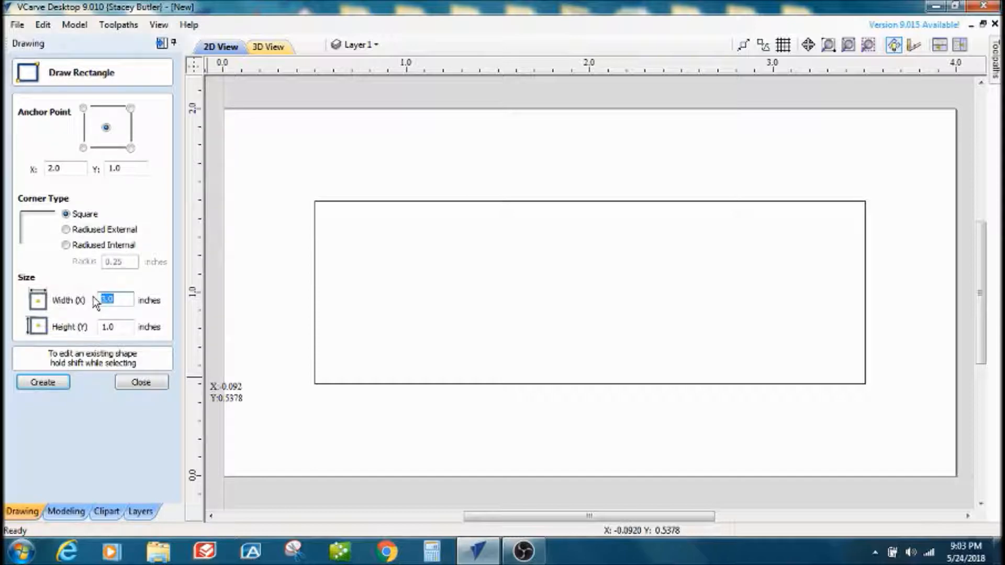
type("2.5")
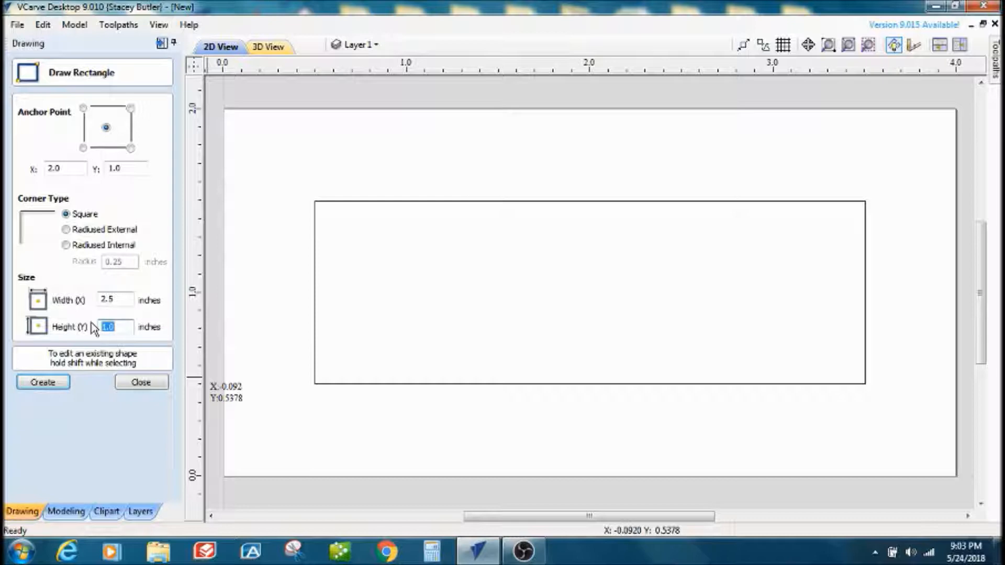
type(".75")
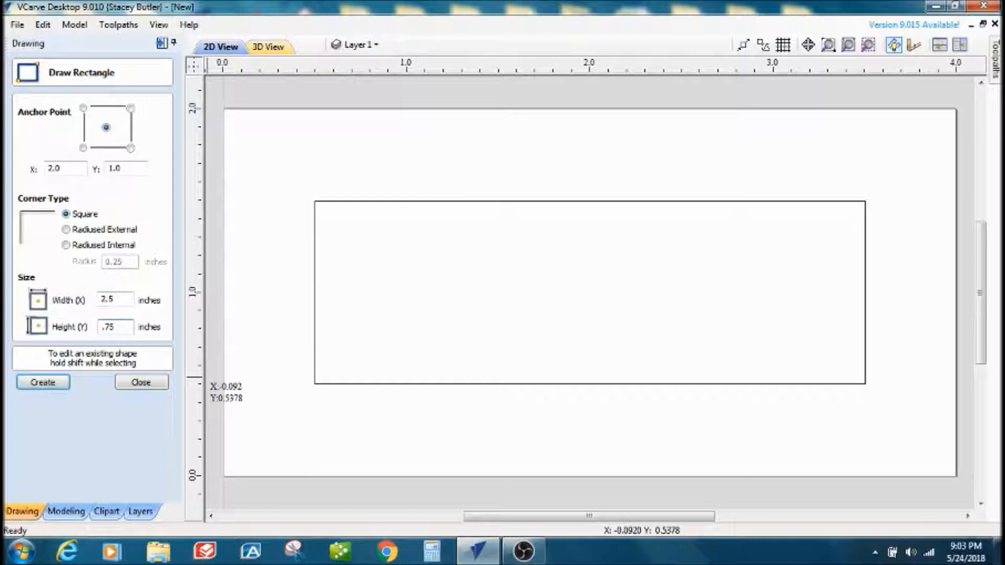
mouse_move(66, 367)
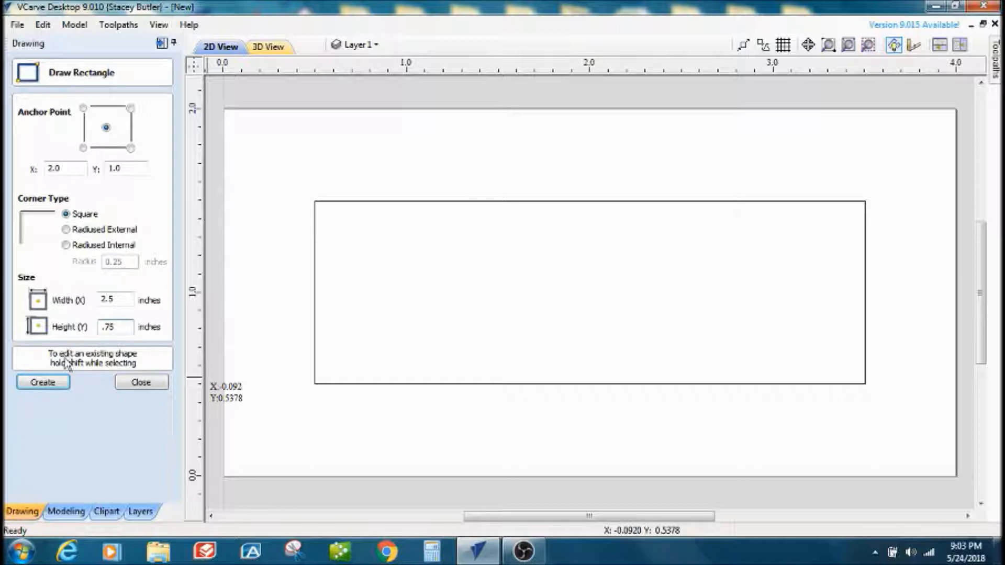
left_click(43, 382)
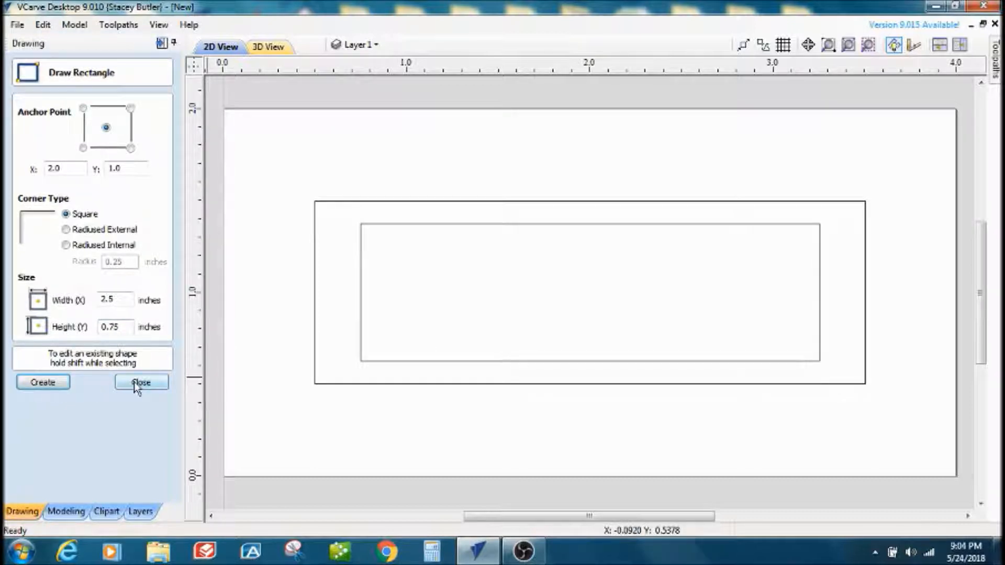
Step: Draw a 1 inch circle centred at X 3.5, Y 1.0 on the right end
left_click(140, 382)
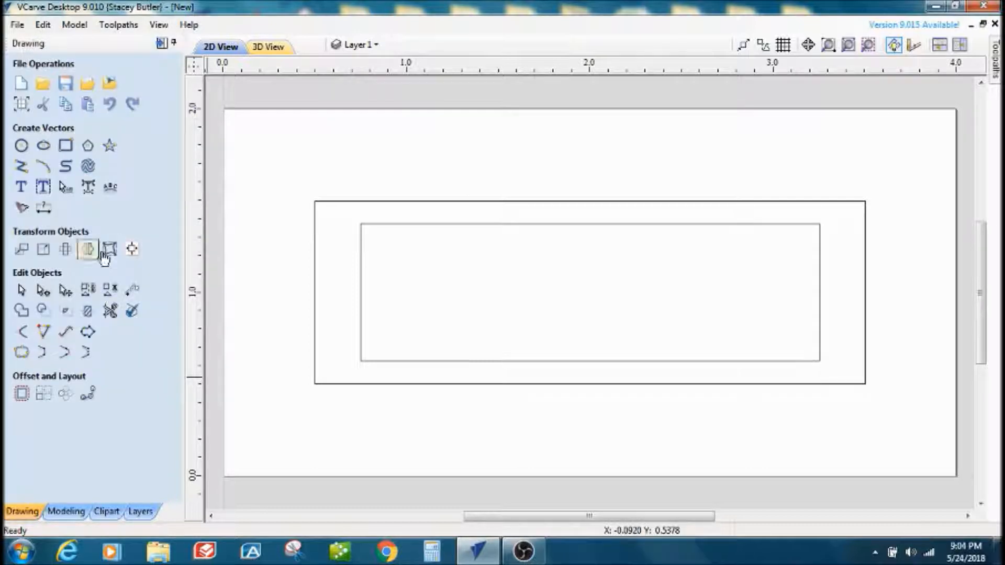
mouse_move(21, 148)
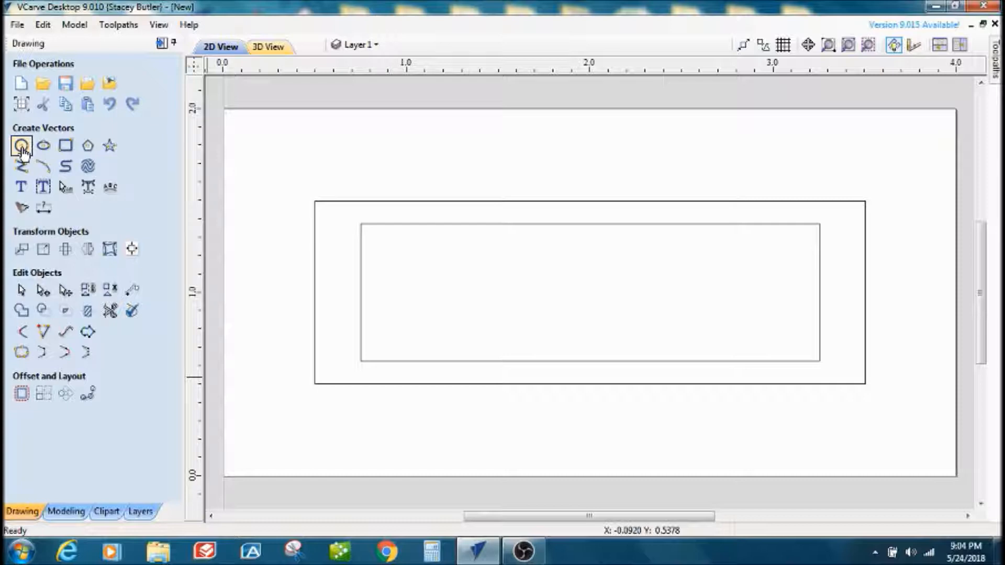
left_click(21, 144)
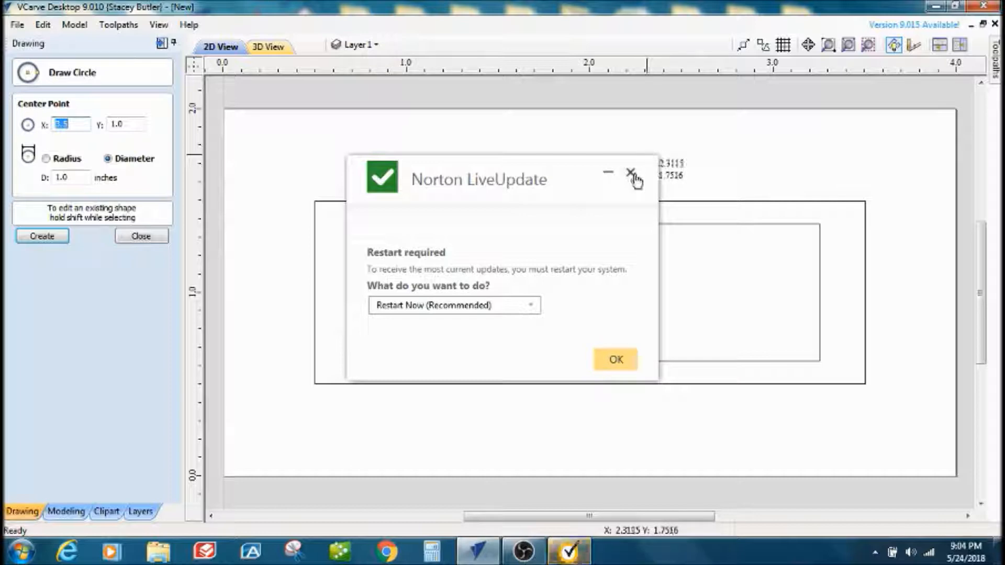
left_click(629, 174)
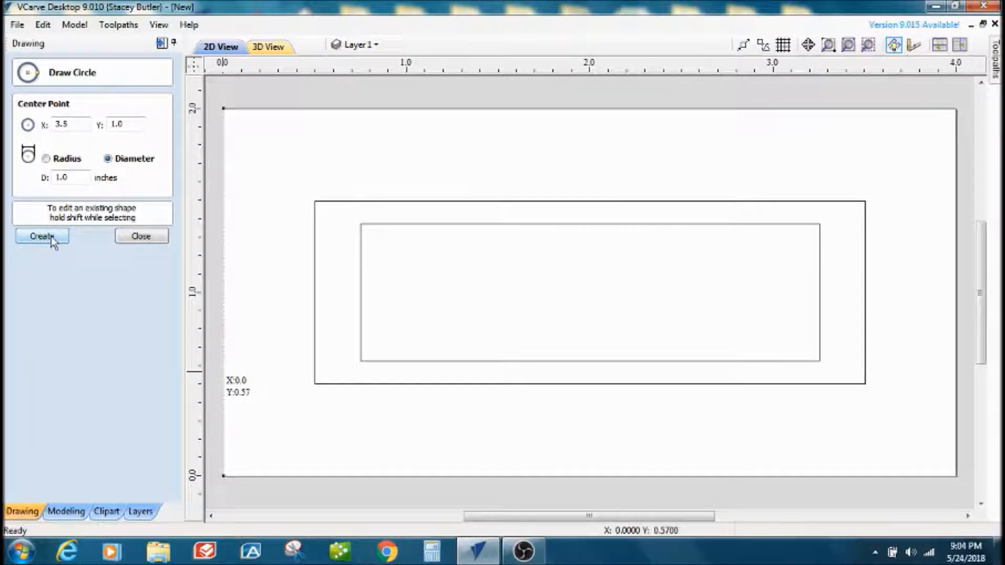
left_click(42, 236)
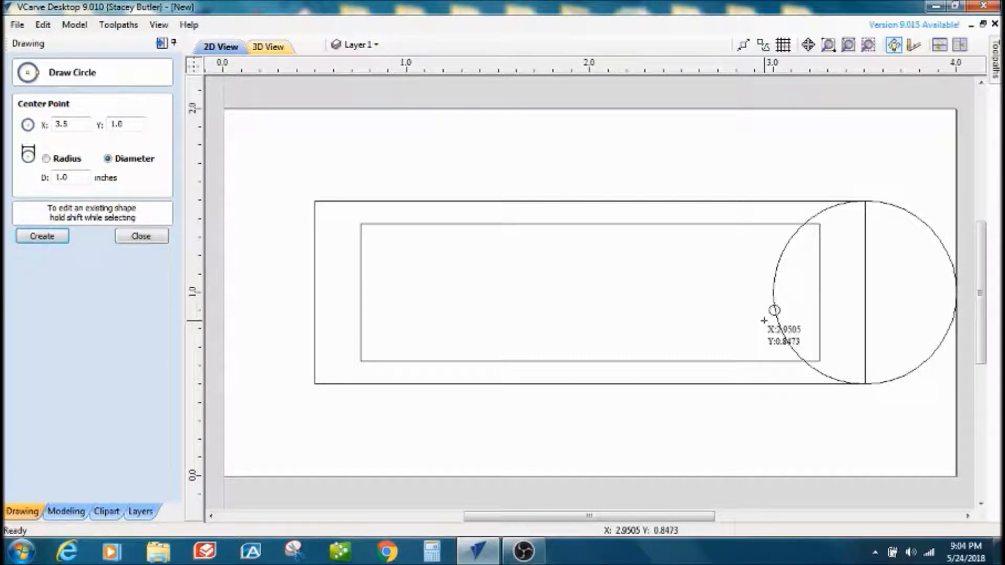
left_click(140, 236)
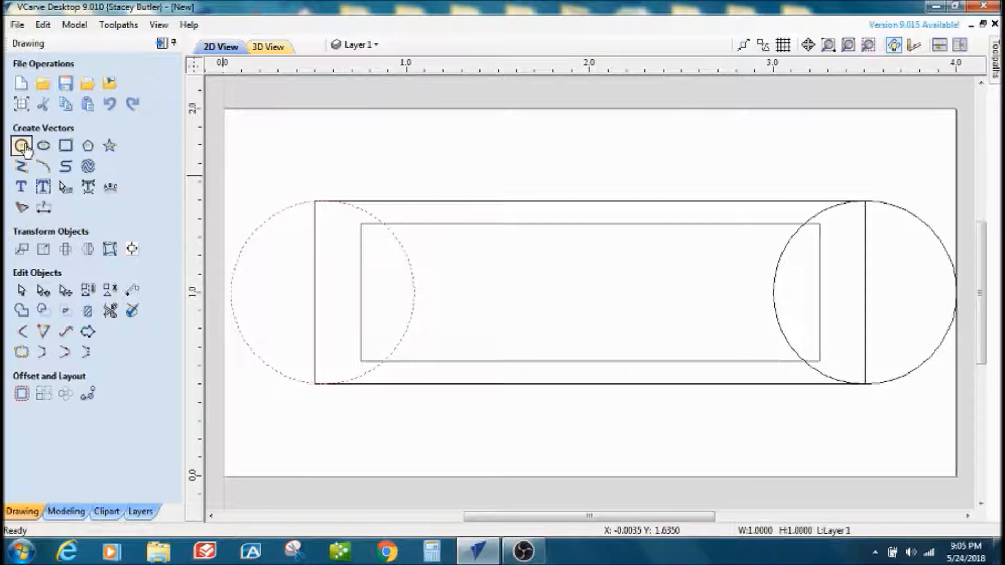
Step: Re-centre the second circle at X 0.5 on the left end
left_click(21, 144)
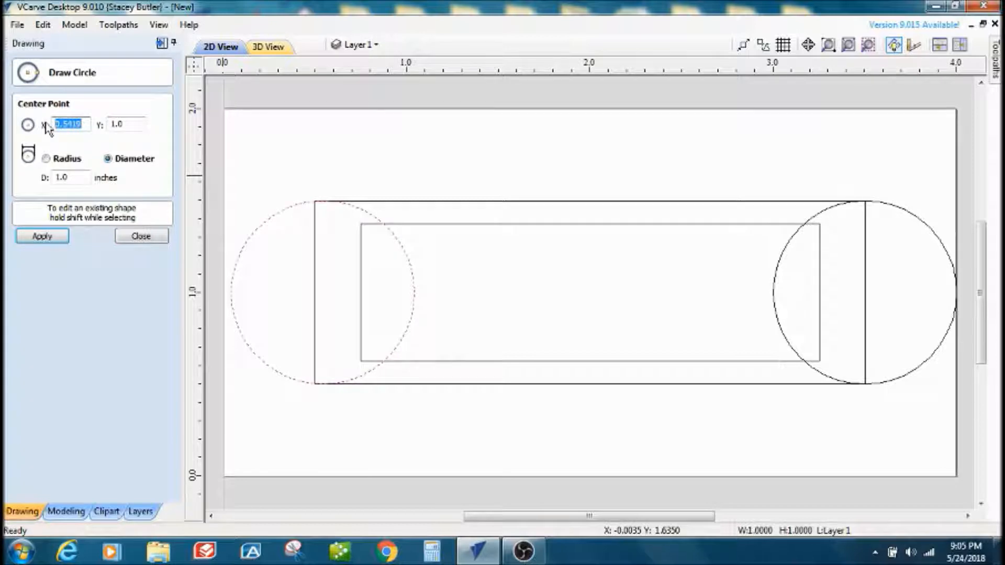
mouse_move(67, 147)
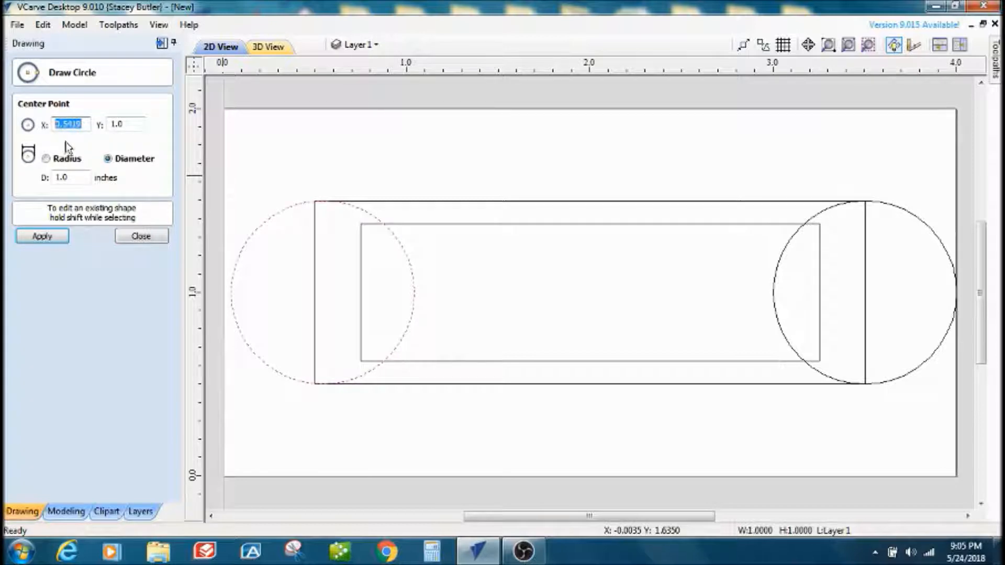
type(".5")
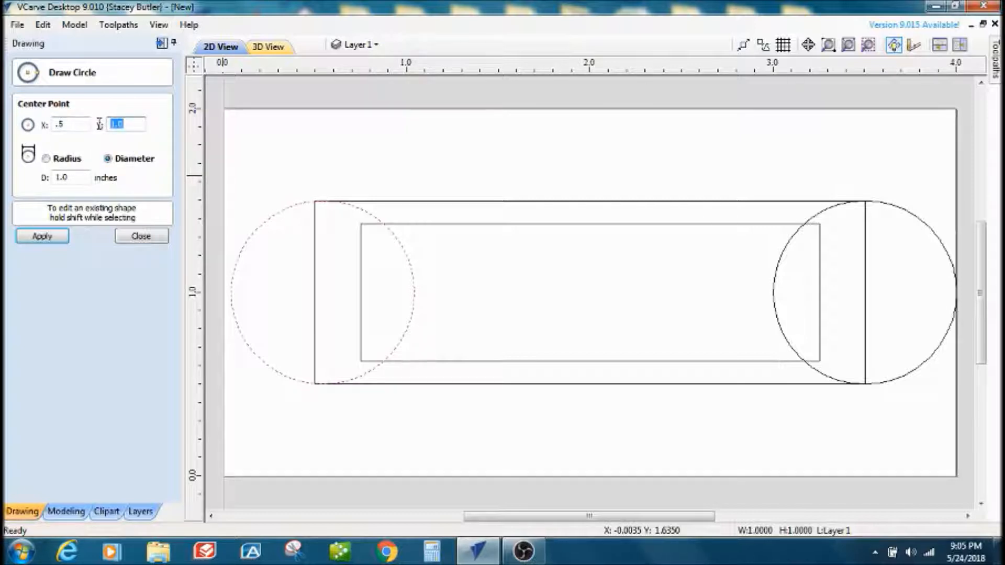
left_click(42, 236)
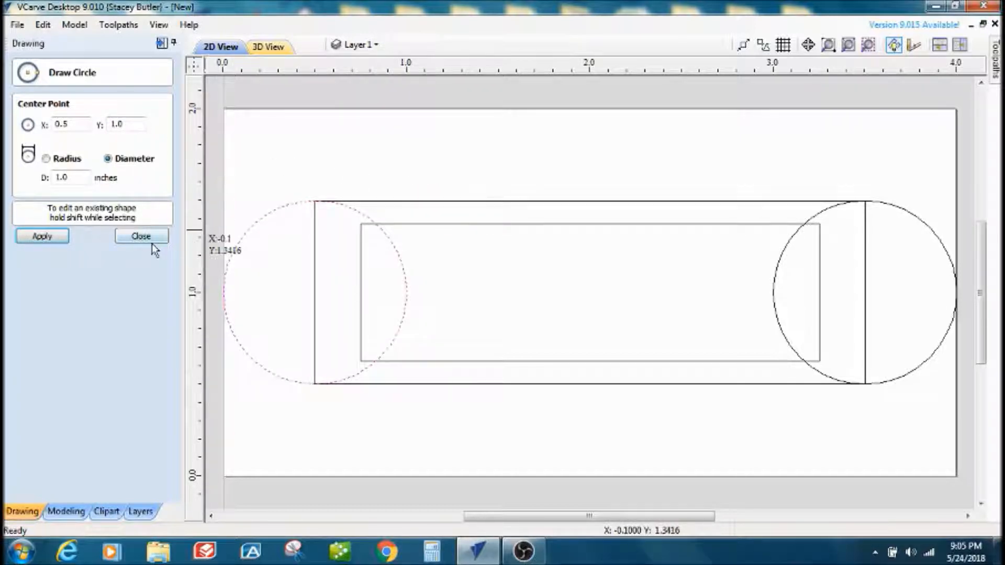
Step: Weld the outer rectangle and both 1 inch circles into one rounded outline
left_click(141, 236)
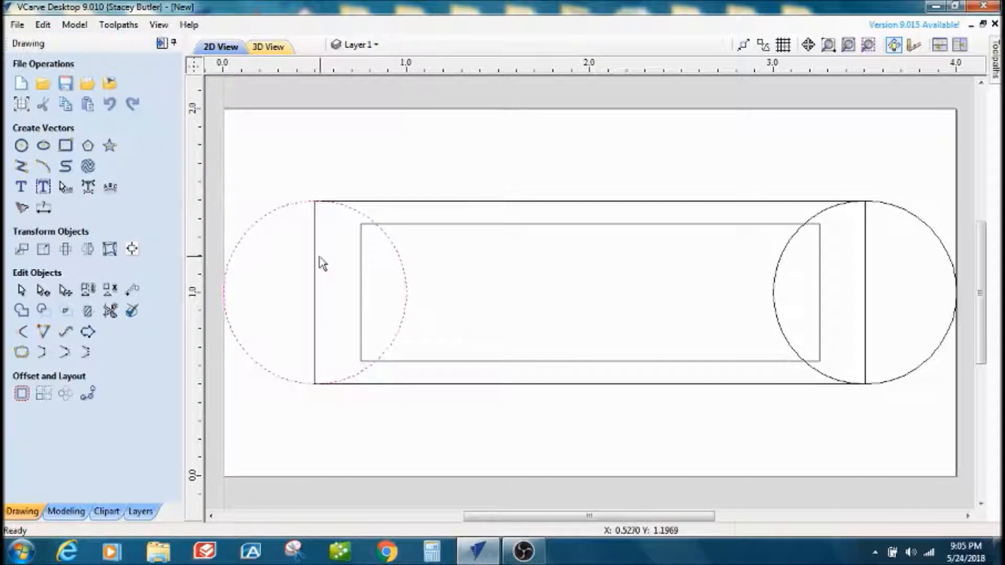
mouse_move(407, 211)
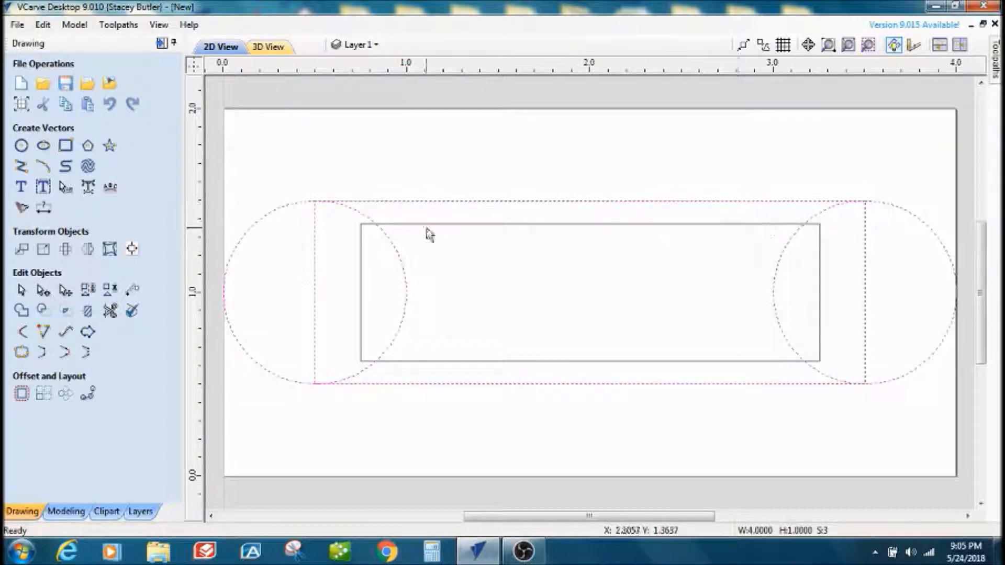
left_click(20, 310)
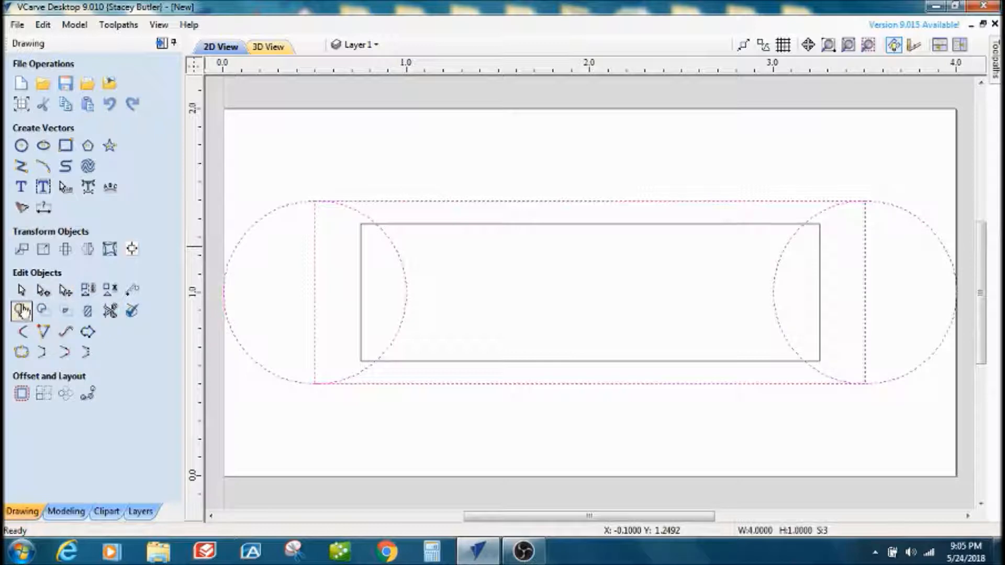
mouse_move(21, 311)
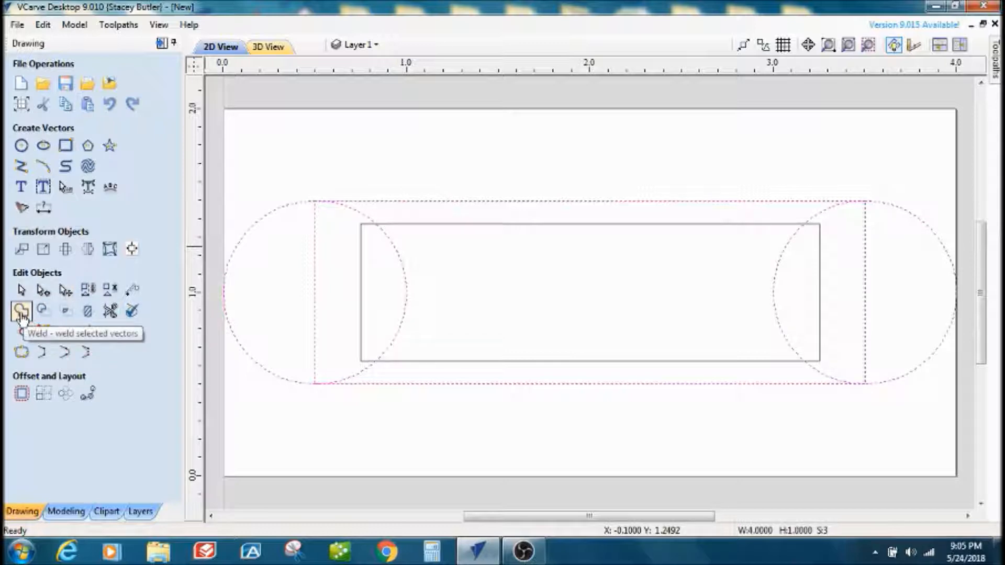
left_click(21, 310)
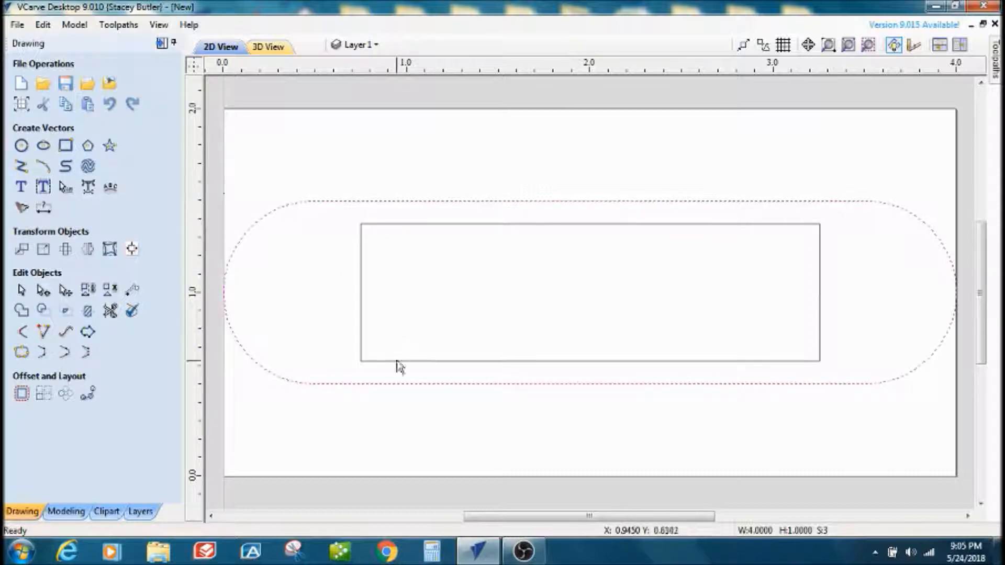
mouse_move(389, 186)
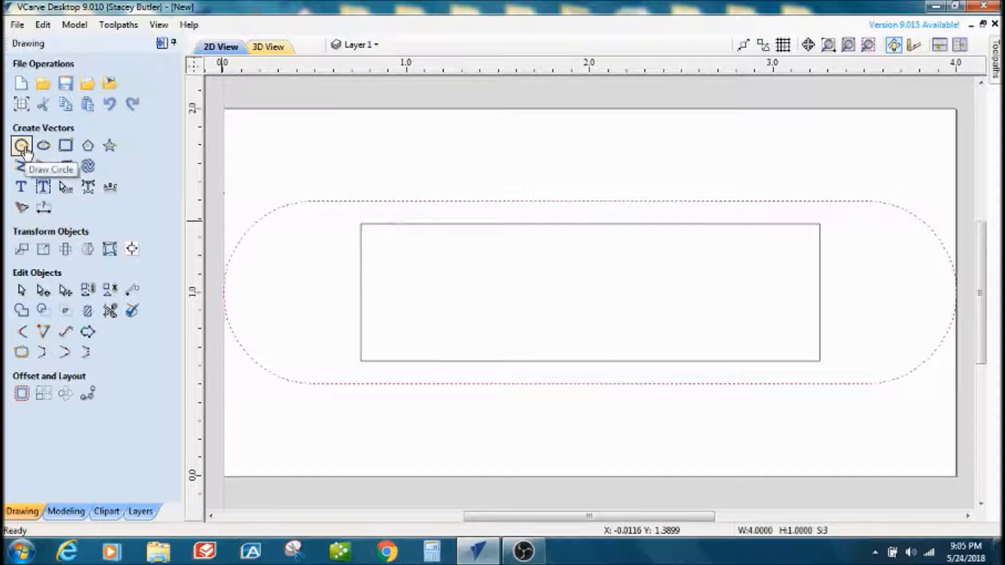
Step: Draw a 0.75 inch circle and copy it onto the inner rectangle's right end
left_click(22, 145)
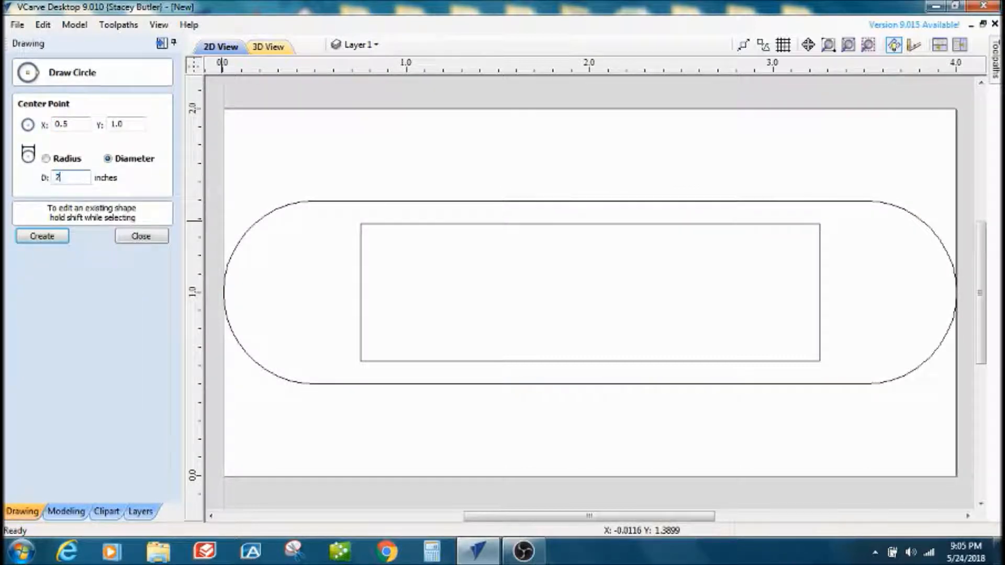
type("2.5")
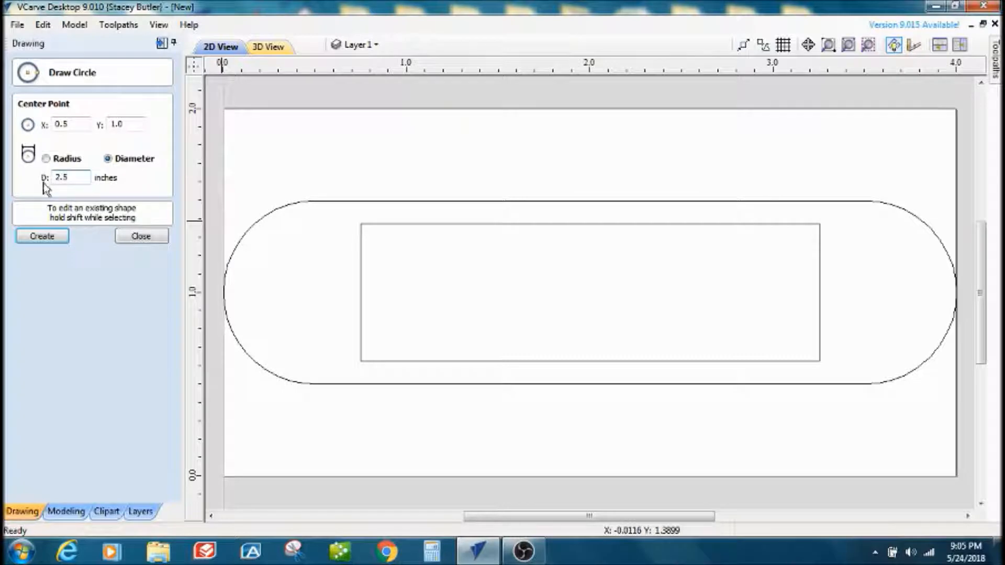
left_click(68, 178)
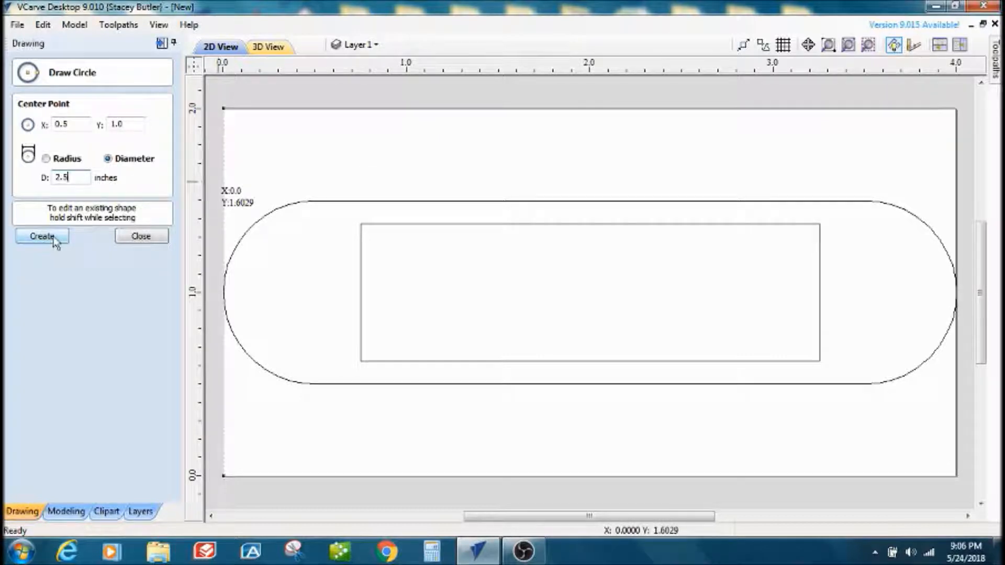
left_click(41, 236)
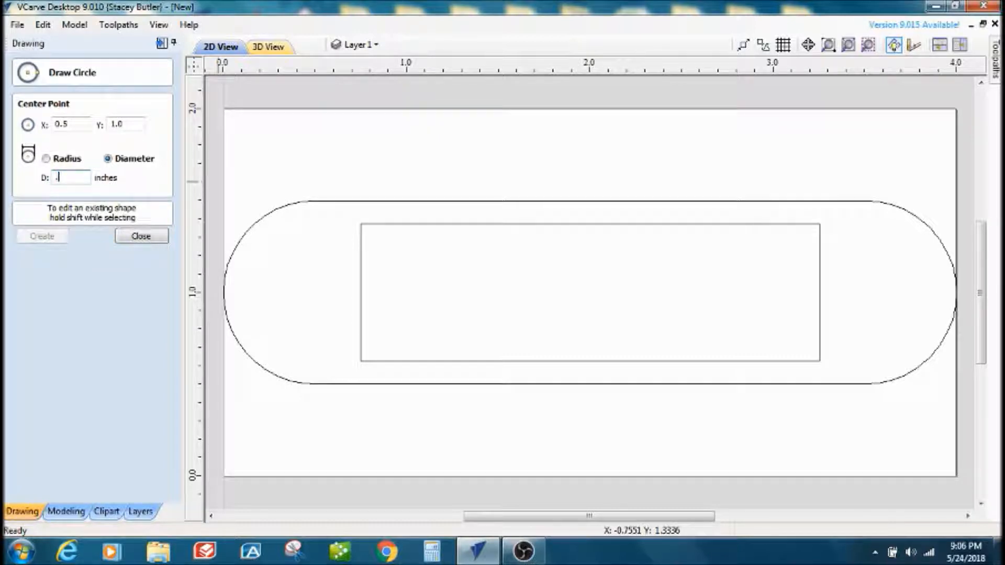
type("75")
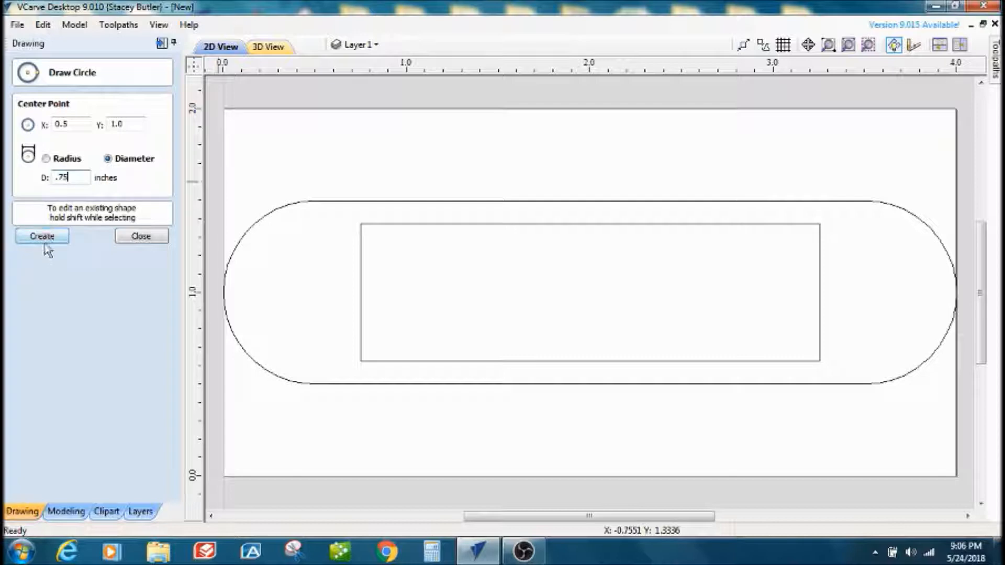
left_click(41, 236)
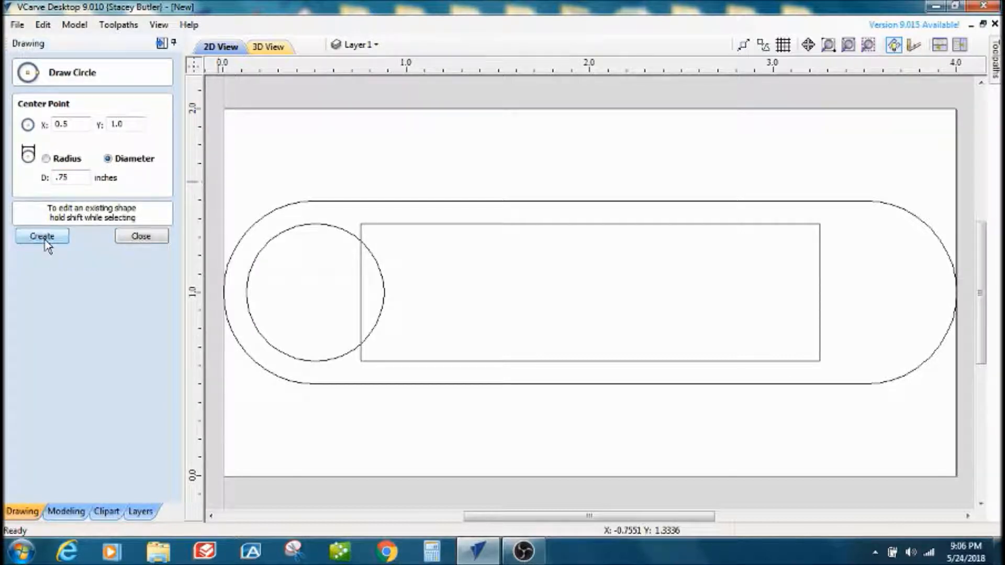
left_click(141, 236)
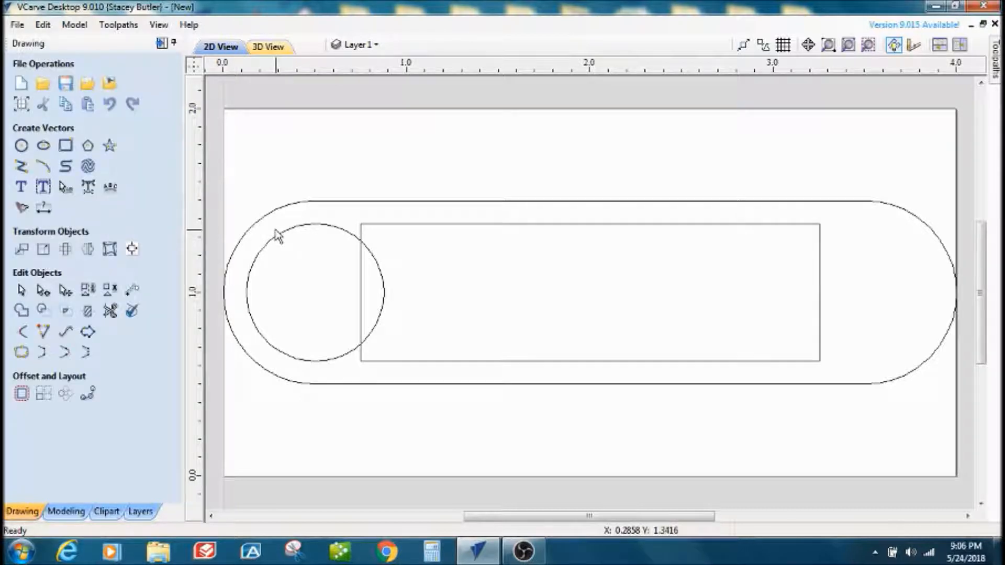
left_click(285, 241)
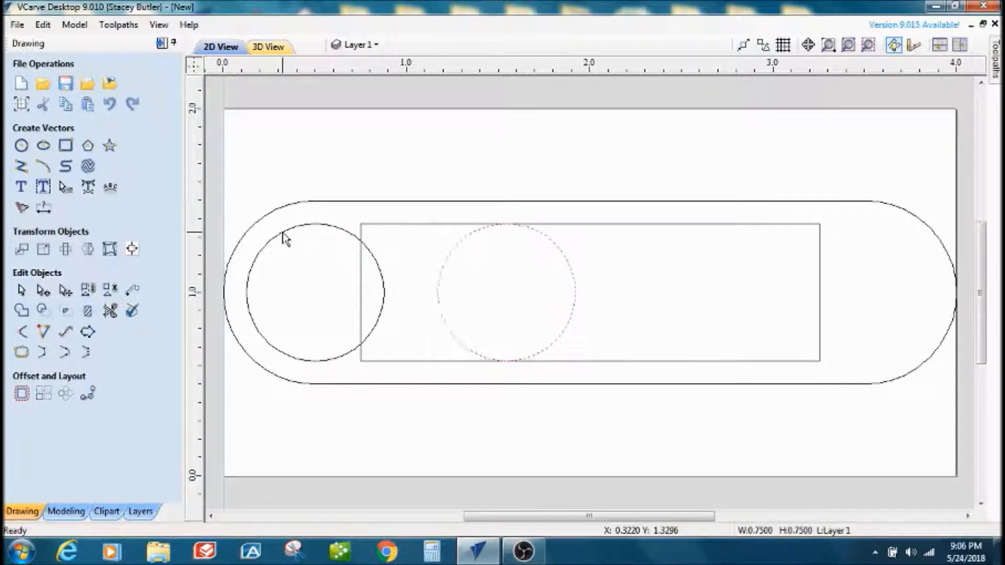
left_click_drag(503, 291, 715, 291)
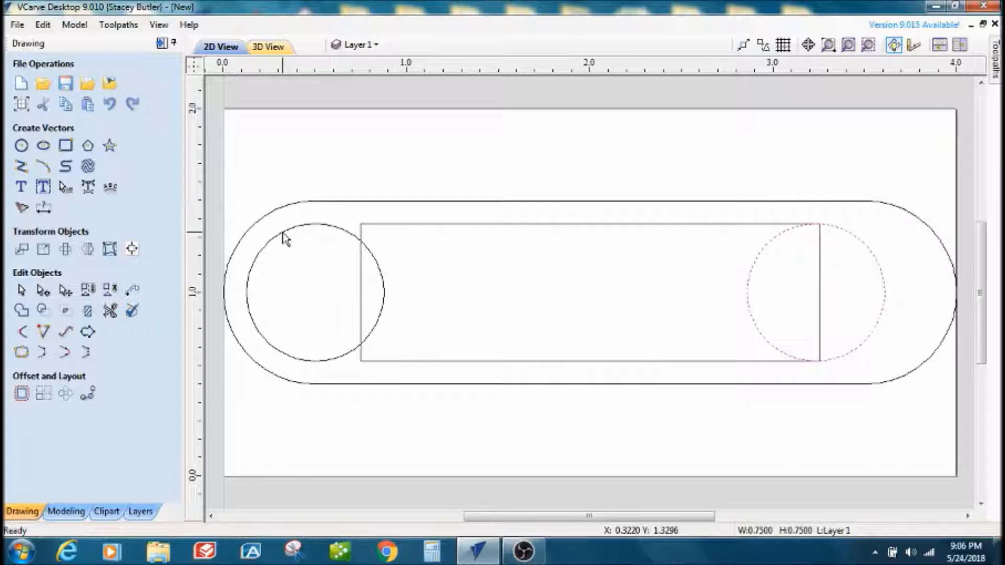
mouse_move(289, 239)
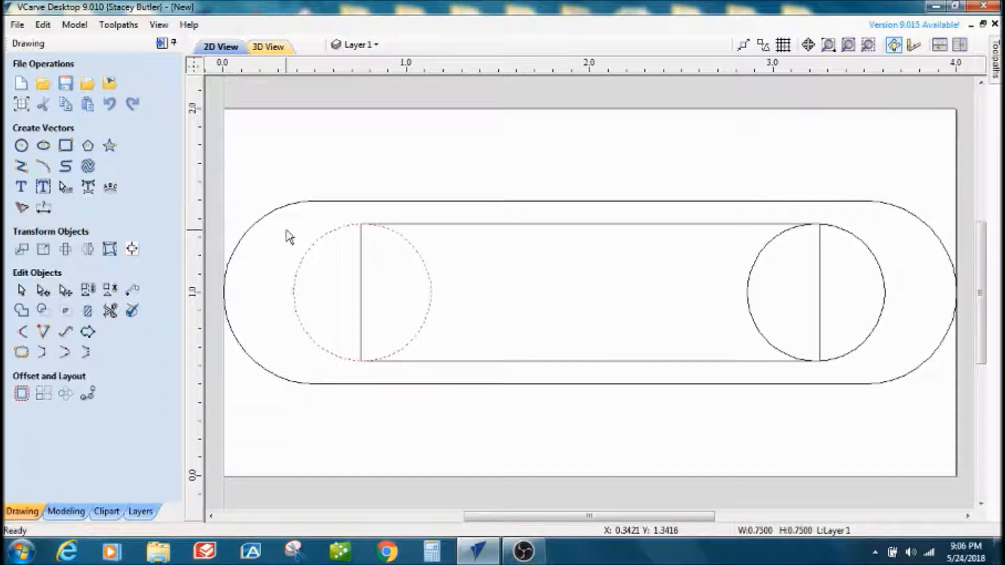
mouse_move(439, 233)
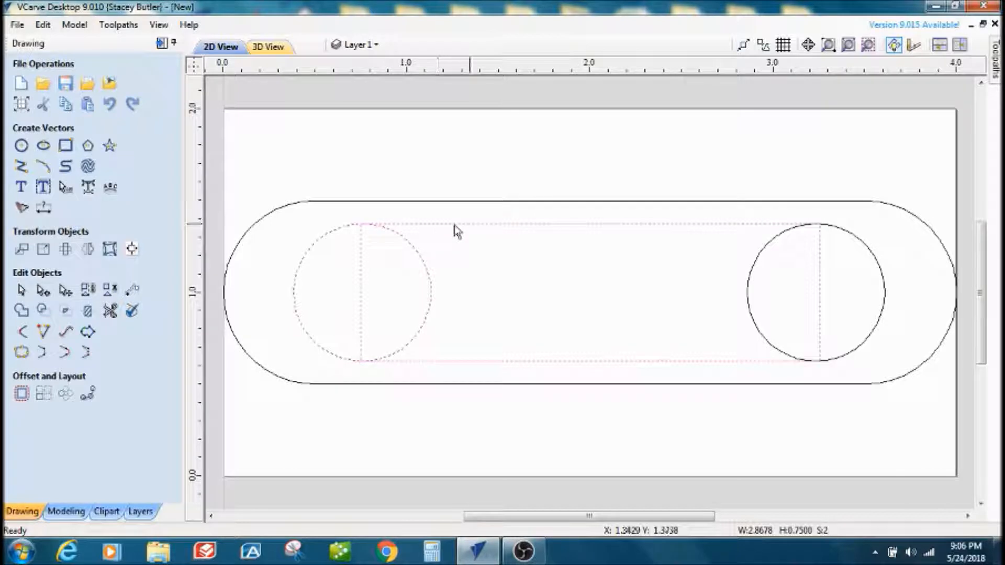
mouse_move(870, 256)
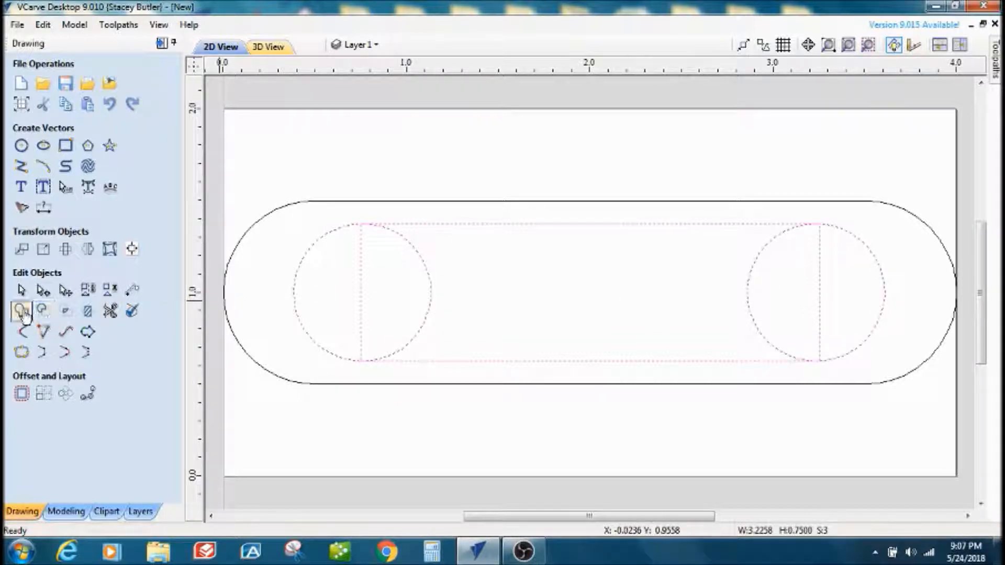
mouse_move(20, 311)
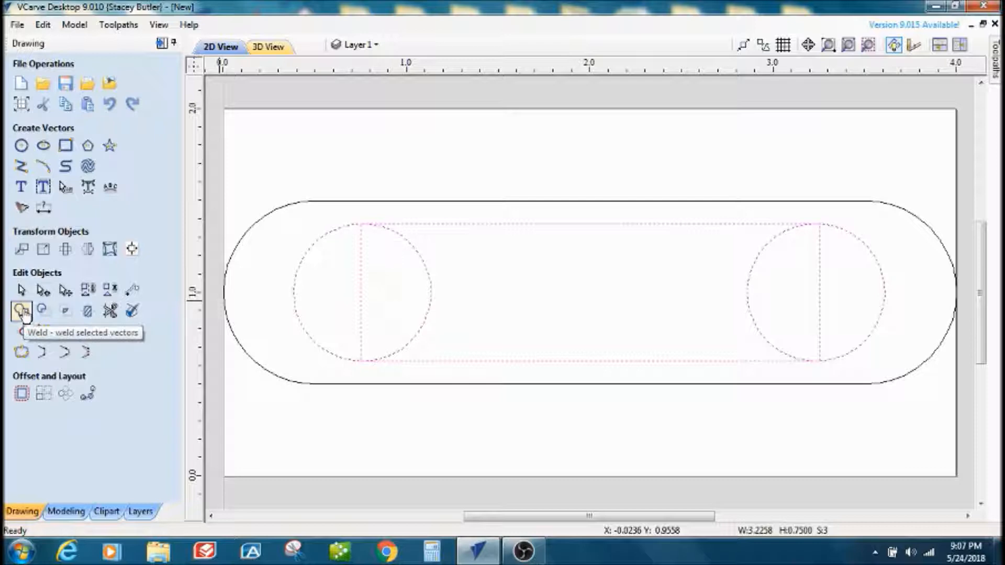
Step: Weld the inner rectangle and its two 0.75 inch end circles together
left_click(20, 310)
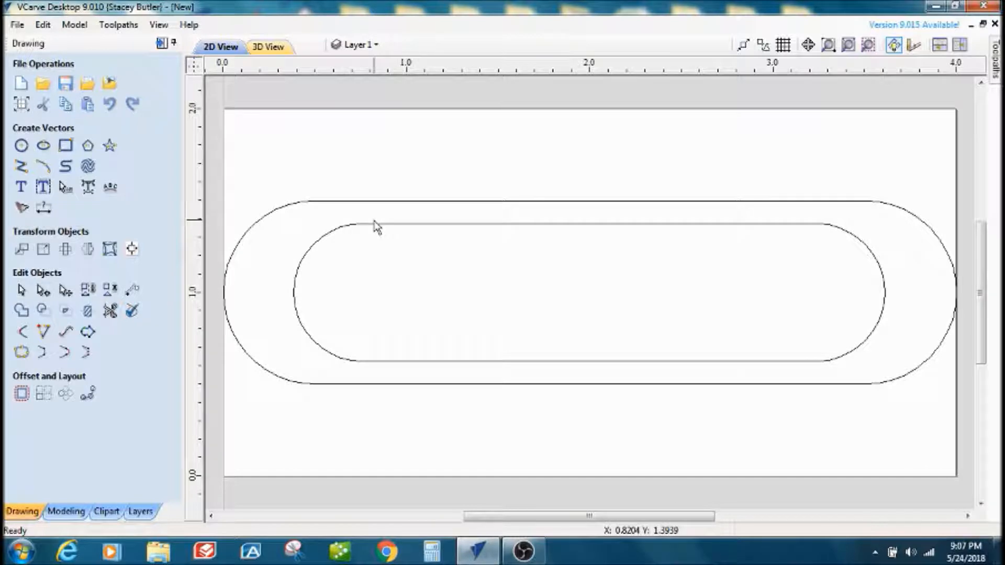
mouse_move(274, 294)
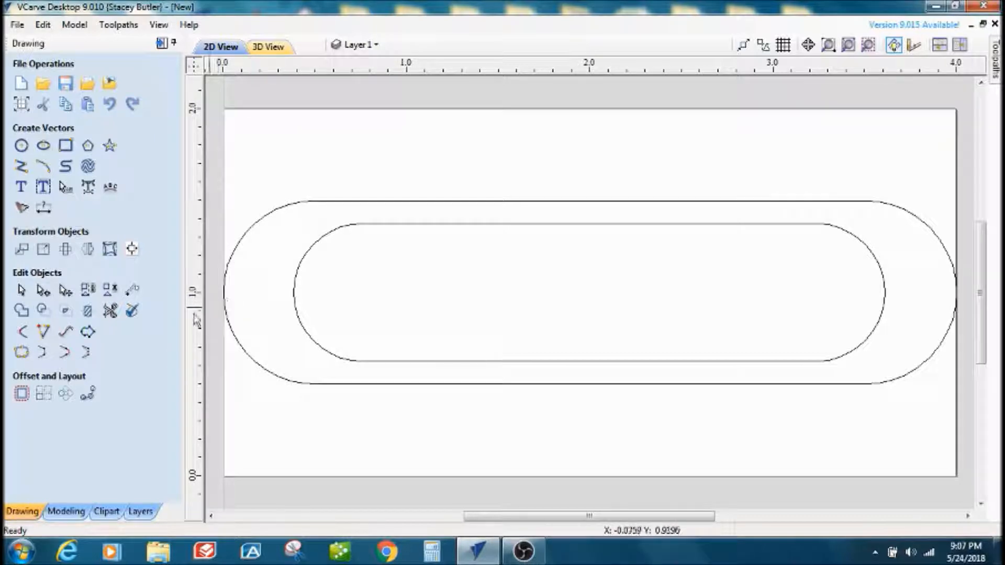
mouse_move(21, 147)
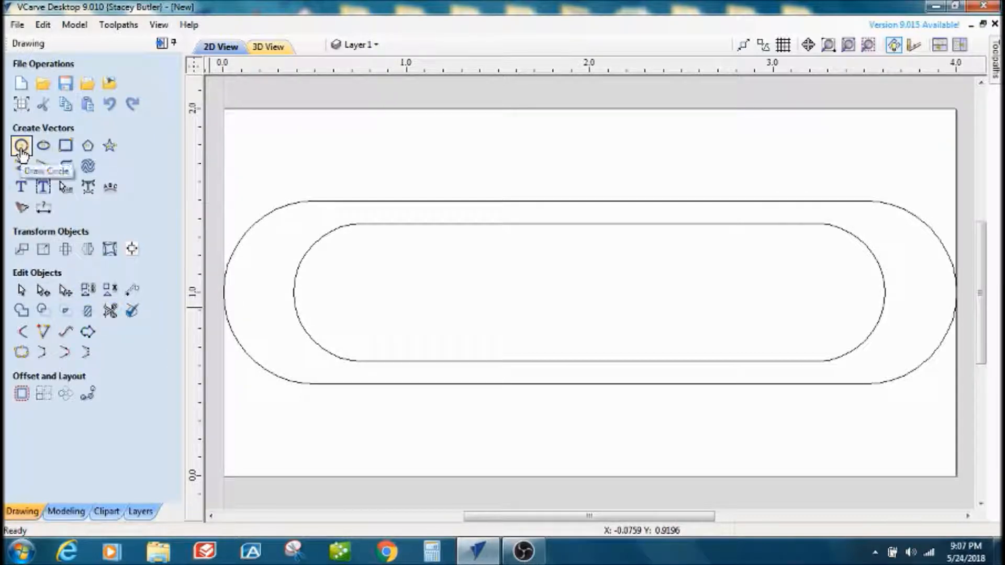
Step: Draw a tiny 0.06 inch keyring-hole circle near the slot's left end
left_click(21, 145)
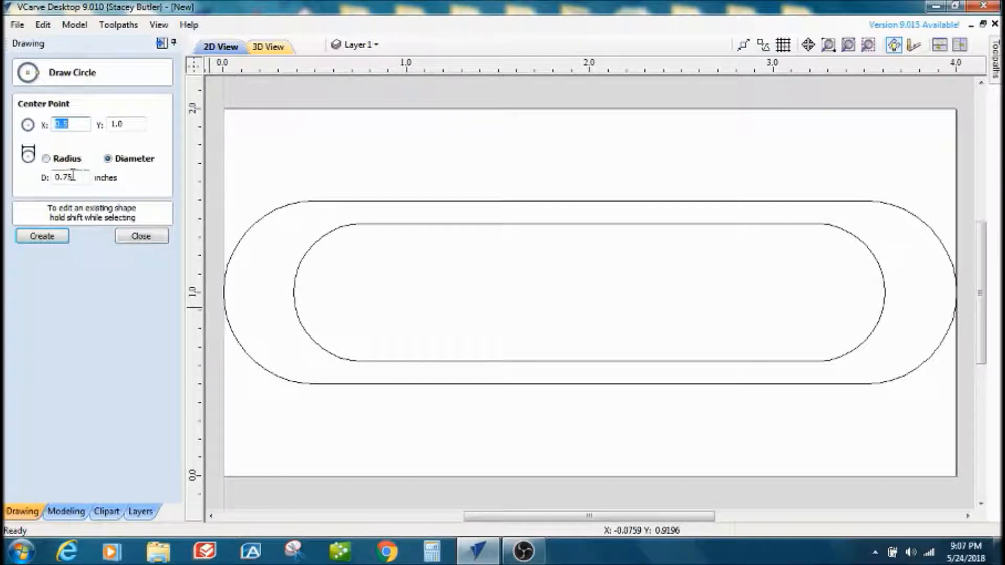
left_click(66, 177)
type(".")
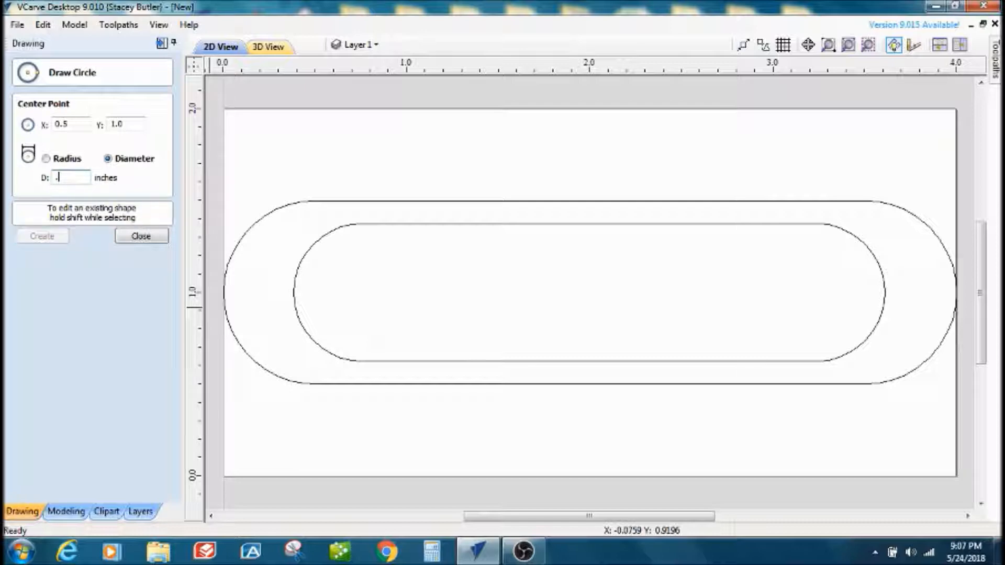
type("06")
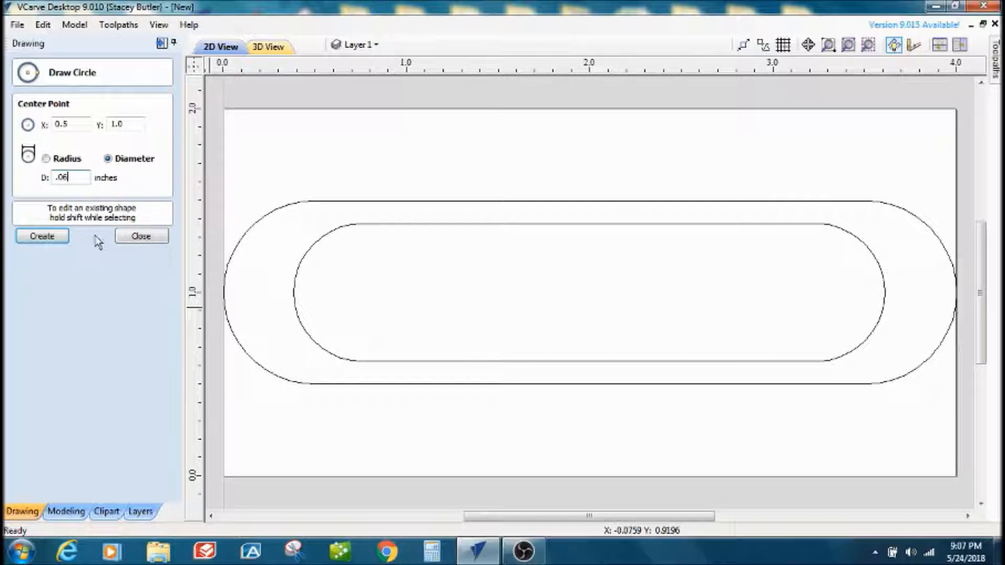
left_click(42, 236)
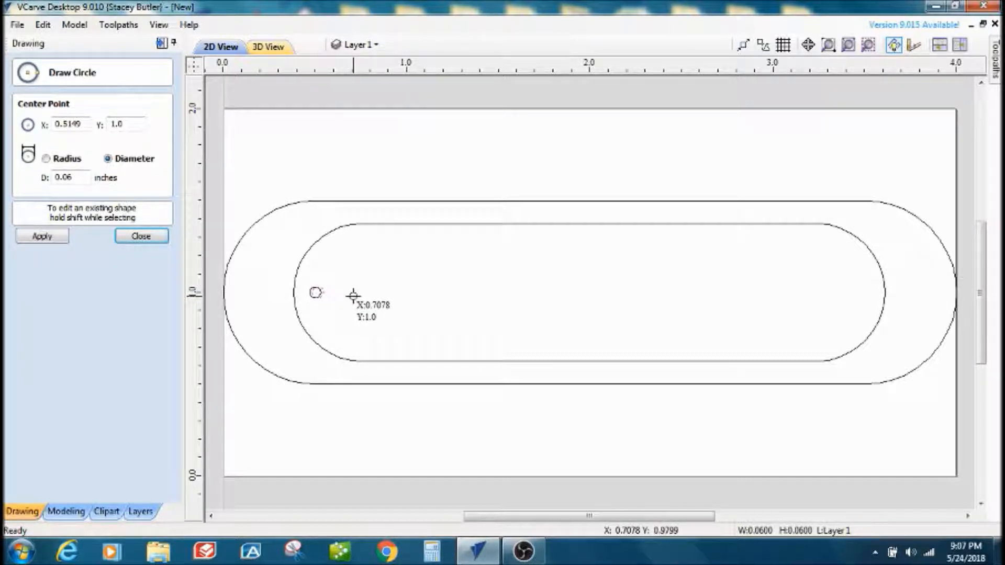
left_click(141, 236)
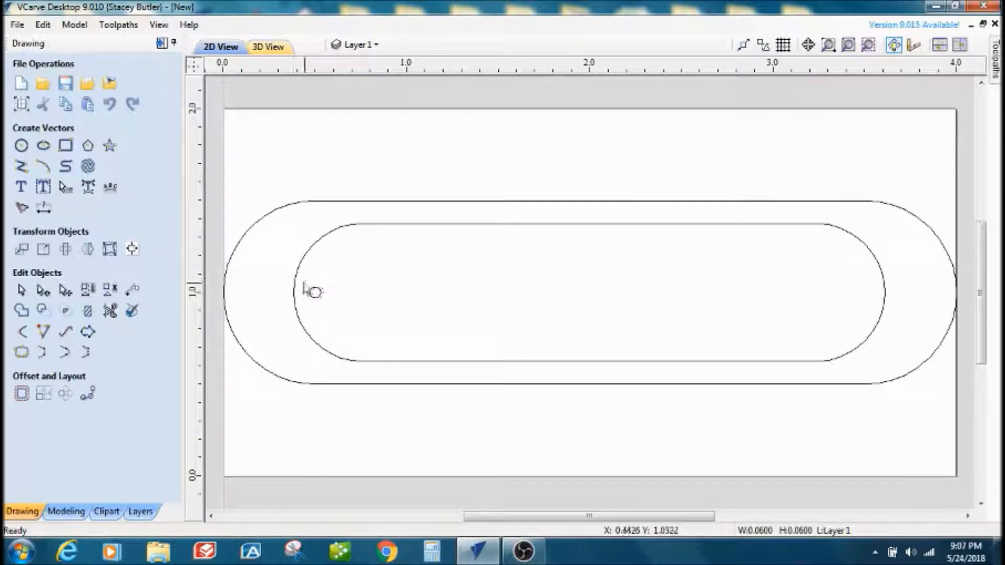
mouse_move(329, 300)
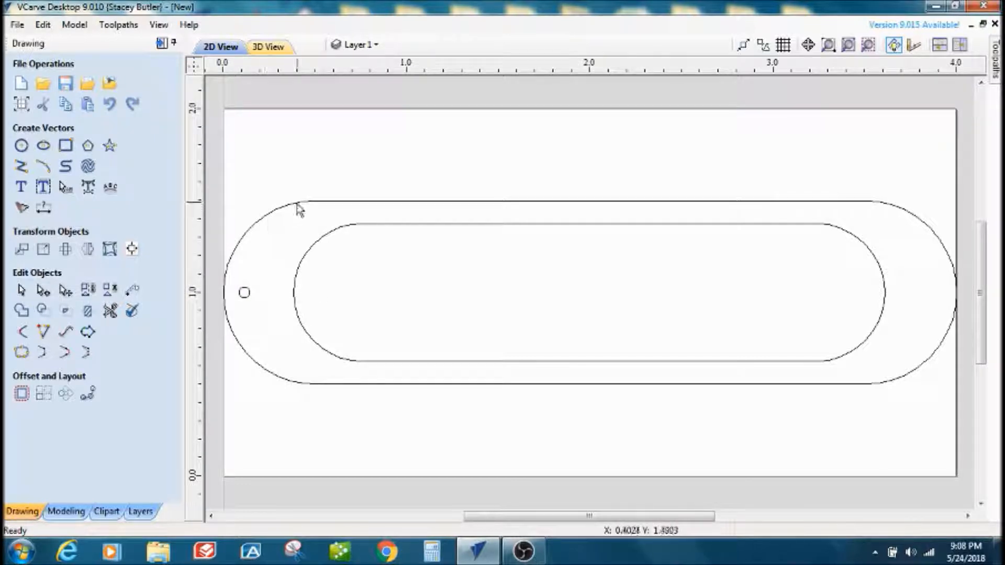
mouse_move(330, 205)
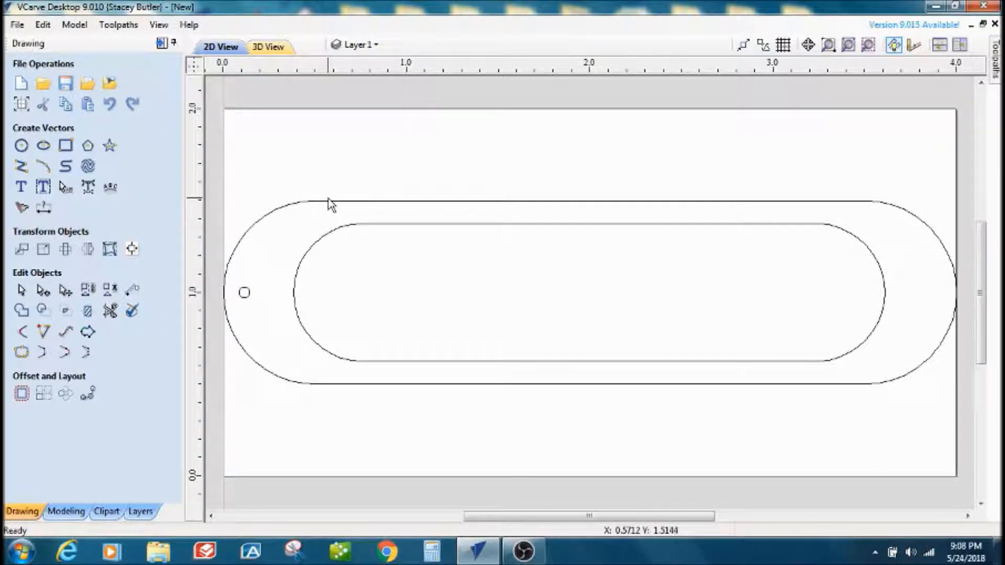
mouse_move(302, 210)
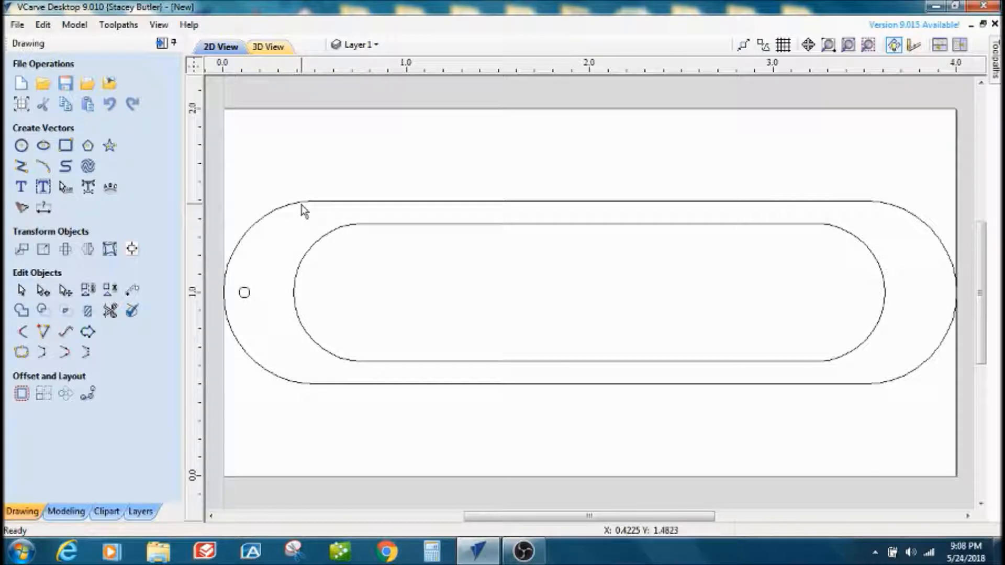
mouse_move(323, 215)
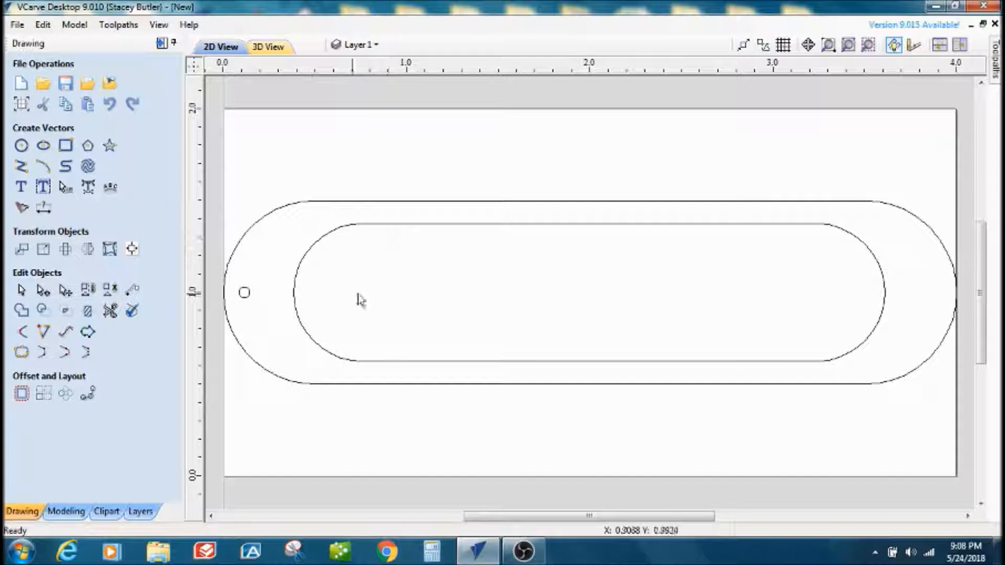
mouse_move(280, 238)
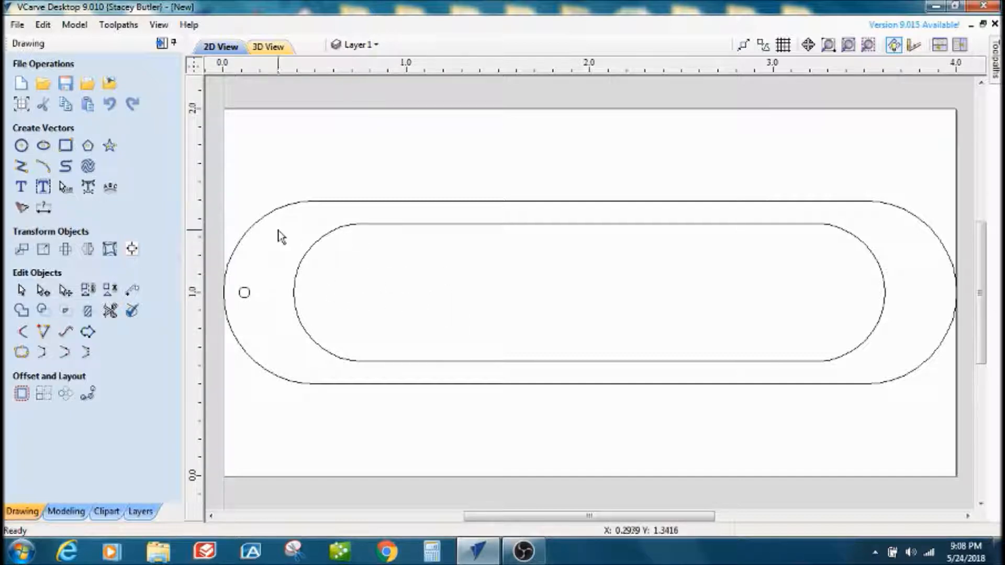
mouse_move(329, 244)
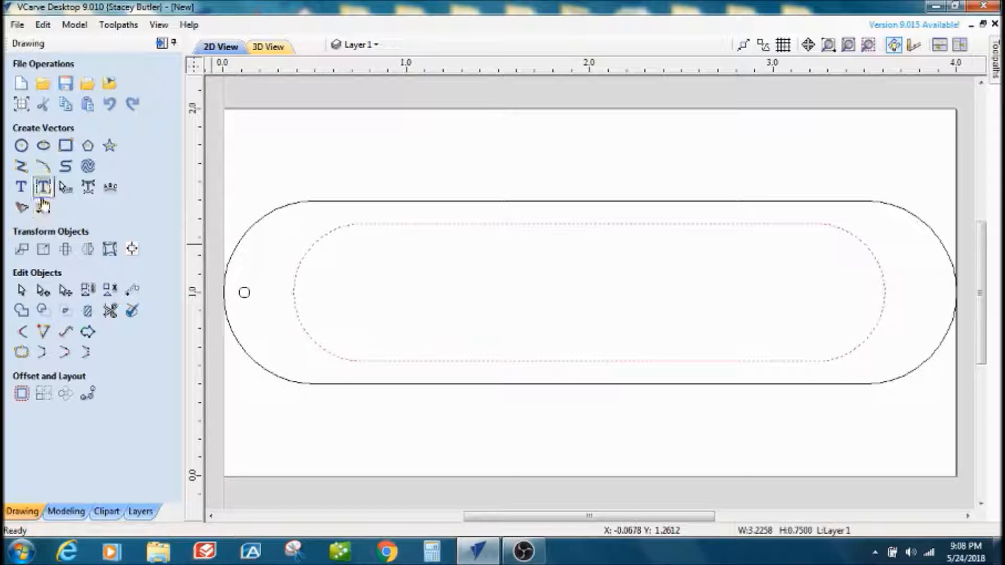
mouse_move(42, 187)
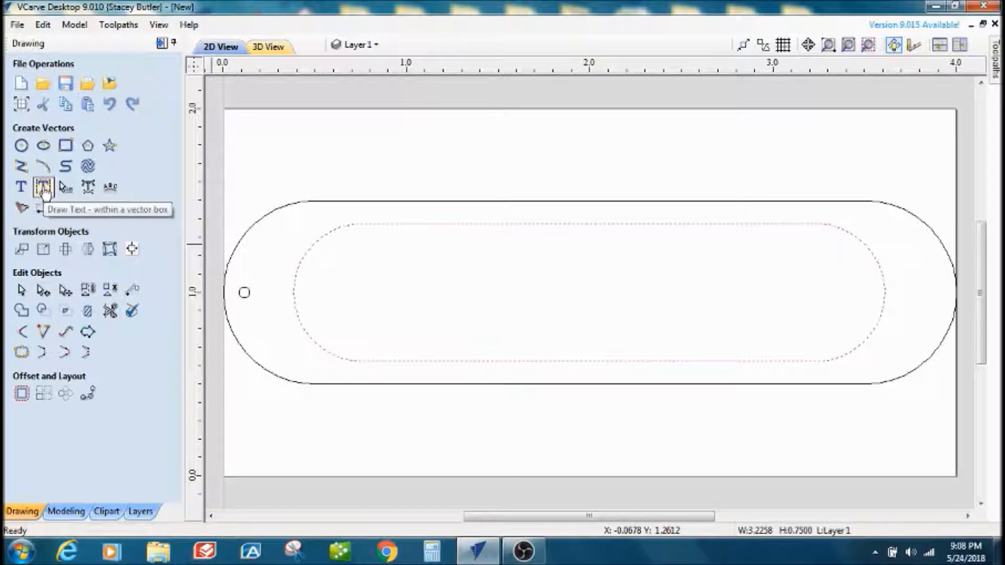
mouse_move(320, 245)
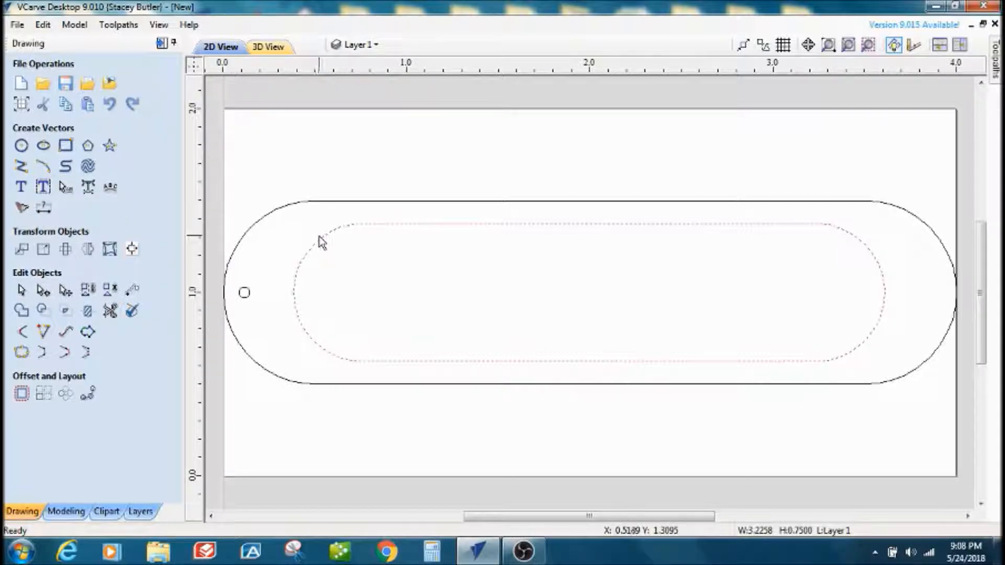
mouse_move(42, 187)
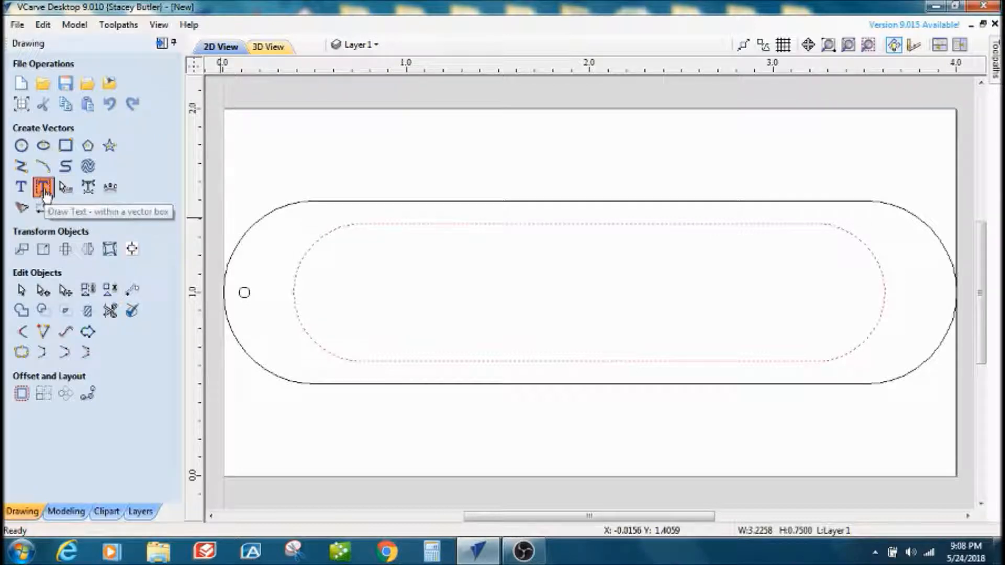
Step: Lay out the text 'ROMAN' in bold italic within the inner outline
left_click(41, 190)
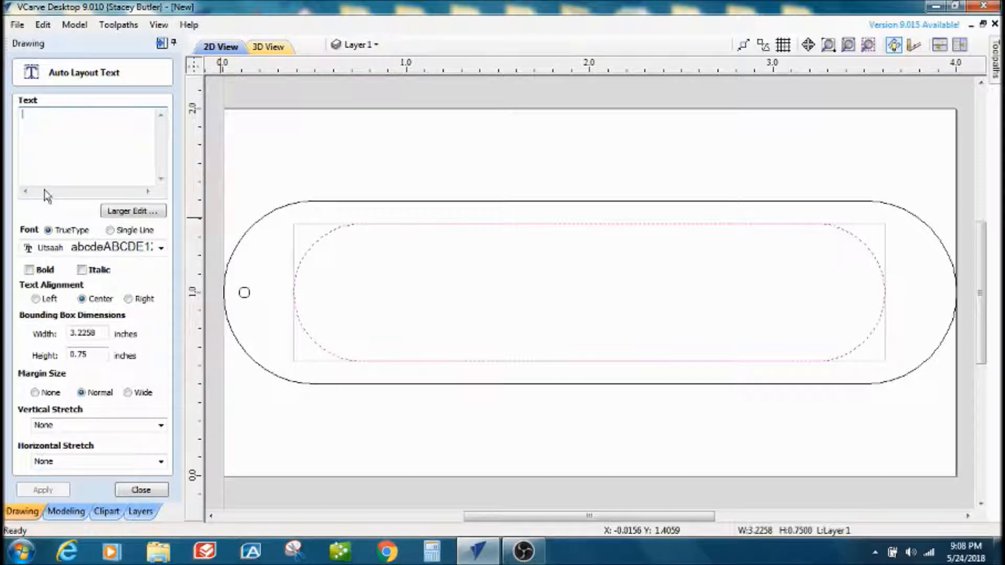
type("ro")
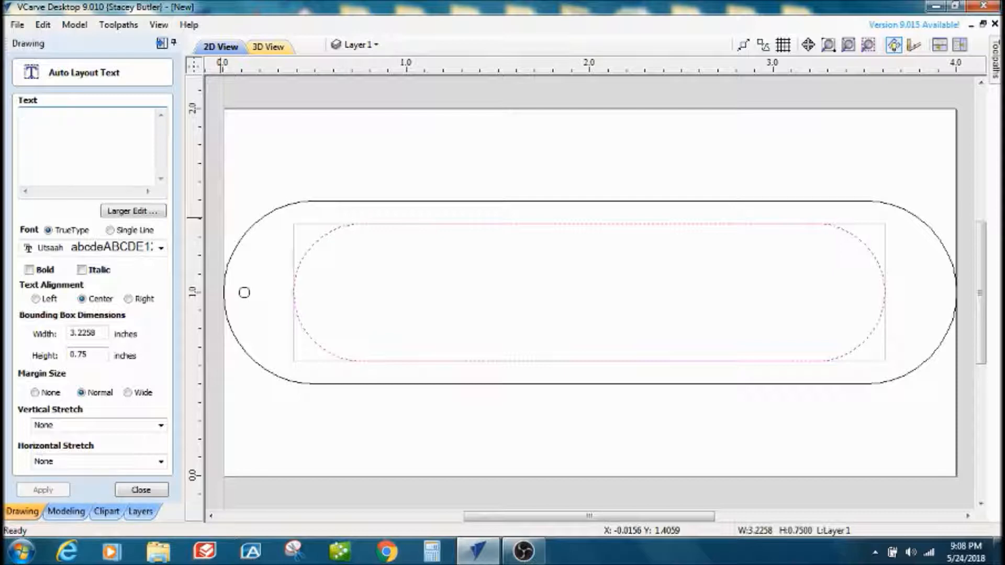
type("ROMAN")
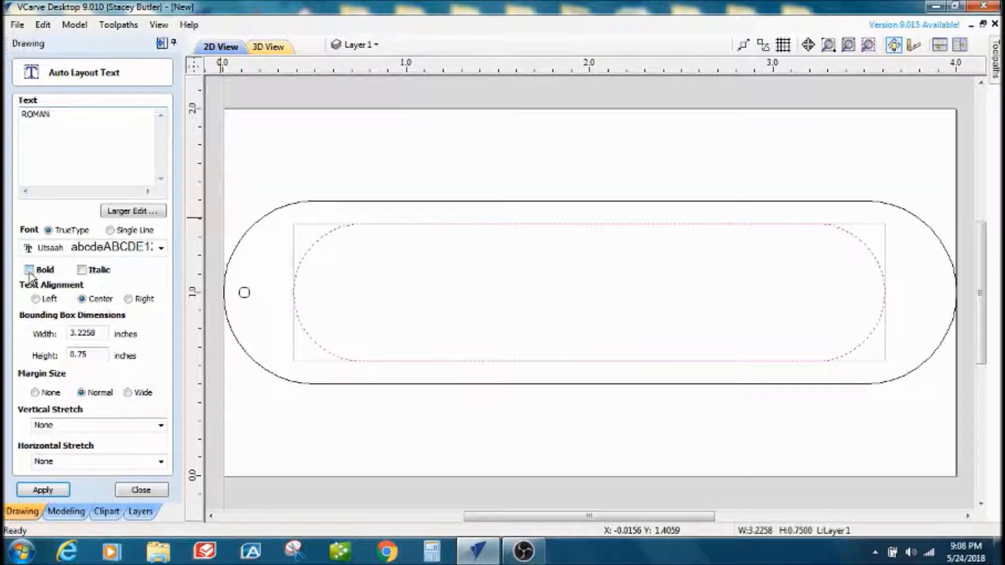
left_click(81, 269)
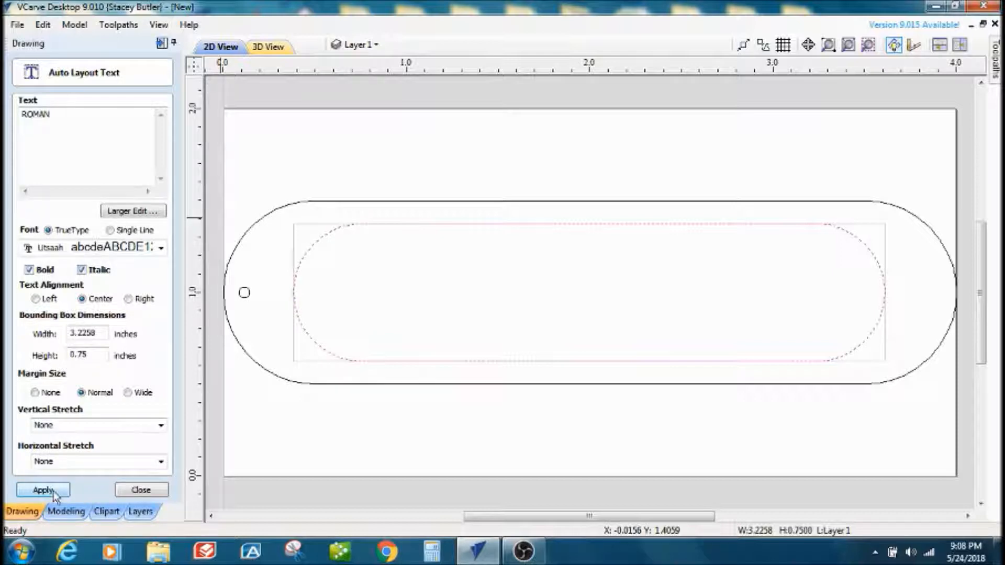
left_click(43, 490)
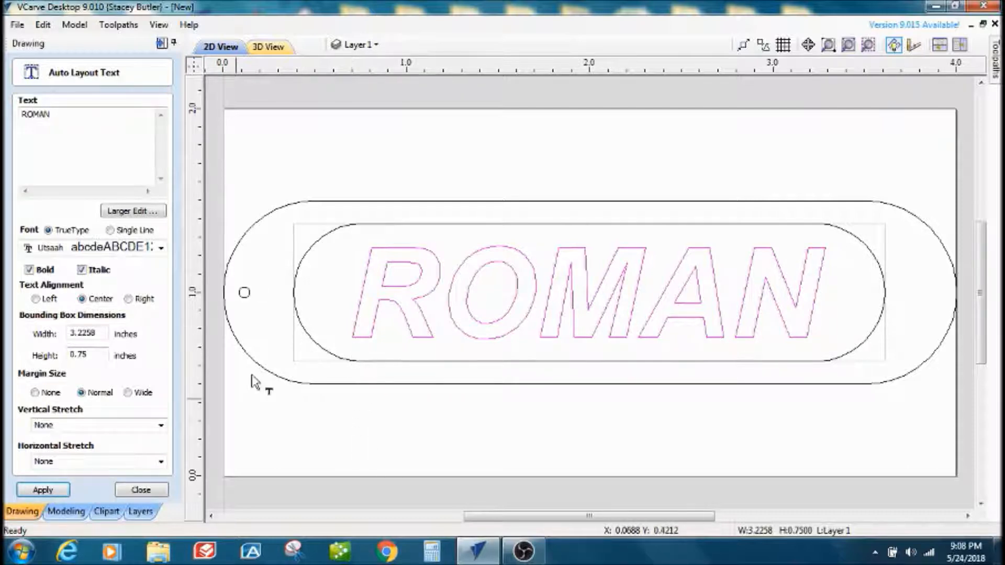
left_click(141, 490)
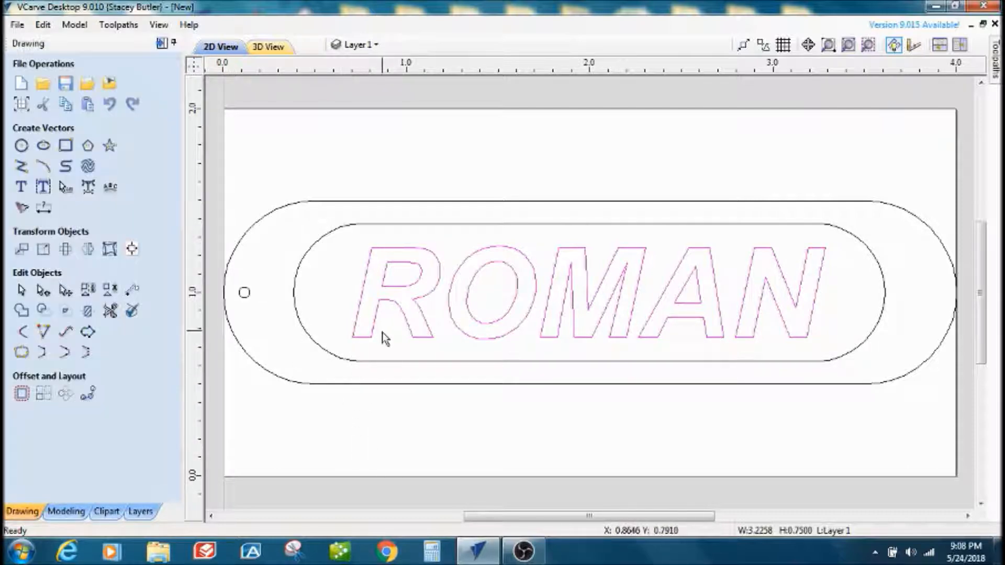
Step: Stretch the ROMAN lettering to about 2.71 × 0.79 inches
left_click(385, 335)
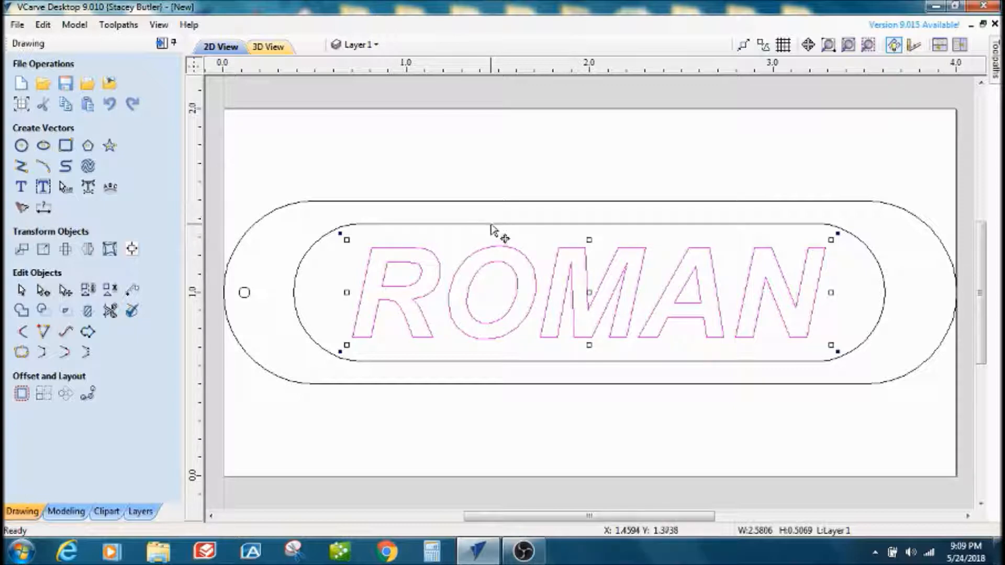
mouse_move(500, 312)
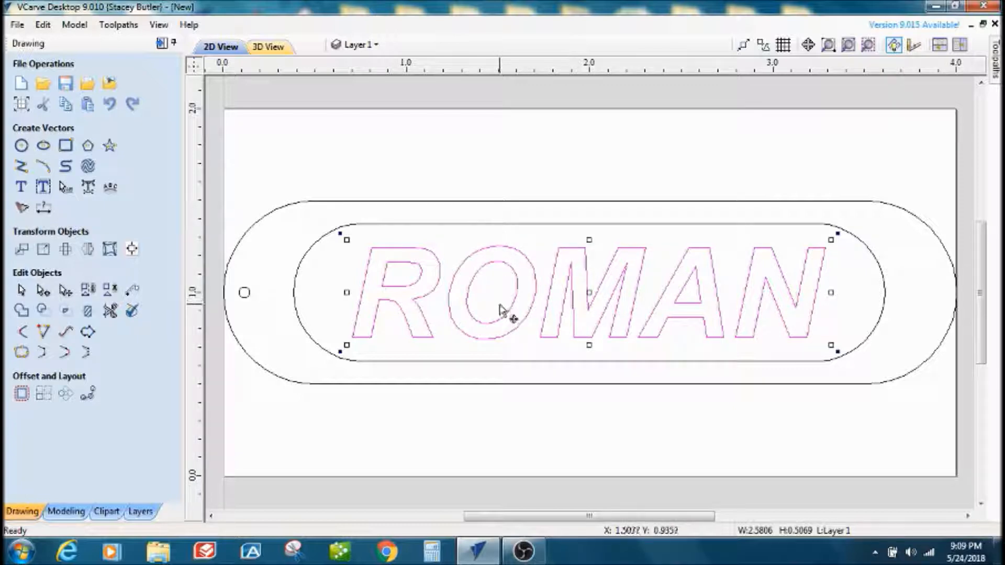
mouse_move(516, 367)
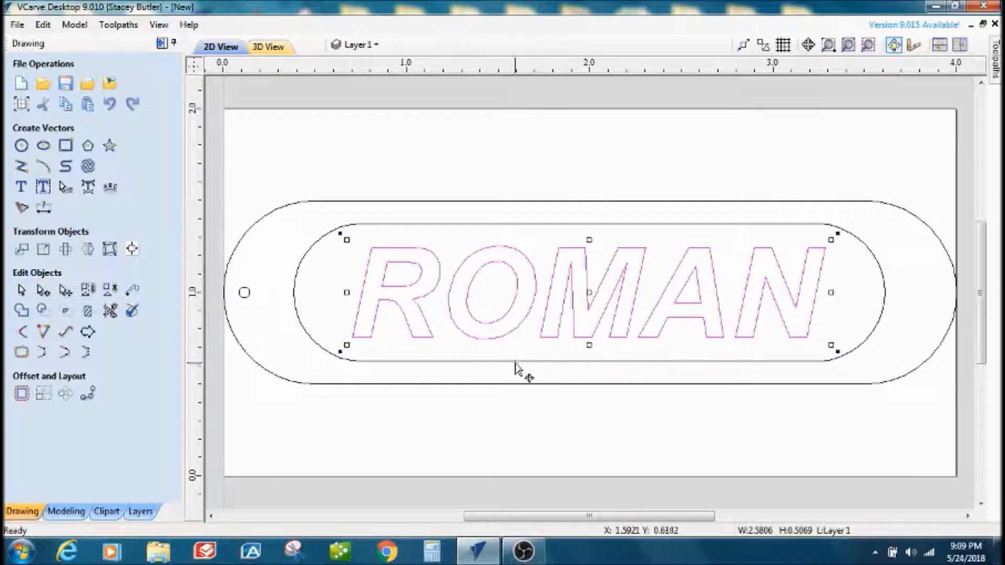
mouse_move(588, 240)
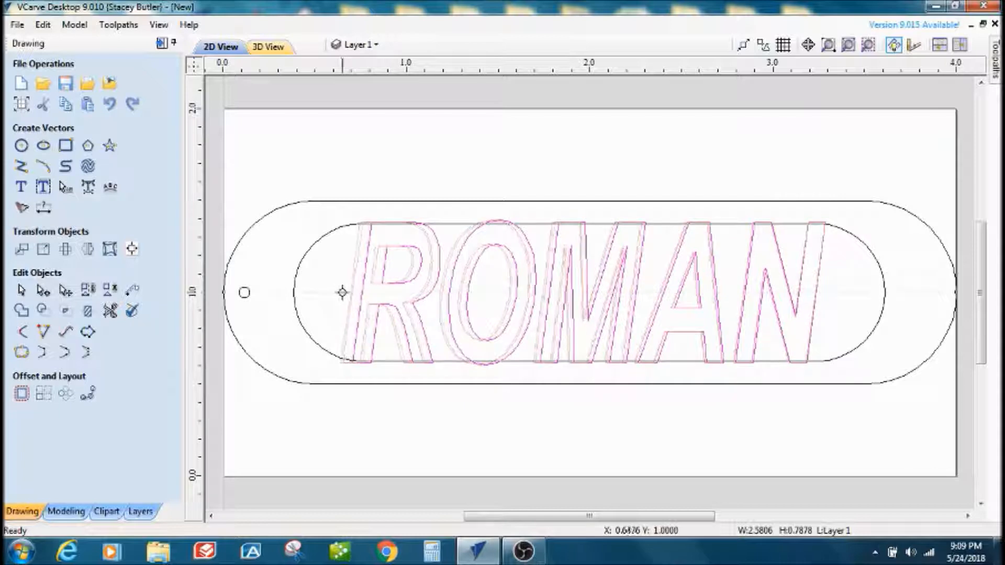
left_click(579, 292)
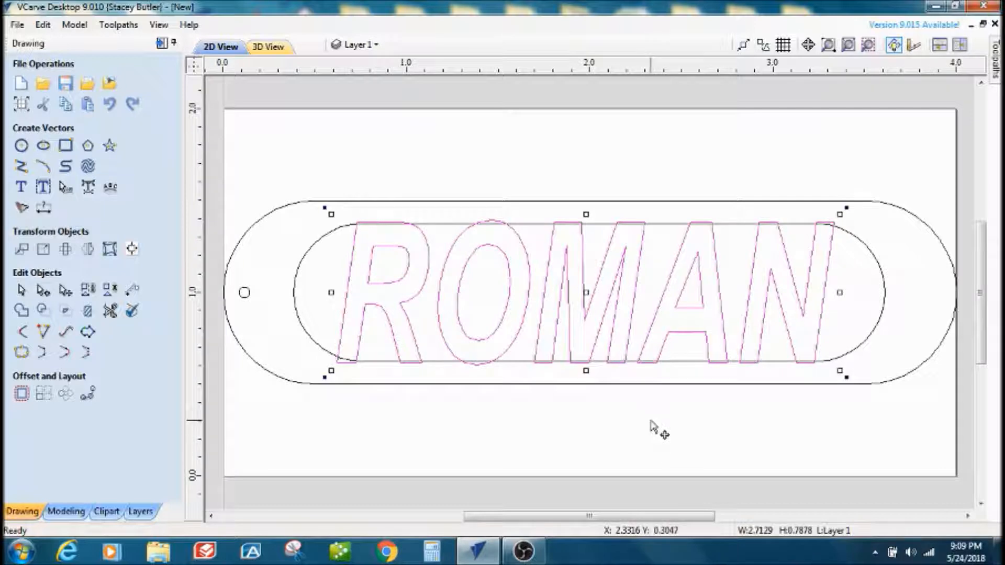
mouse_move(178, 244)
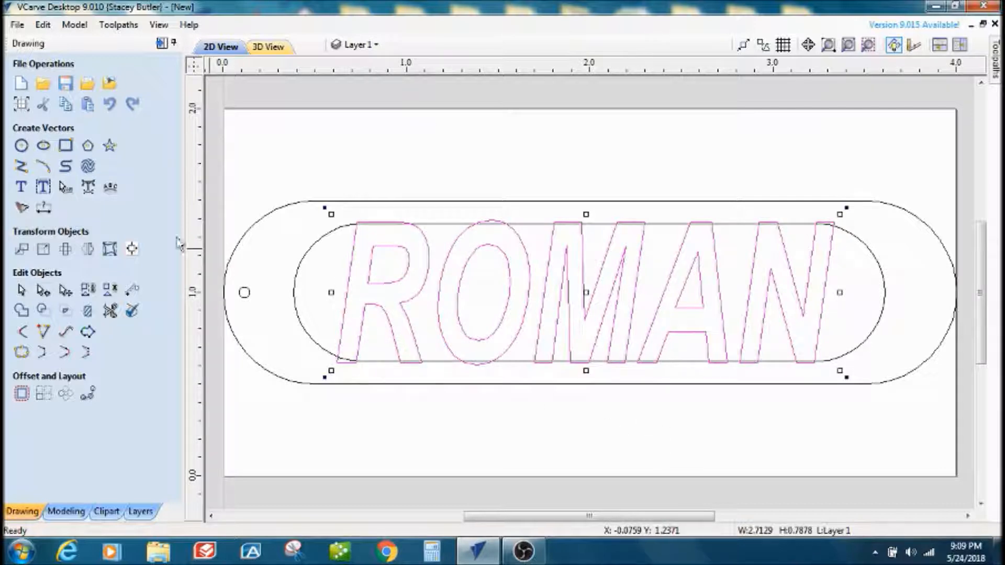
mouse_move(87, 187)
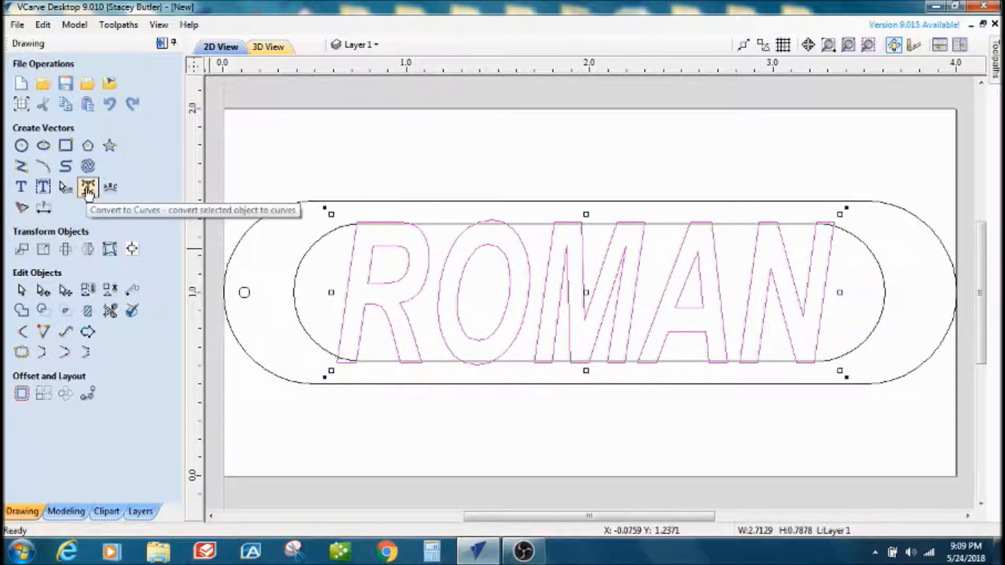
Step: Convert ROMAN to curves and weld the letters, including the O, into the inner outline
left_click(86, 187)
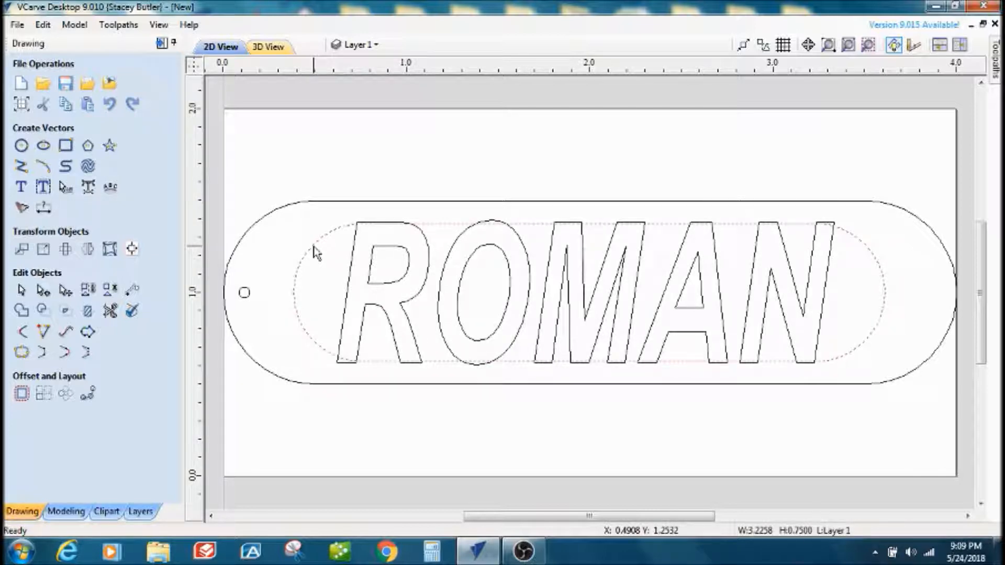
mouse_move(267, 276)
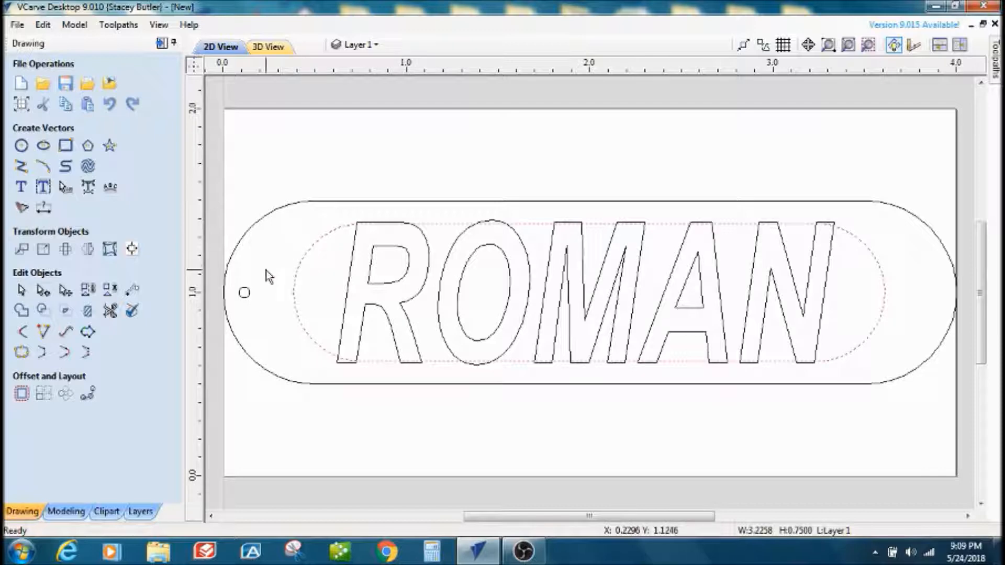
mouse_move(345, 295)
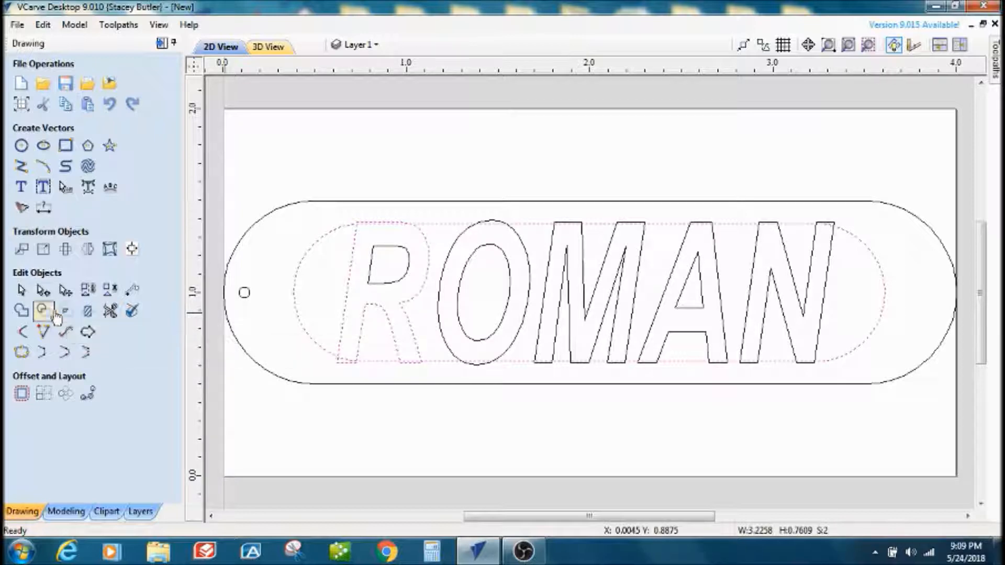
mouse_move(41, 310)
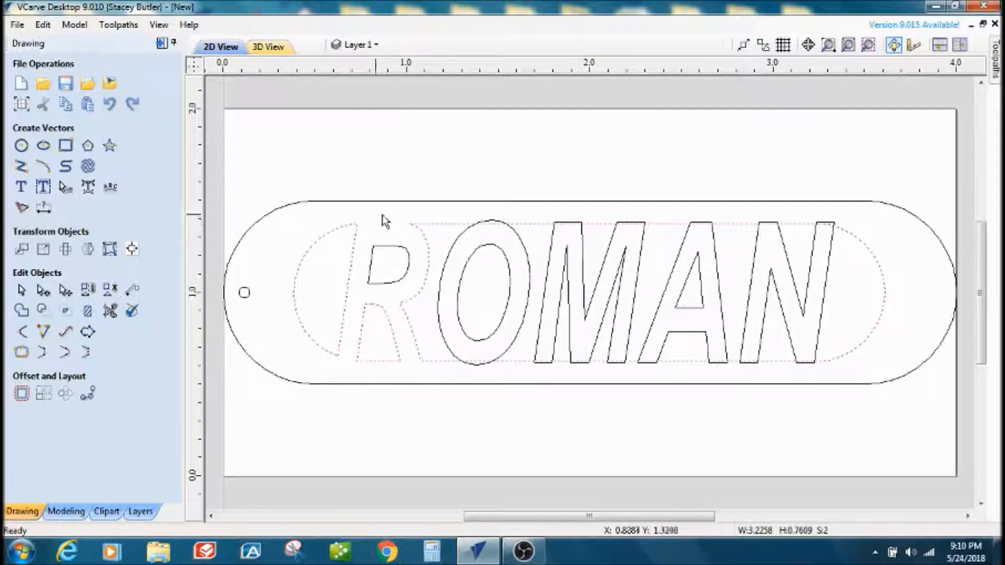
mouse_move(359, 221)
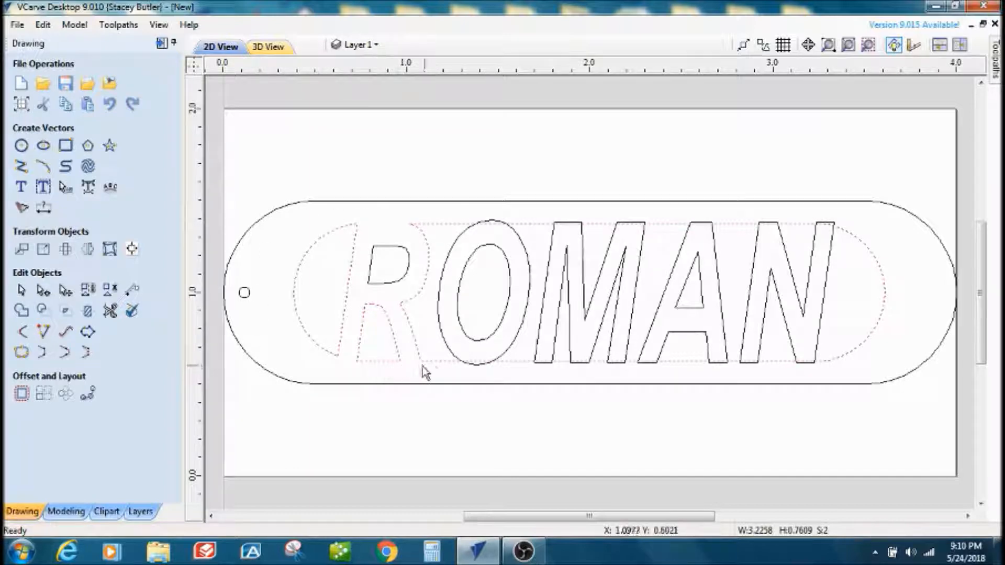
mouse_move(462, 326)
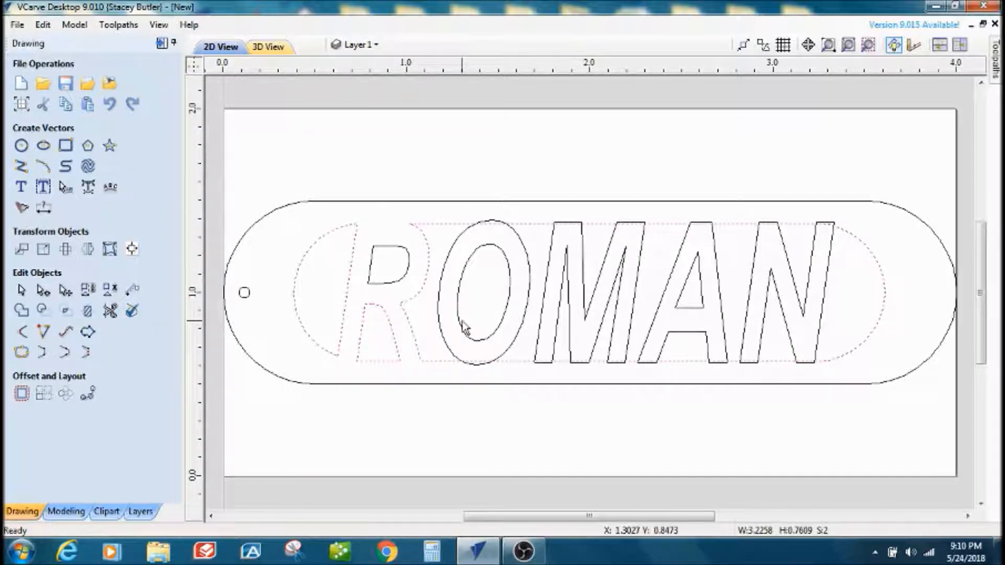
mouse_move(442, 307)
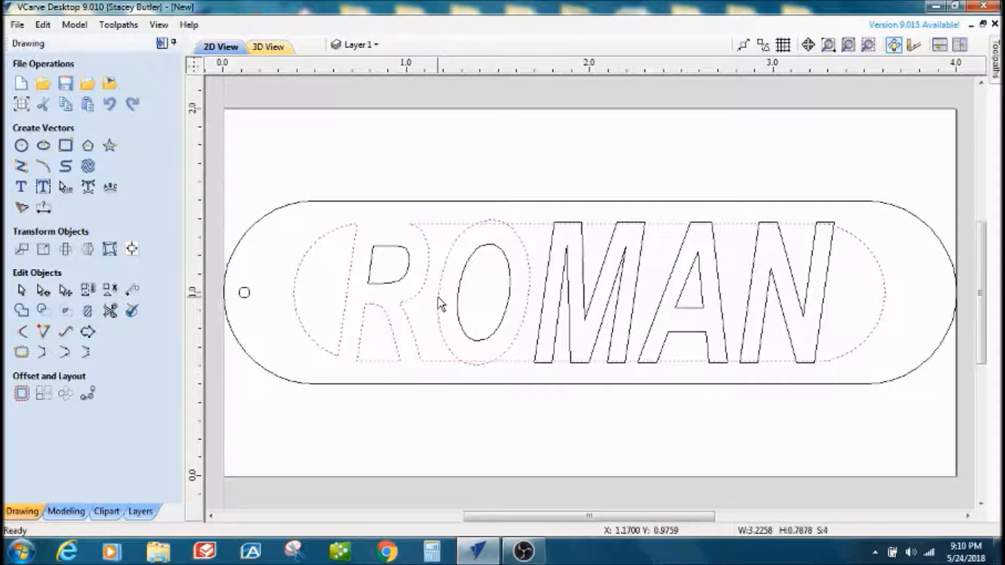
left_click(41, 310)
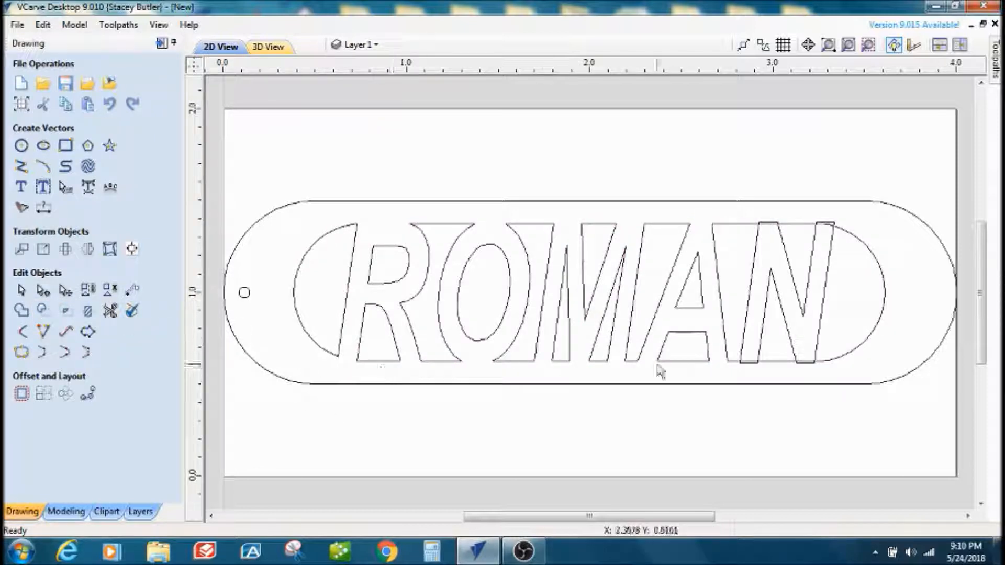
mouse_move(736, 231)
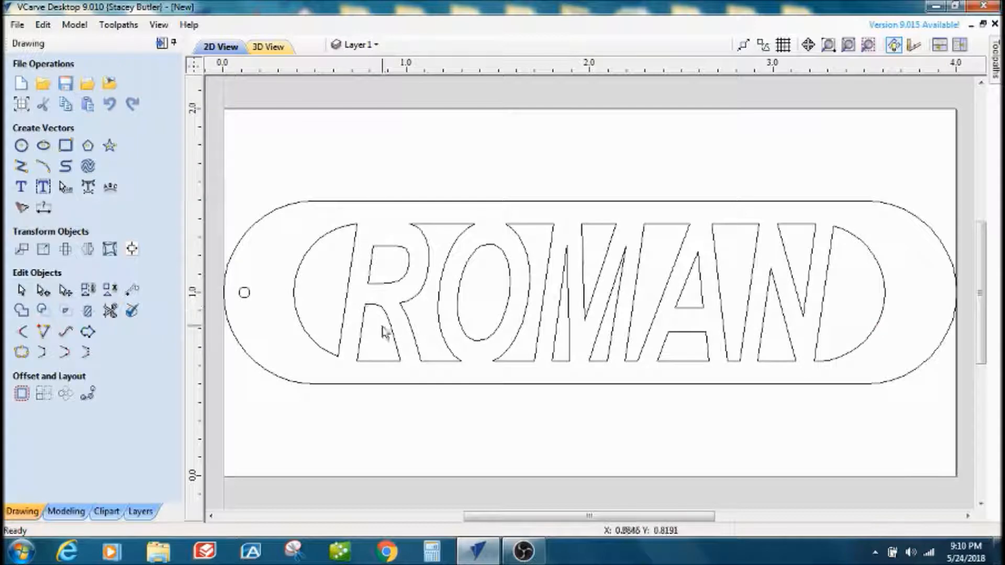
mouse_move(470, 387)
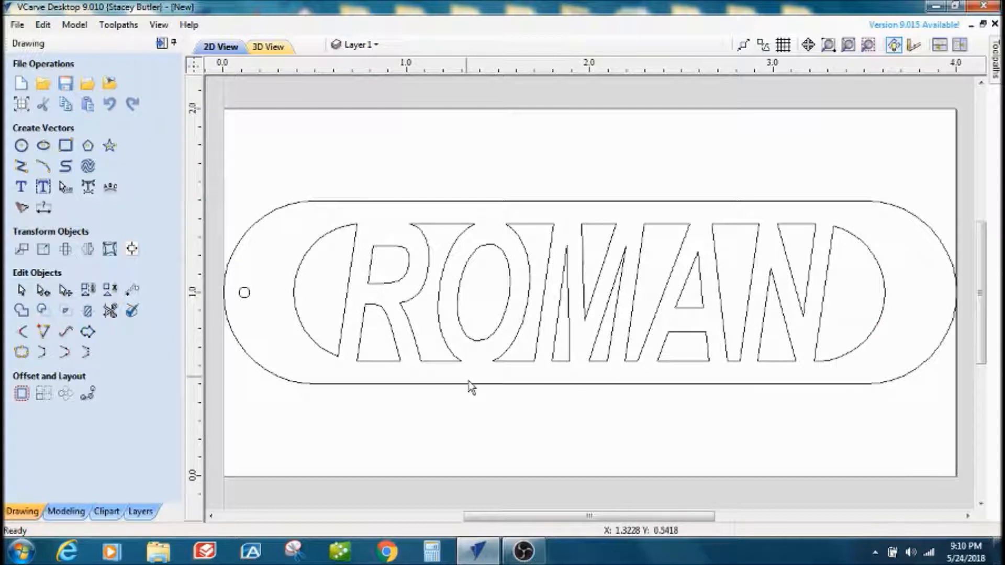
mouse_move(519, 183)
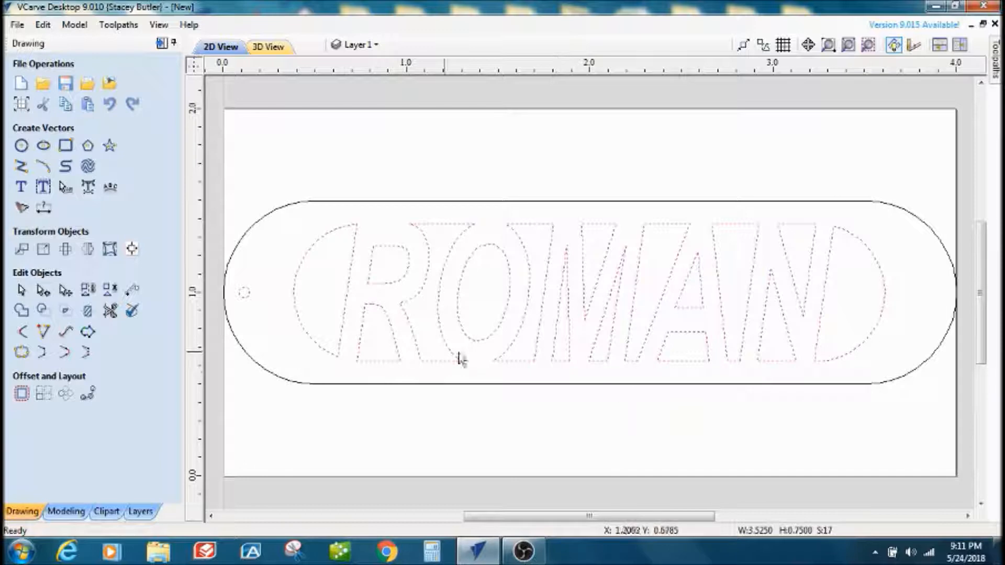
mouse_move(254, 295)
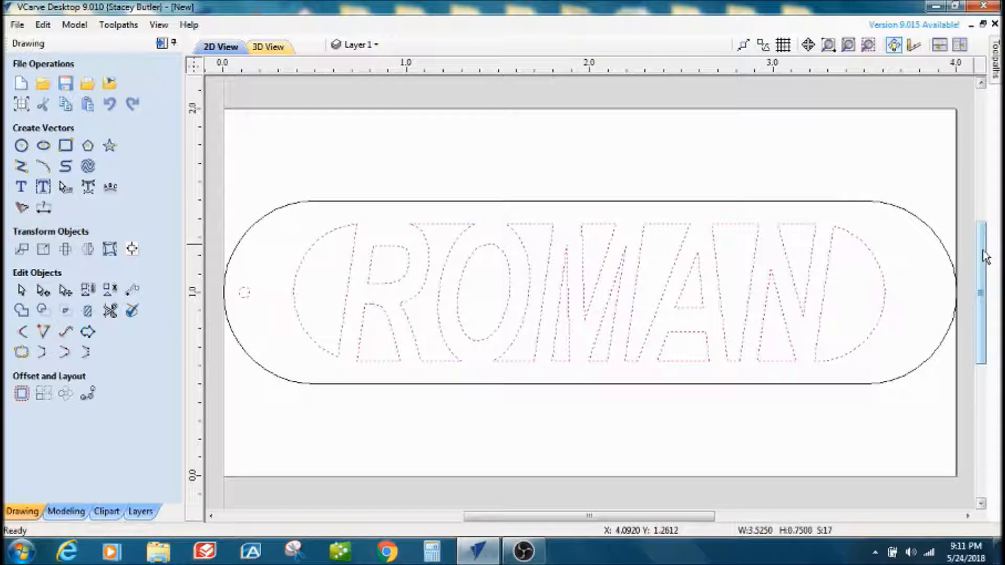
Step: Show the Toolpaths panel with Material Setup and Toolpath Operations for the selected letters and hole
left_click(995, 52)
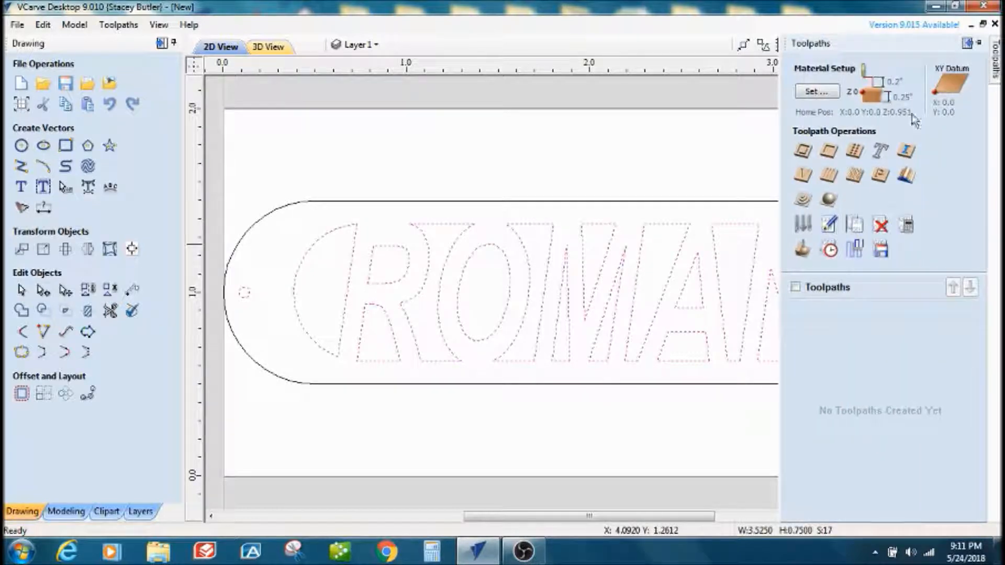
mouse_move(800, 152)
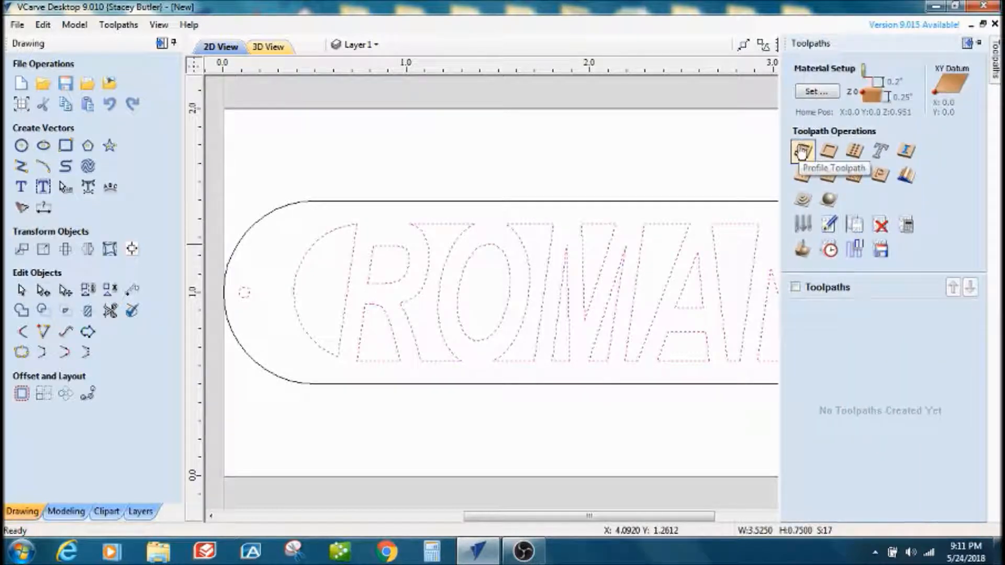
Step: Calculate an Inside/Left profile toolpath, Profile 37, for the ROMAN letters and hole
left_click(798, 152)
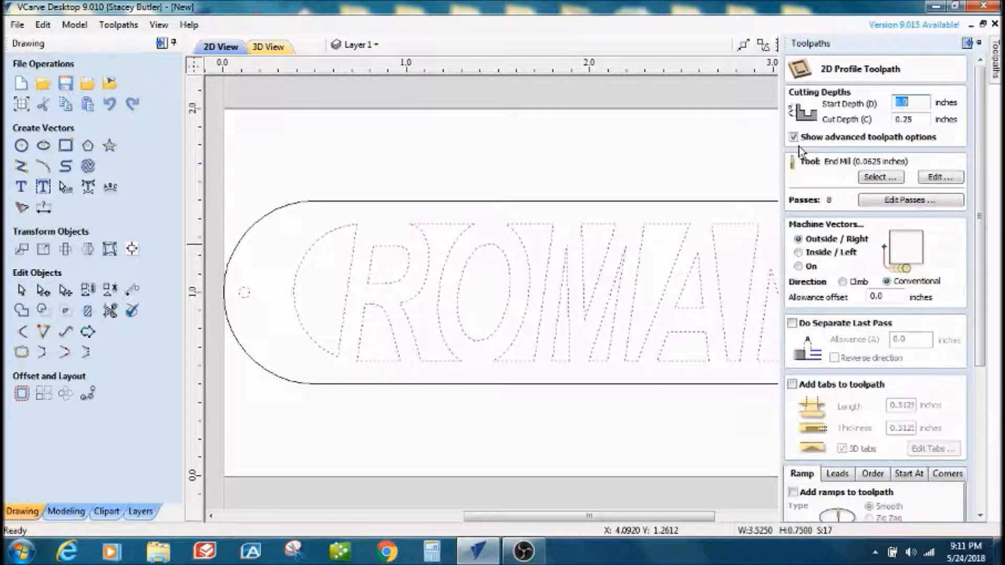
mouse_move(873, 123)
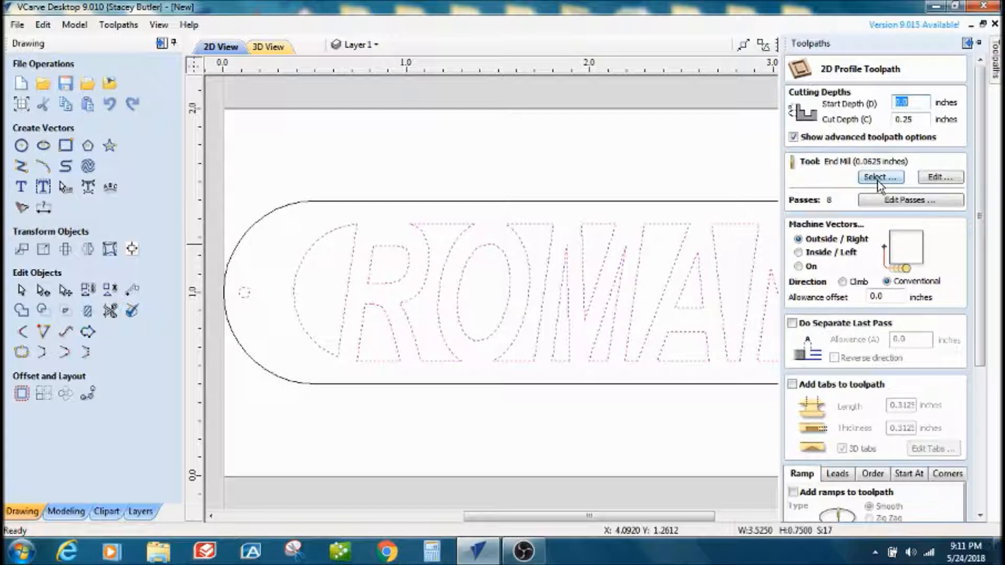
mouse_move(925, 183)
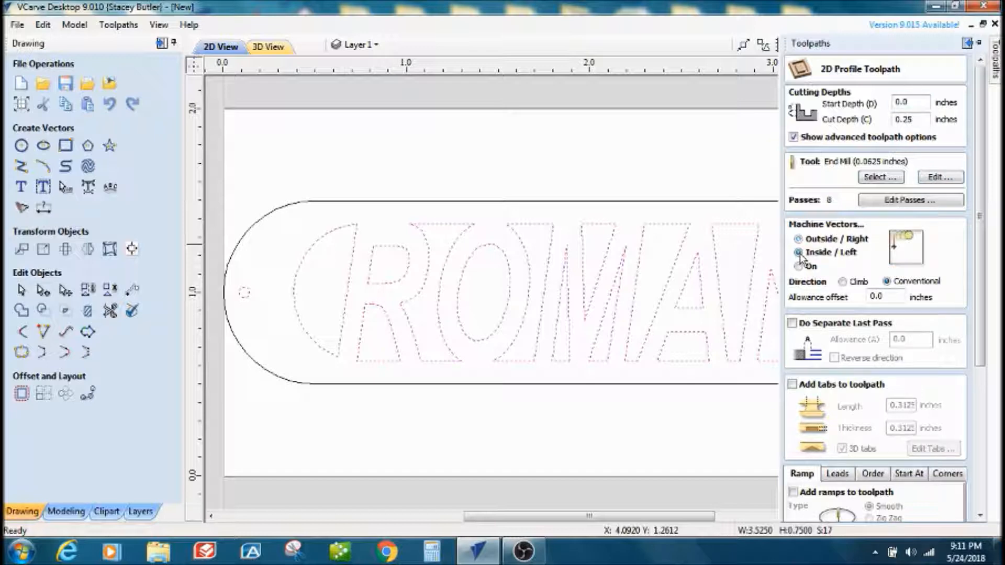
left_click(798, 253)
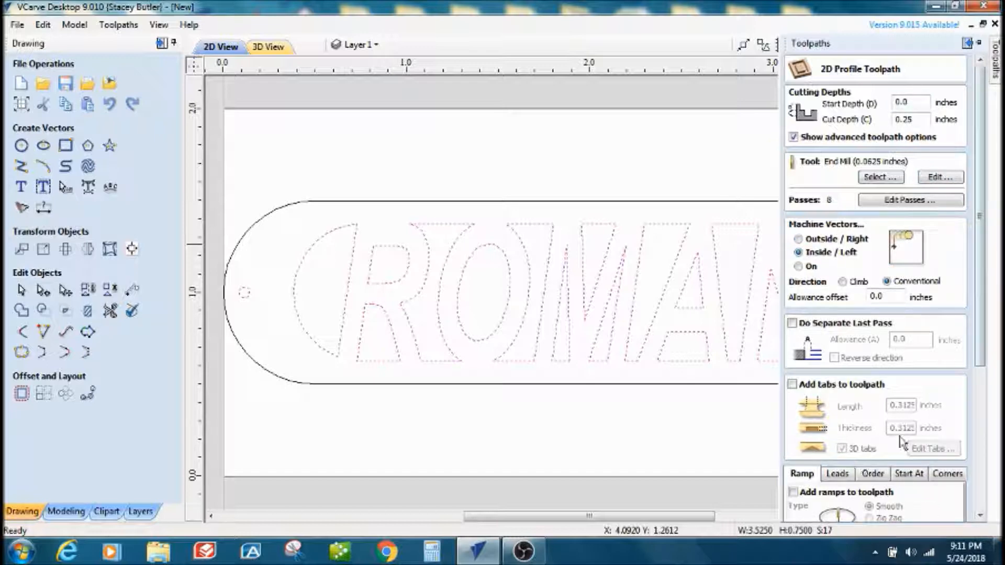
scroll("down", 3)
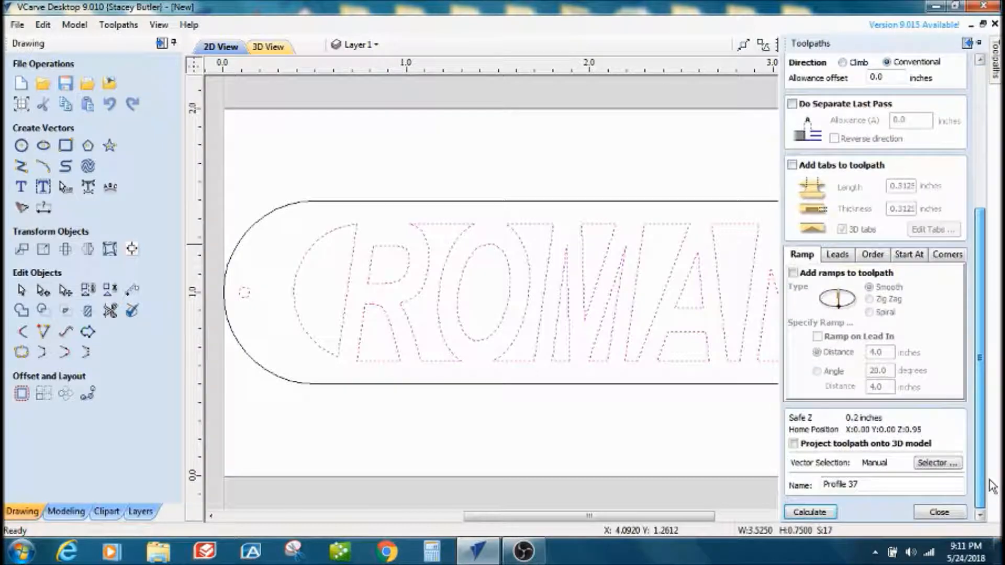
mouse_move(915, 500)
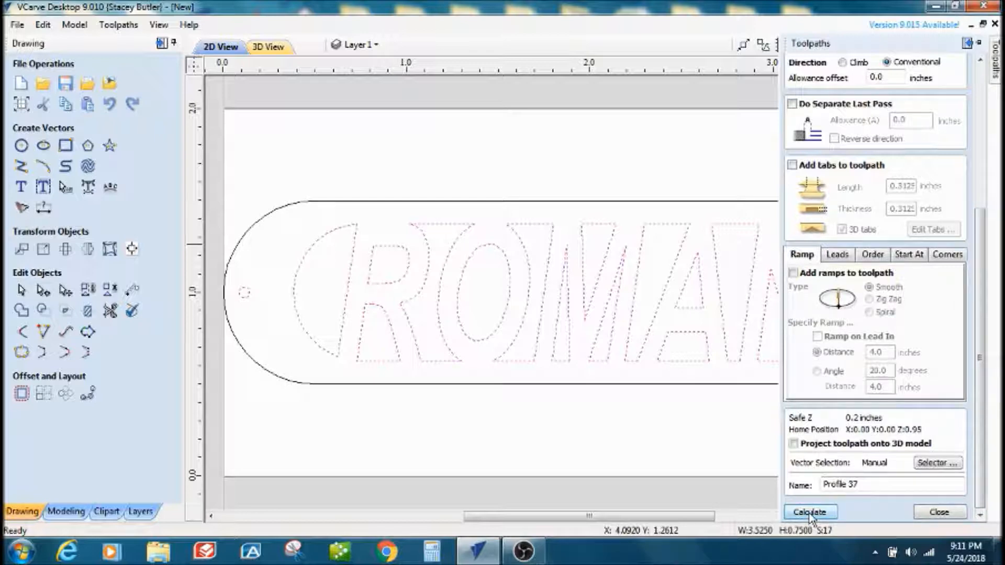
left_click(810, 512)
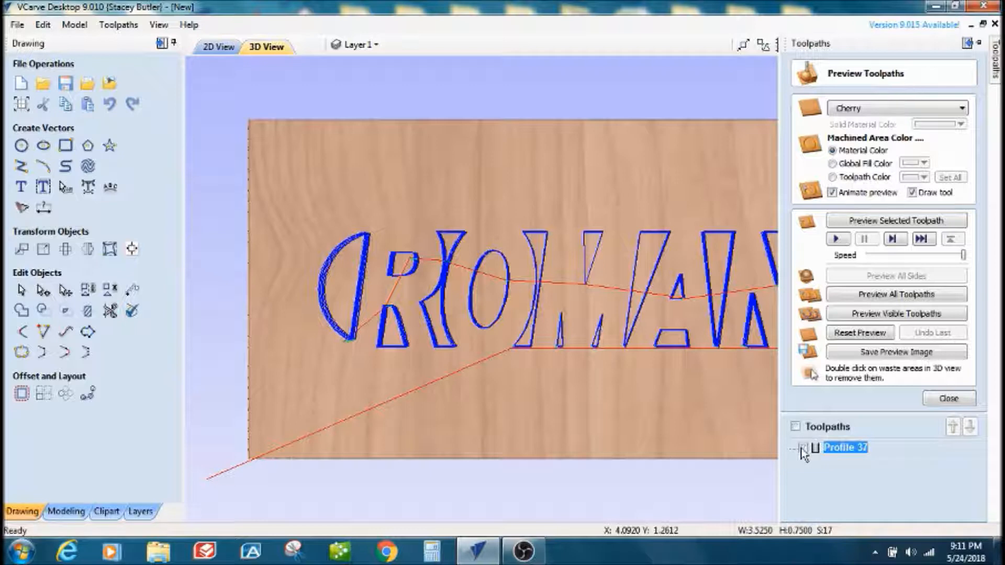
Step: Return to the 2D view and select the fob's outer outline instead
left_click(217, 47)
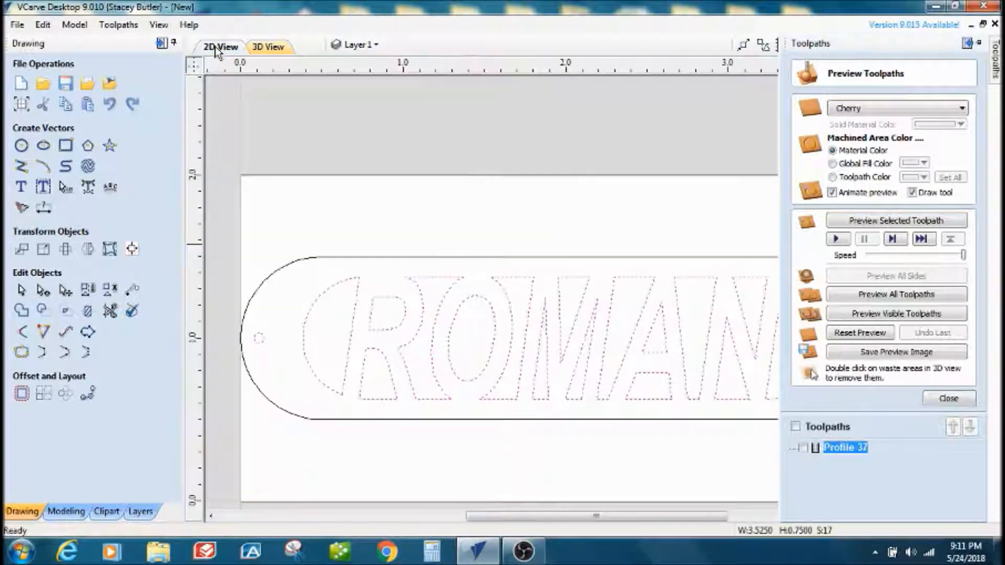
left_click(949, 399)
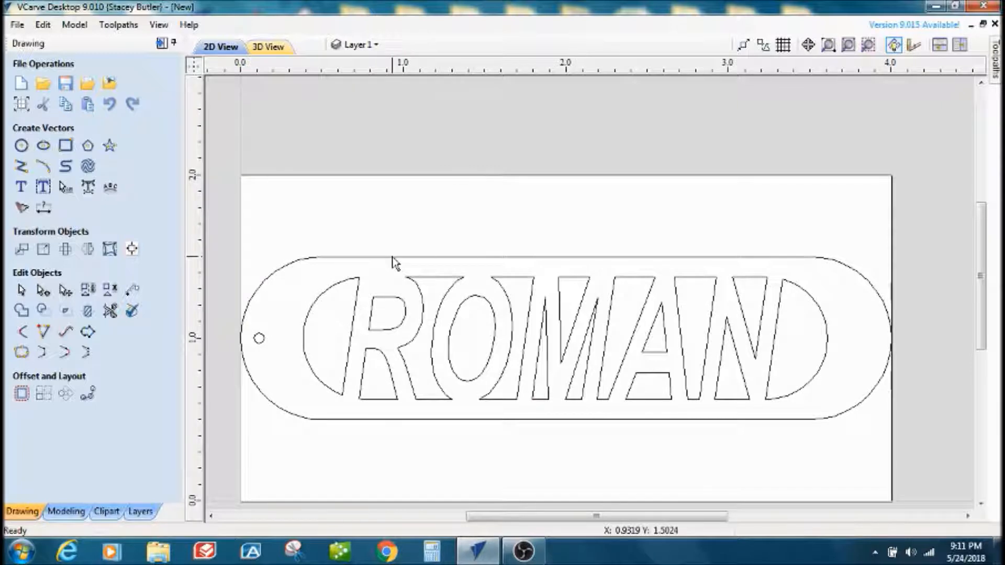
left_click(397, 265)
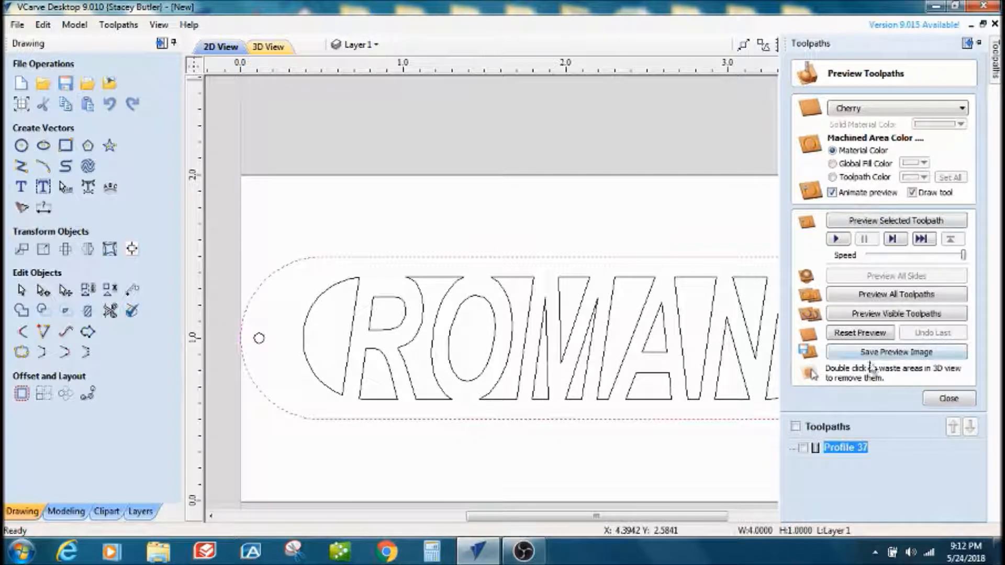
Step: Start Profile 38, a second profile toolpath set to Outside/Right for the outer outline
left_click(948, 398)
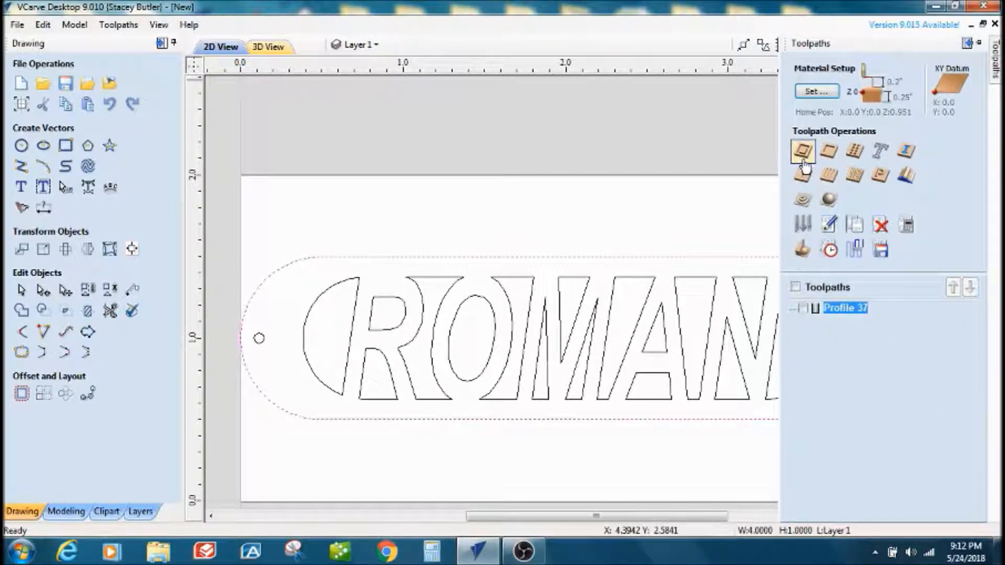
left_click(803, 152)
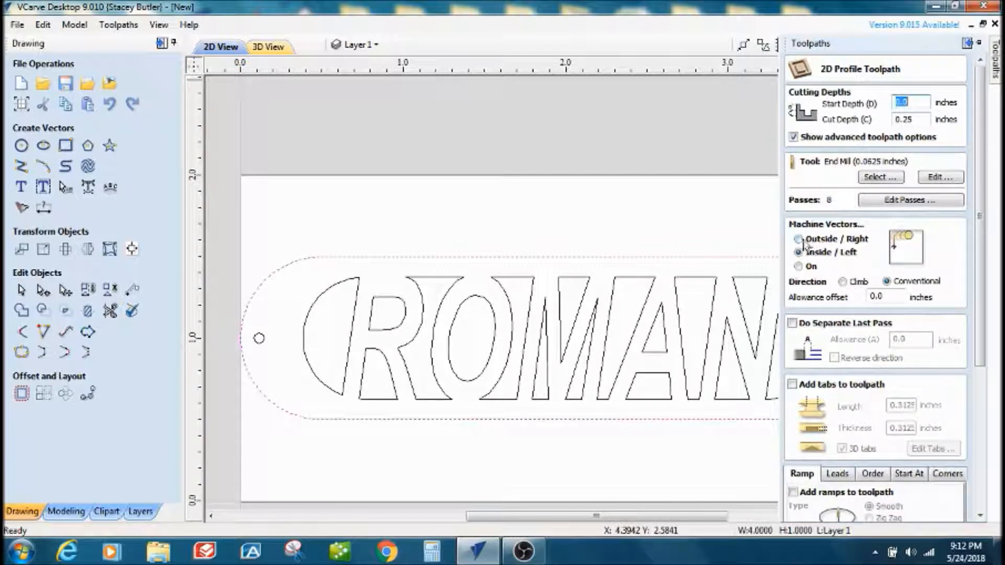
left_click(797, 239)
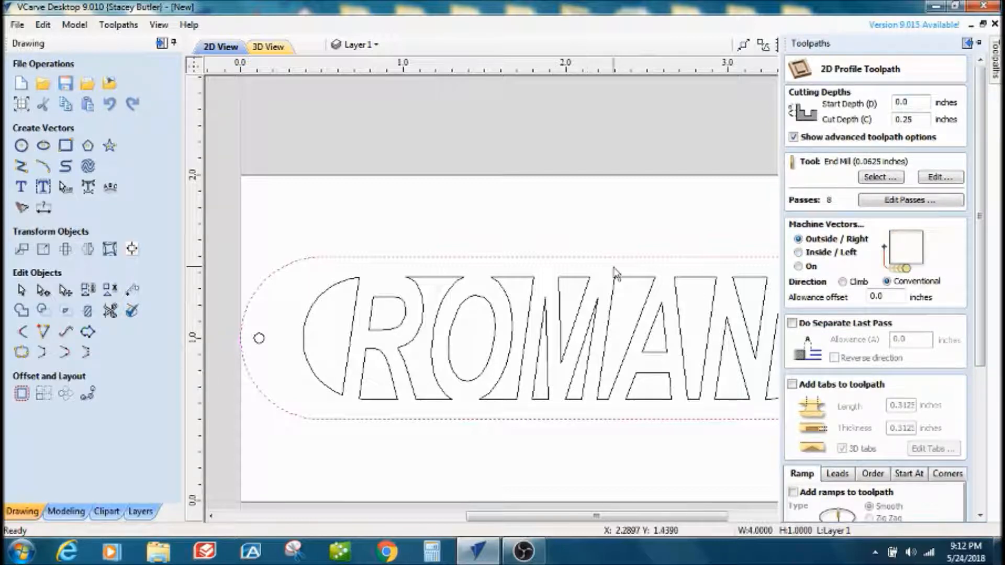
mouse_move(570, 285)
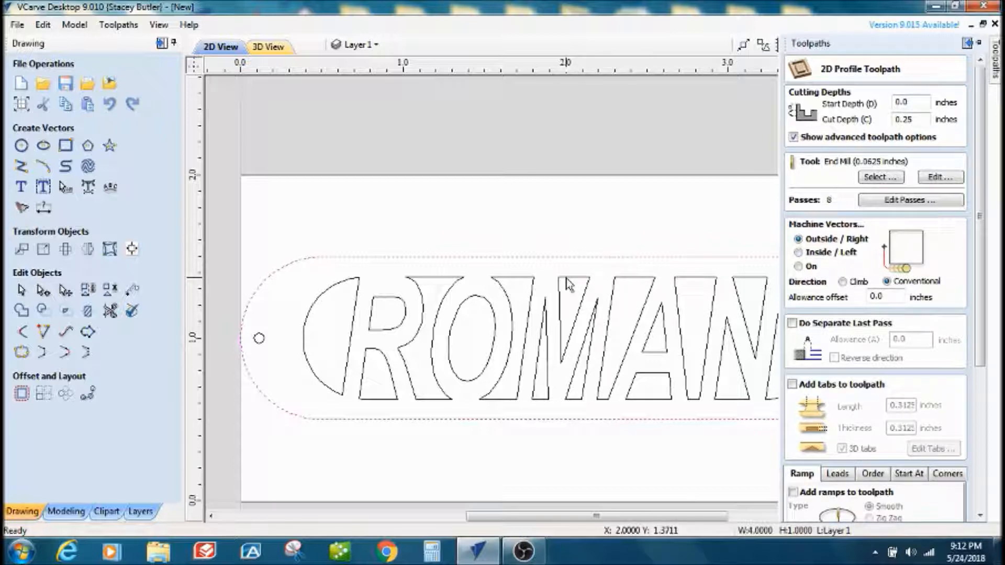
mouse_move(377, 266)
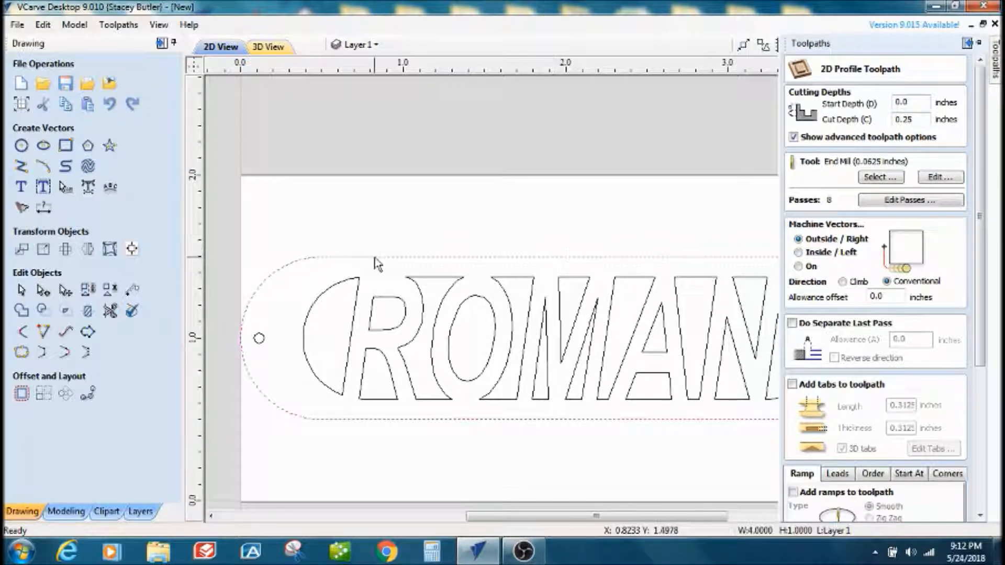
mouse_move(517, 458)
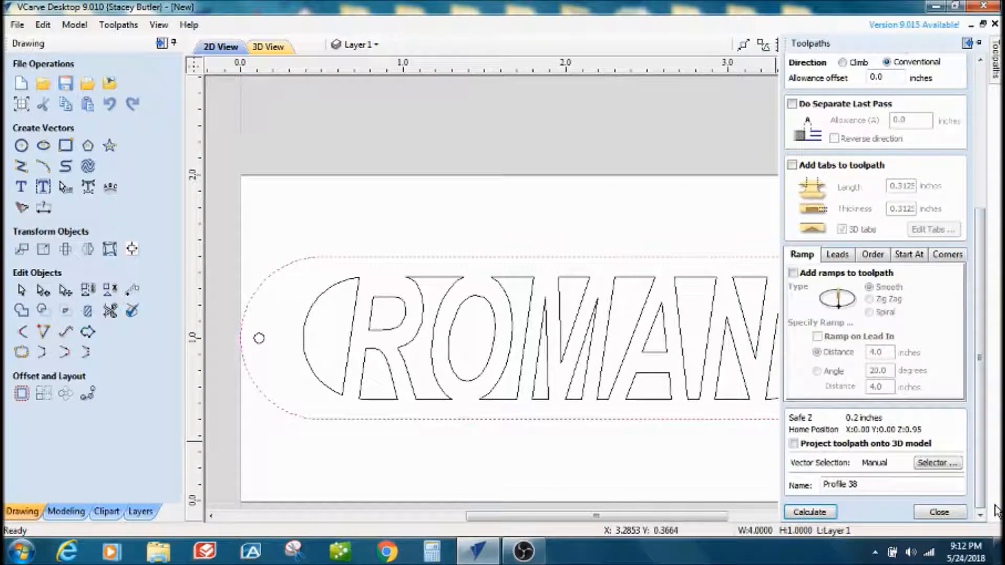
mouse_move(879, 531)
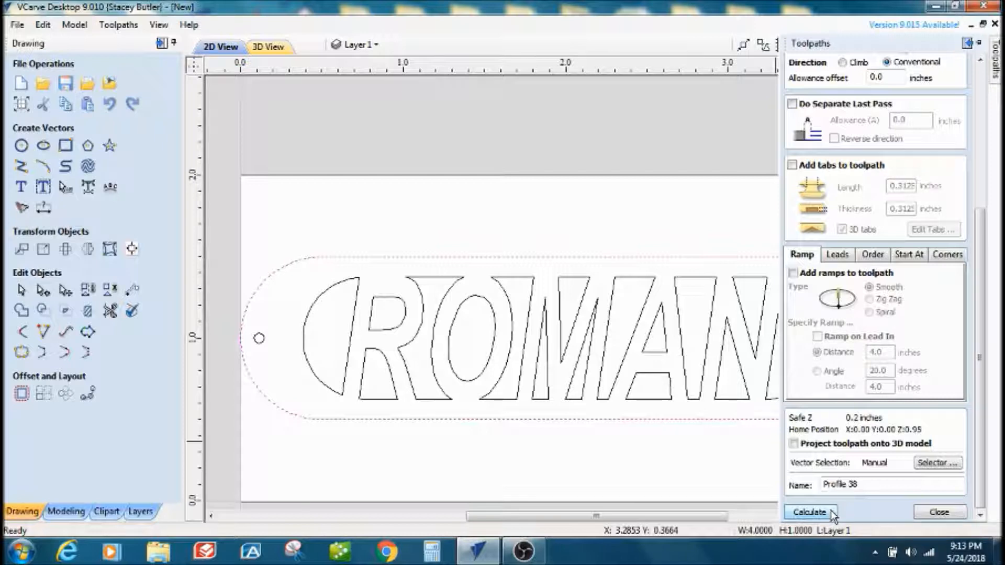
Step: Calculate Profile 38 and simulate Profiles 37 and 38 cutting the cherry fob in 3D
left_click(809, 512)
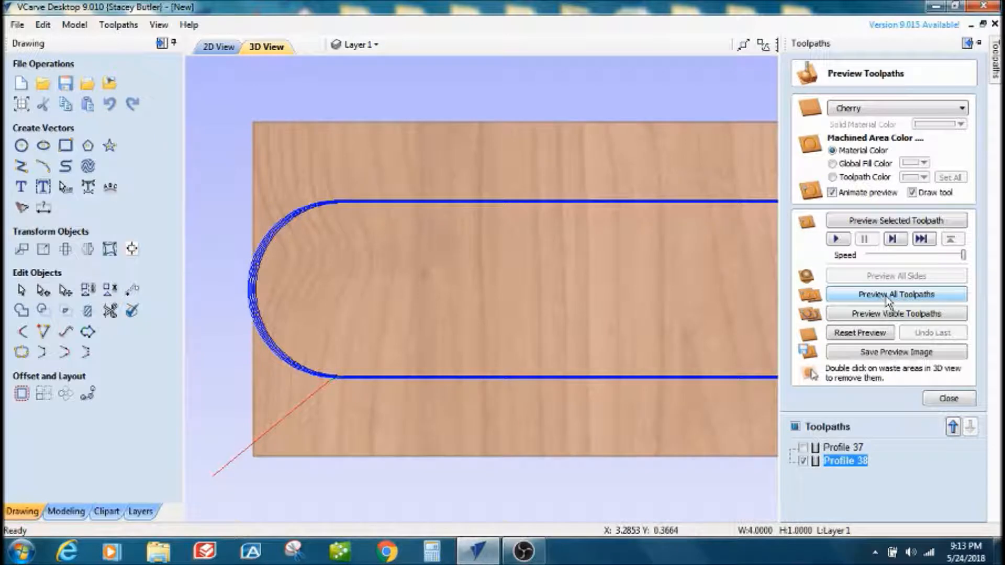
left_click(896, 294)
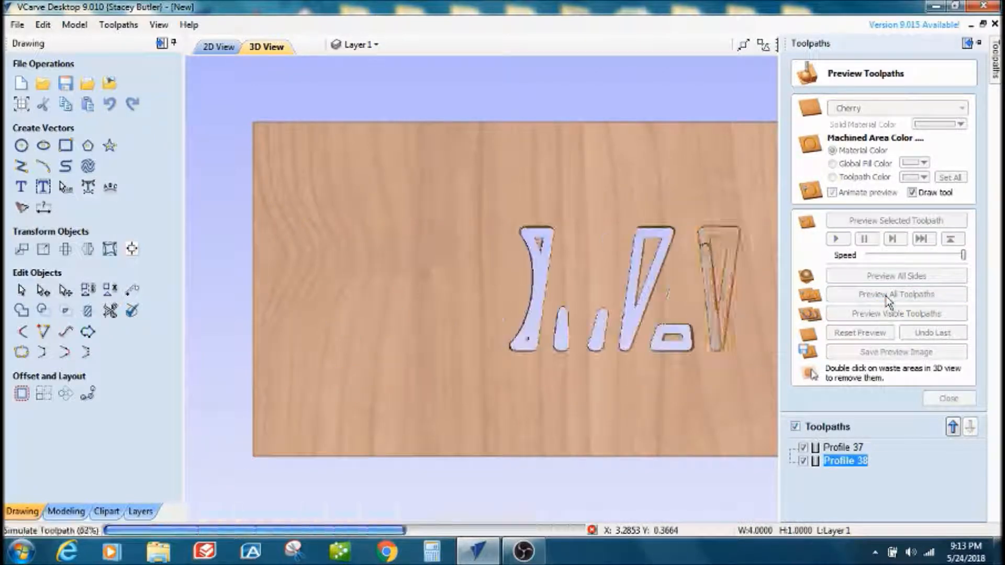
left_click(897, 295)
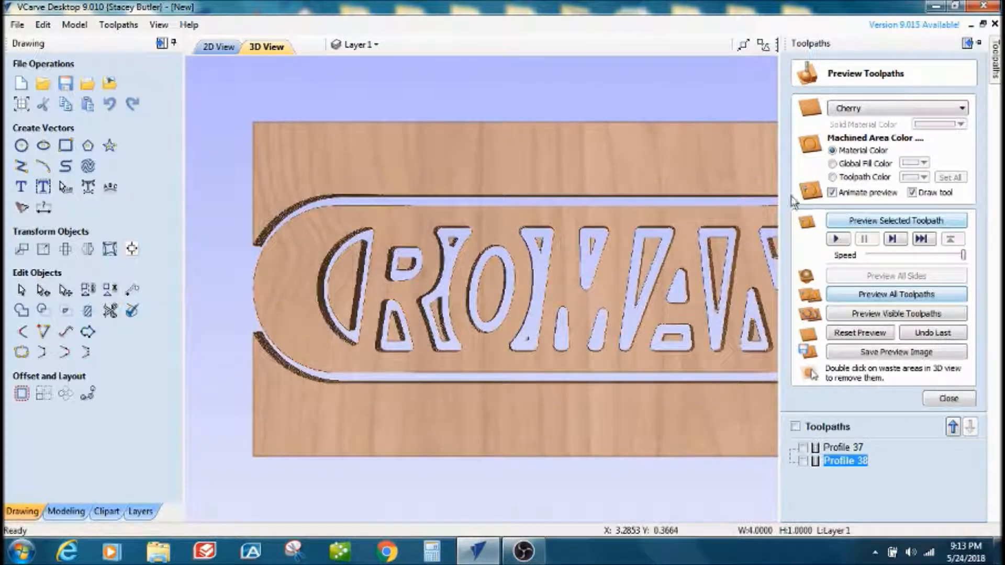
left_click(947, 398)
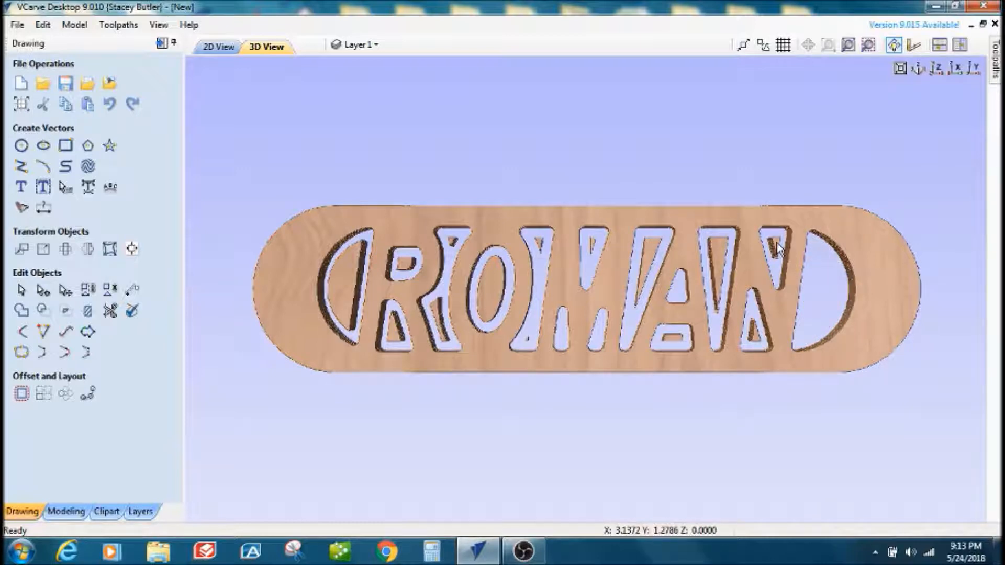
mouse_move(745, 330)
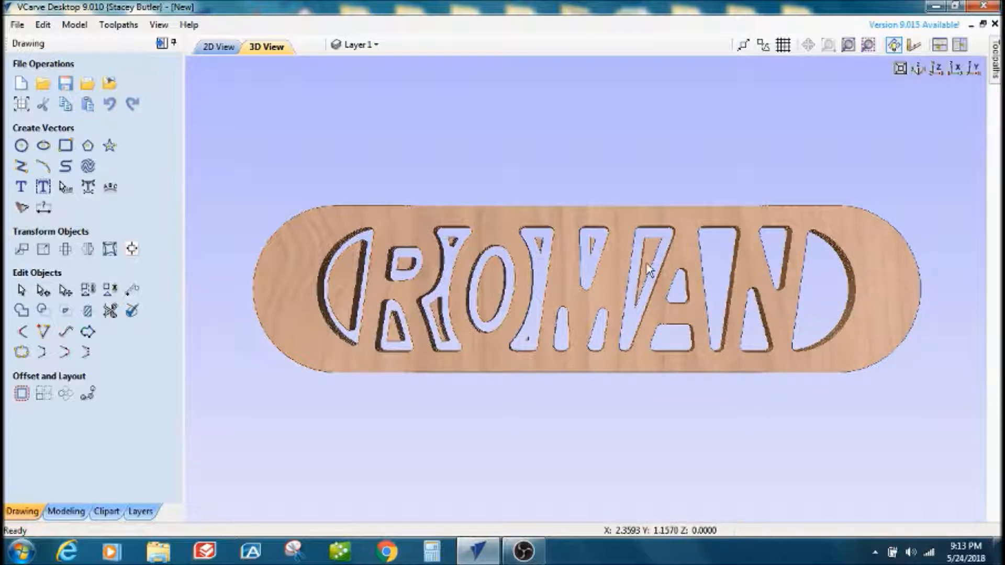
mouse_move(595, 247)
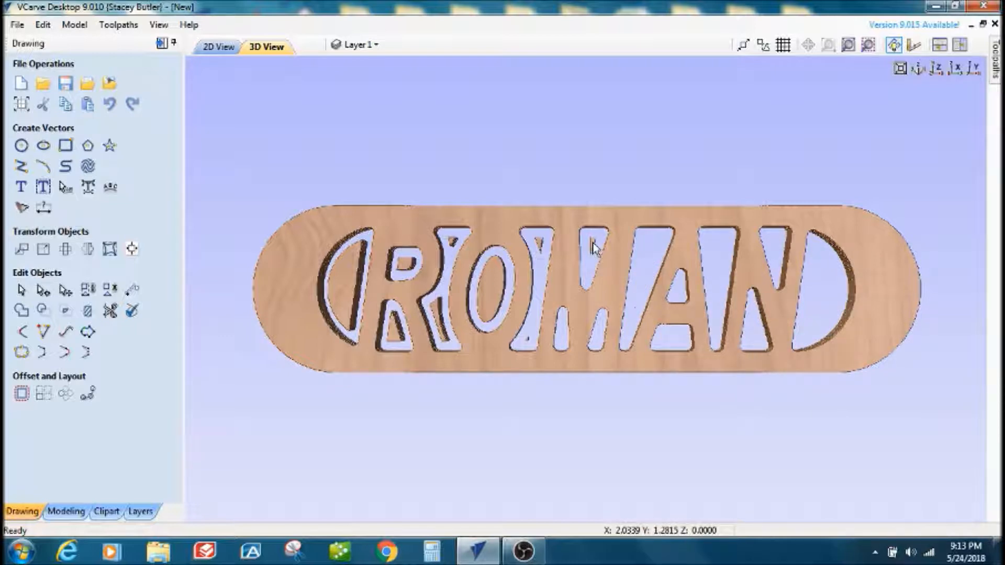
mouse_move(540, 252)
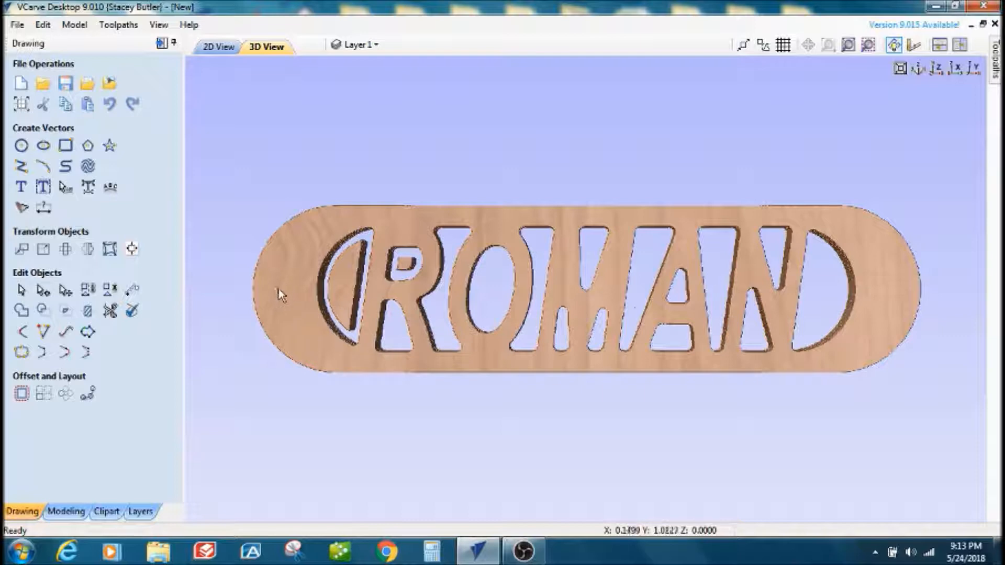
mouse_move(402, 265)
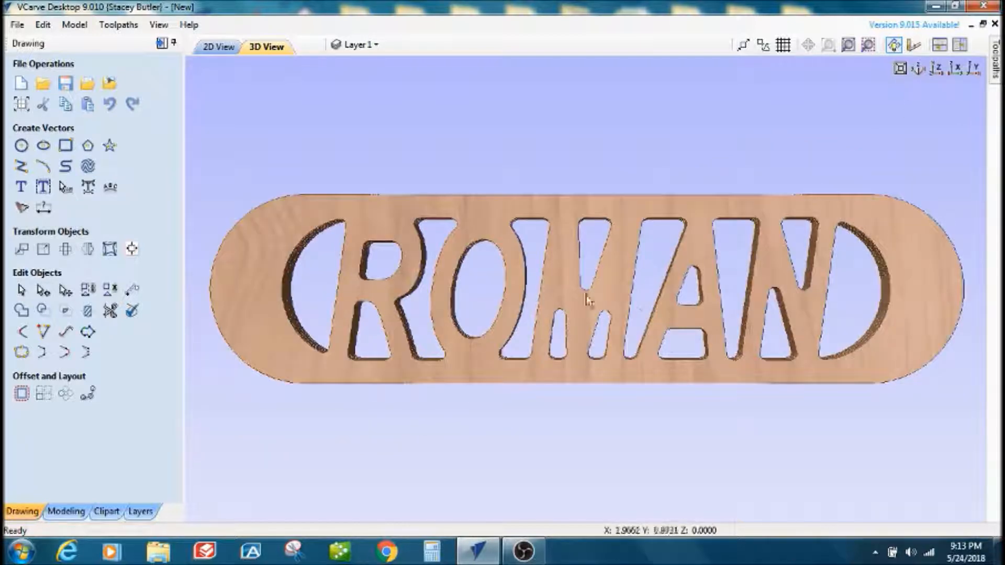
mouse_move(275, 350)
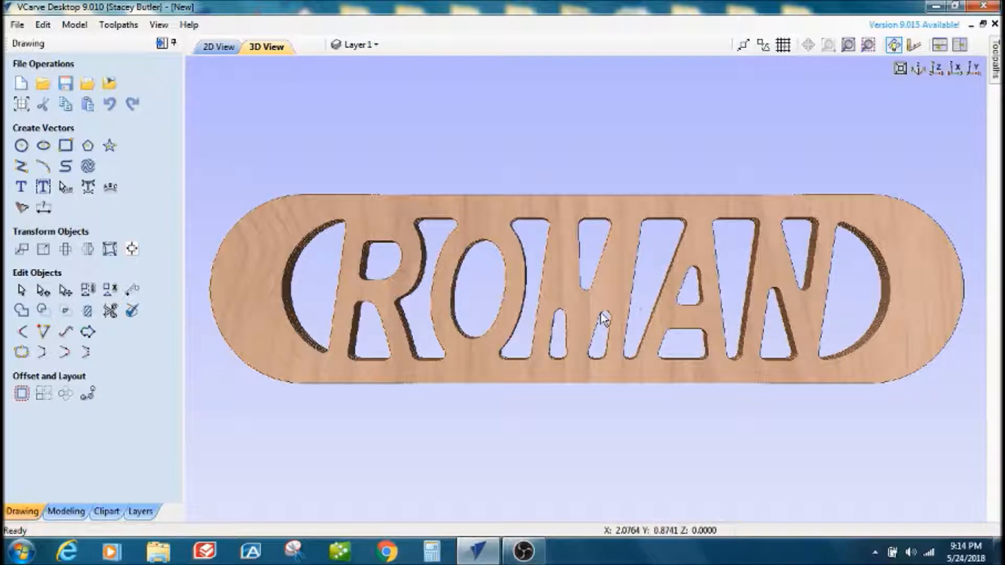
mouse_move(596, 359)
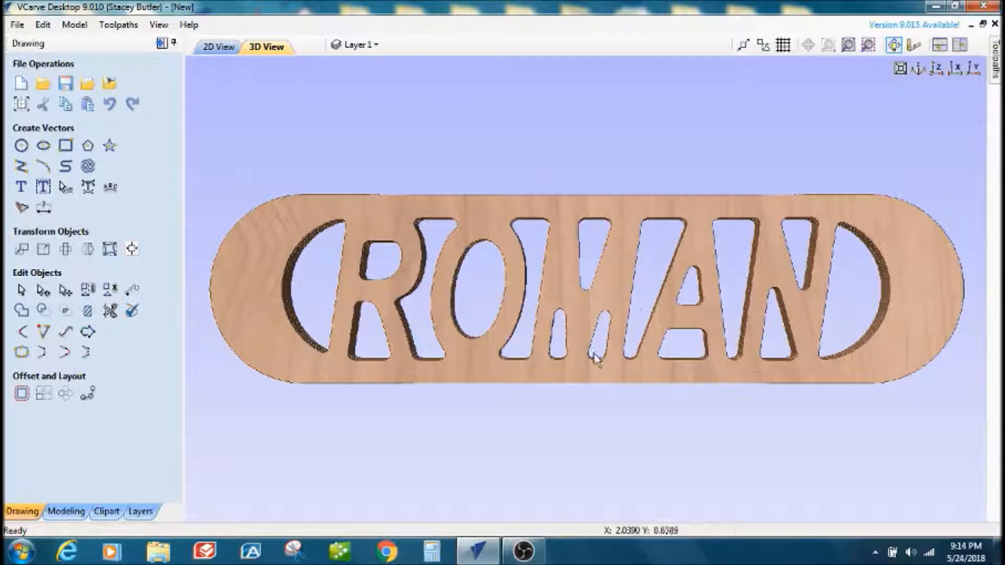
mouse_move(613, 297)
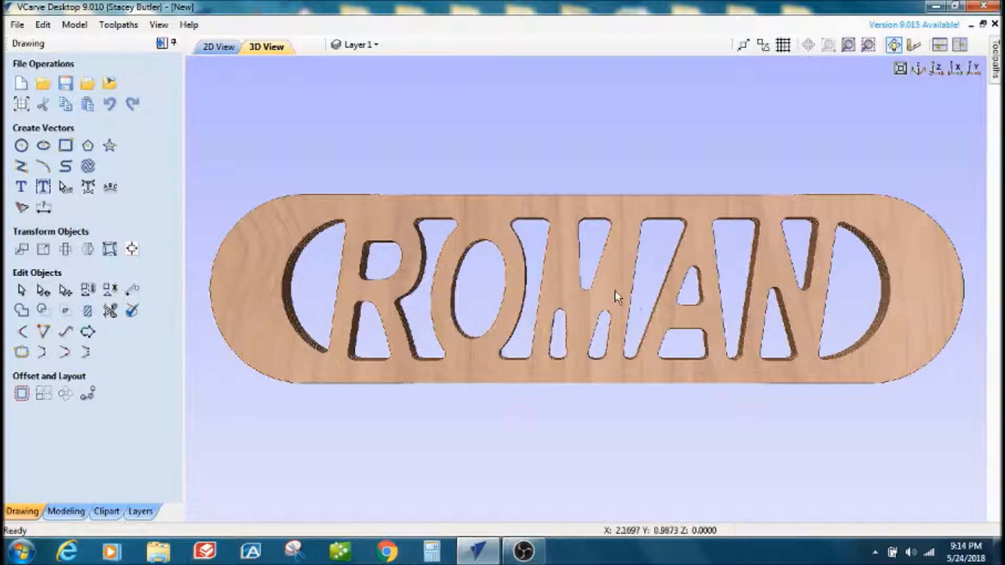
mouse_move(744, 366)
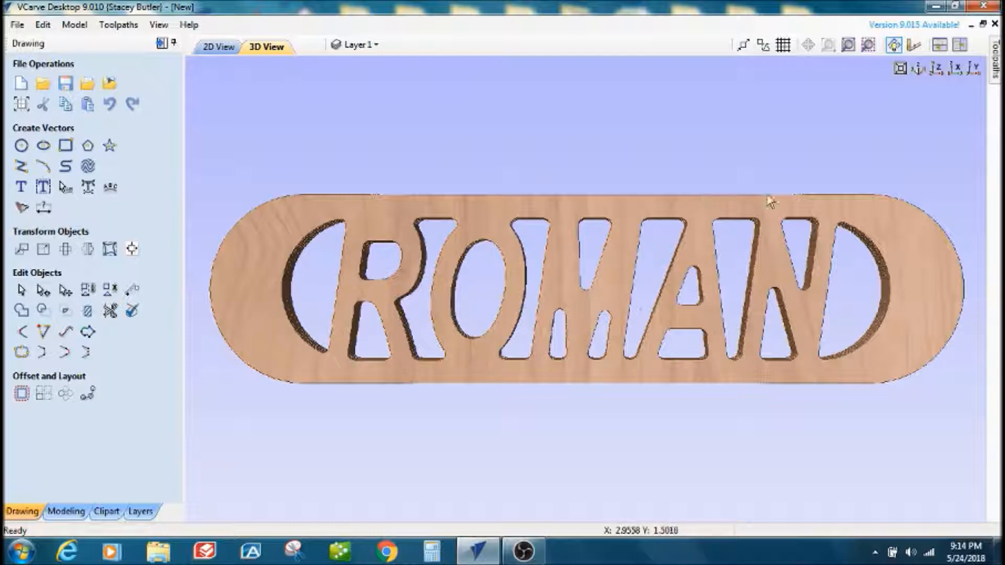
mouse_move(827, 159)
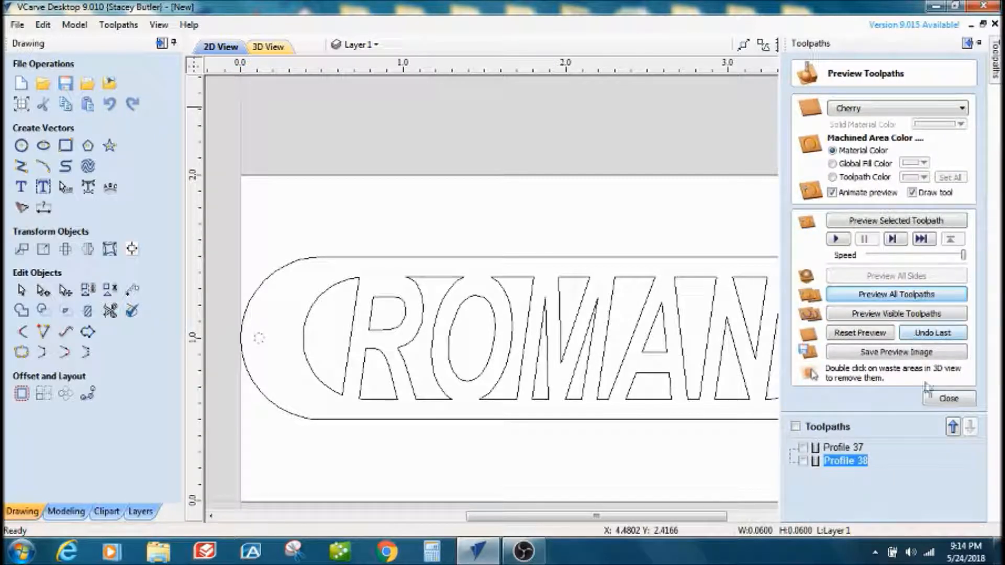
Step: Calculate Profile 39 as an Inside/Left cut on the keyring-hole circle, triggering a no-toolpath error
left_click(947, 399)
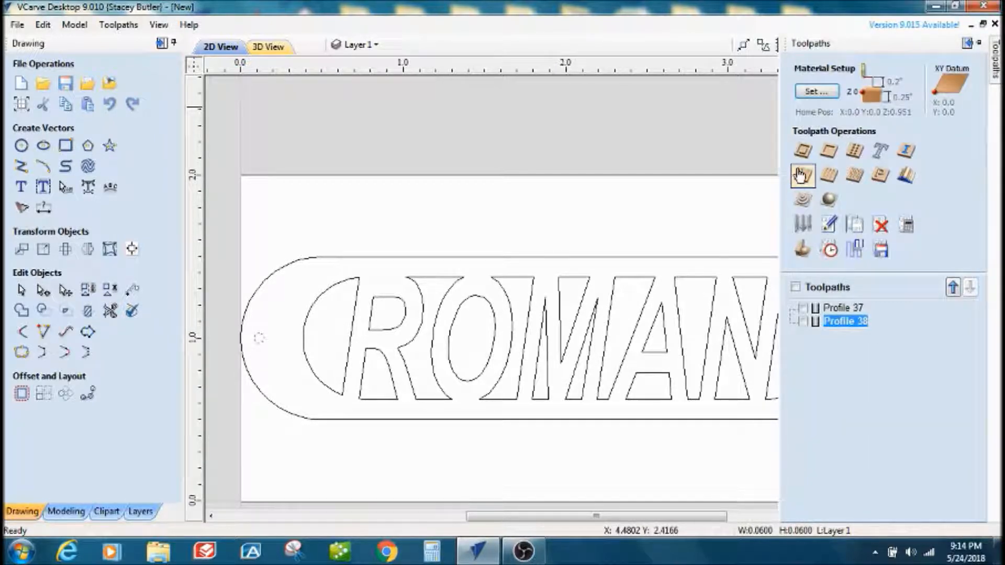
mouse_move(801, 155)
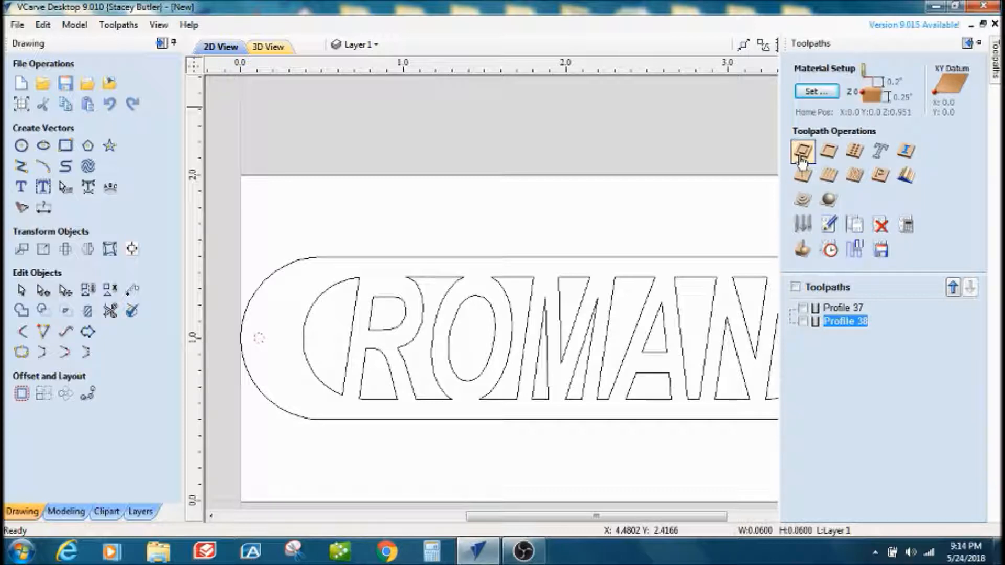
left_click(800, 152)
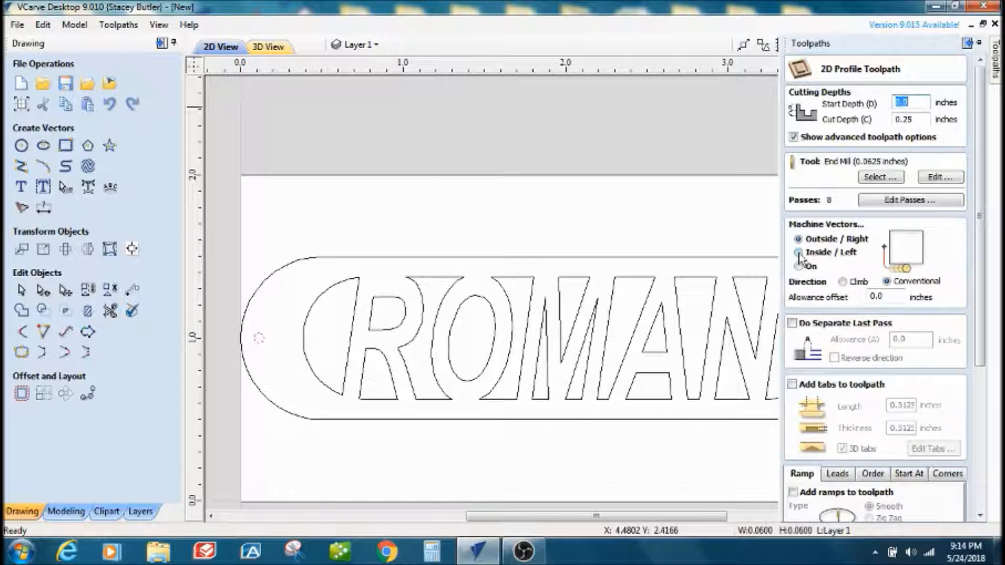
left_click(796, 252)
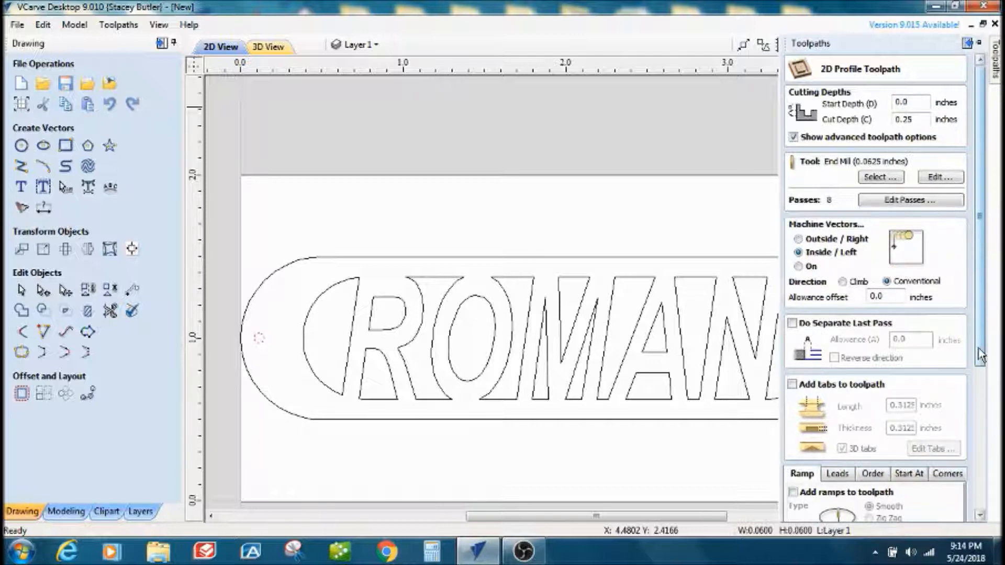
scroll("down", 3)
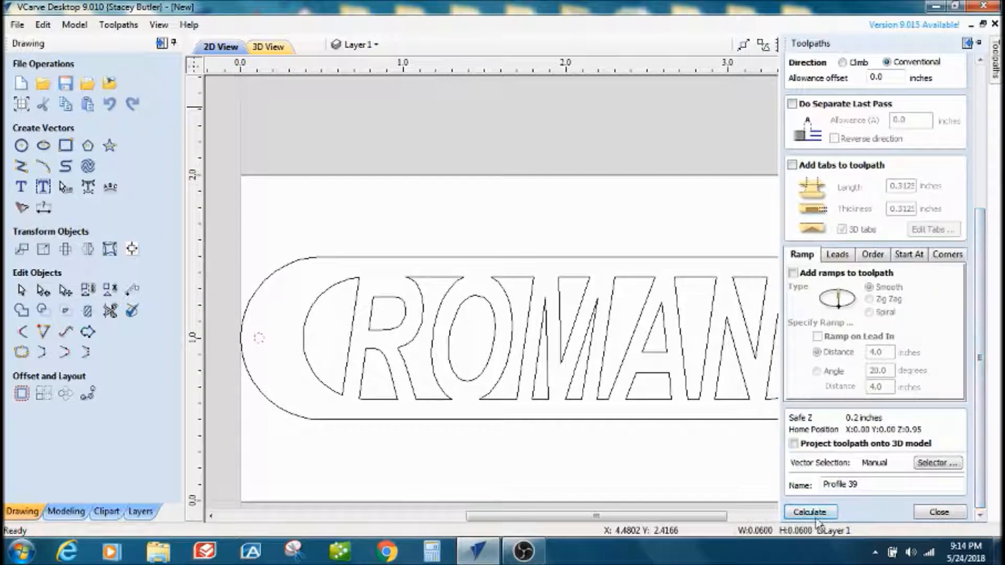
left_click(810, 512)
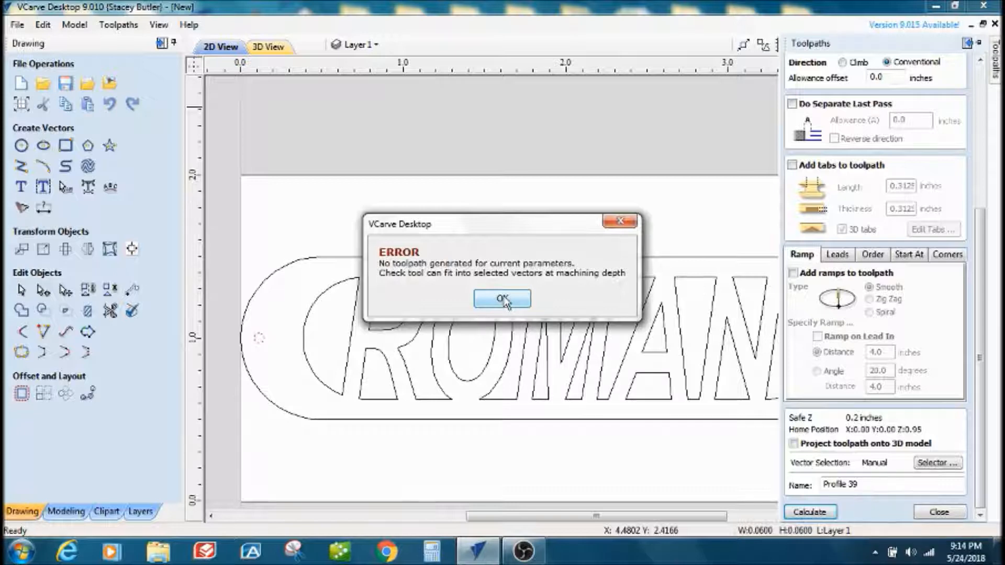
Step: Dismiss the error and recalculate Profile 39 as an Outside/Right cut on the hole circle
left_click(501, 299)
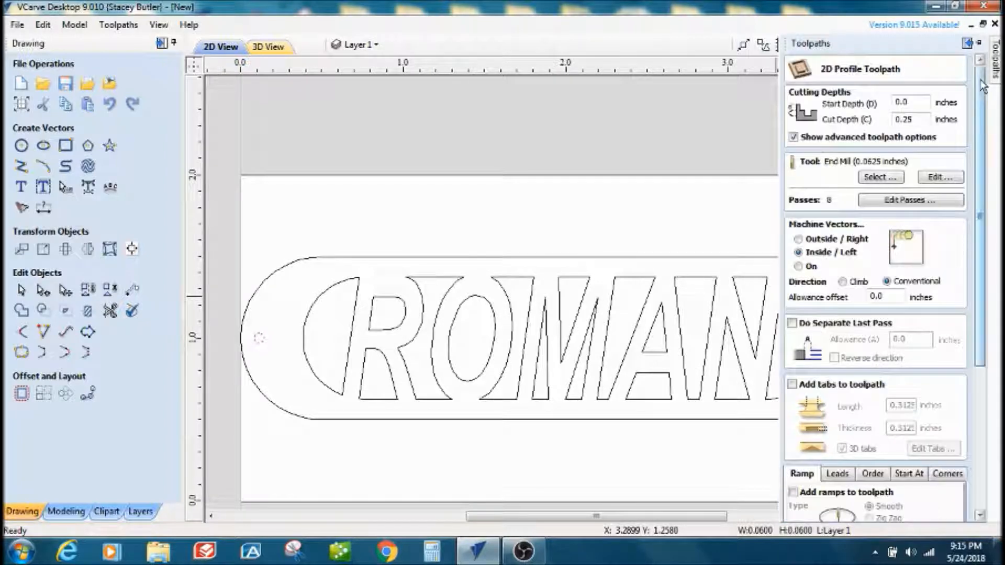
left_click(796, 239)
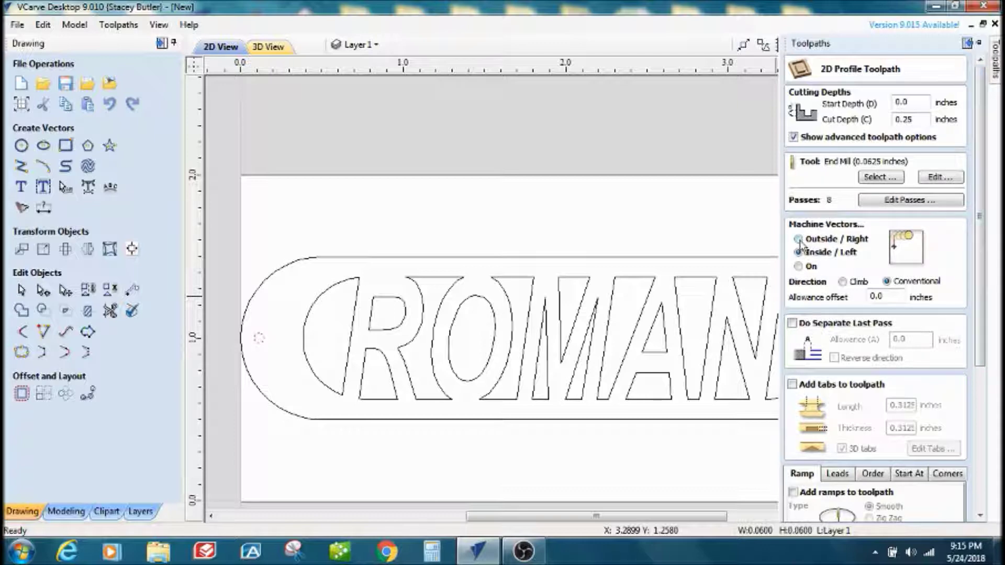
left_click(798, 239)
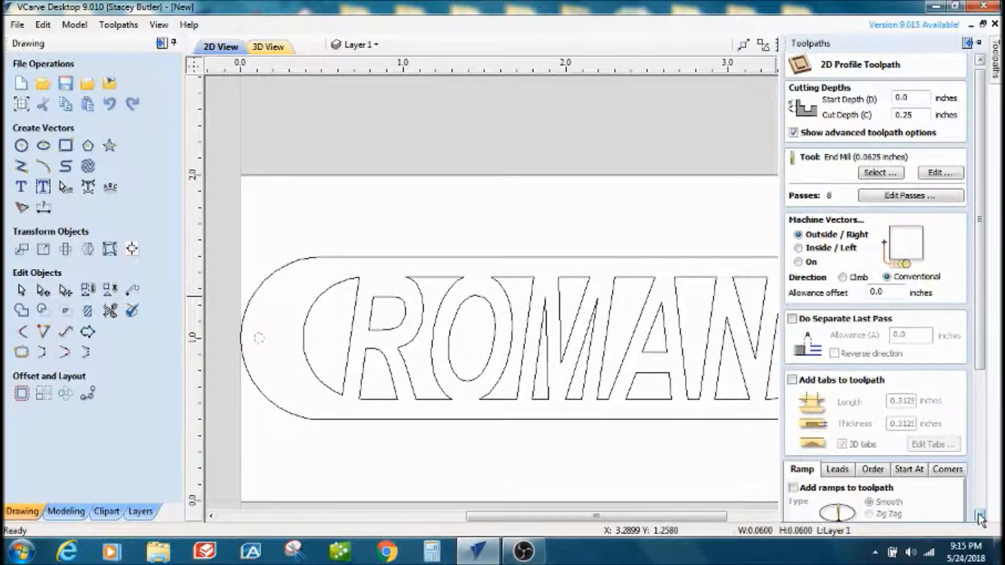
scroll("down", 3)
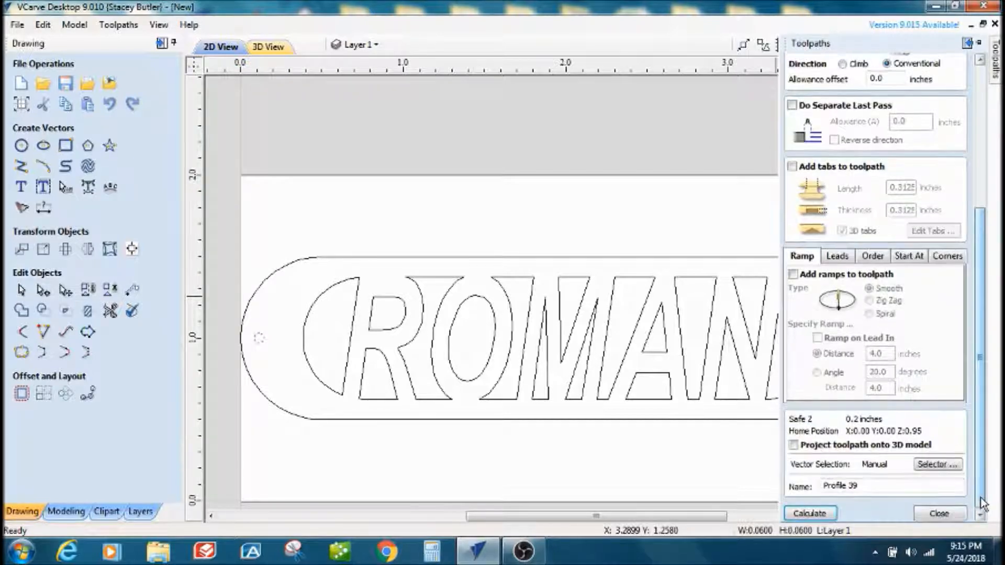
left_click(809, 513)
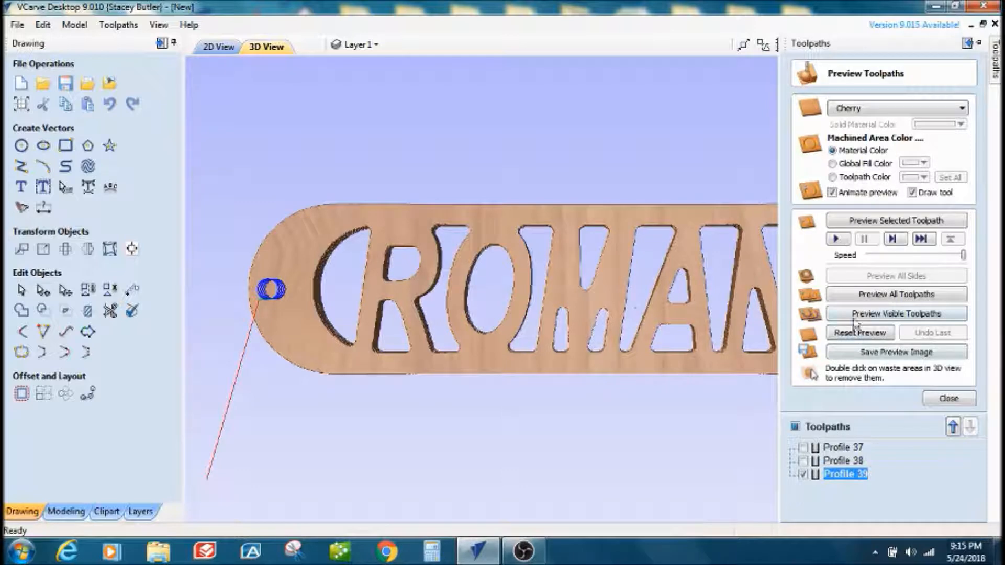
left_click(894, 220)
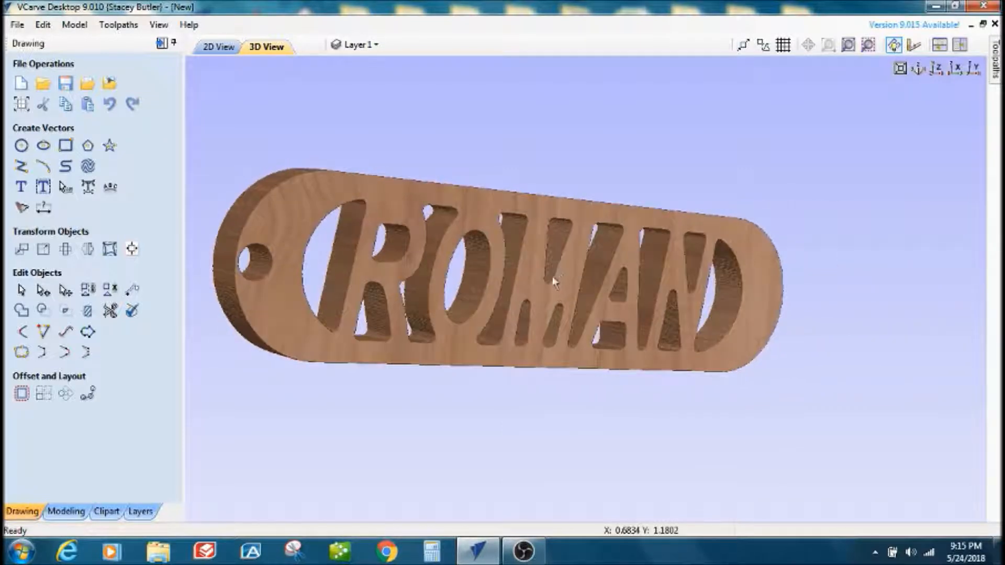
left_click_drag(554, 282, 420, 180)
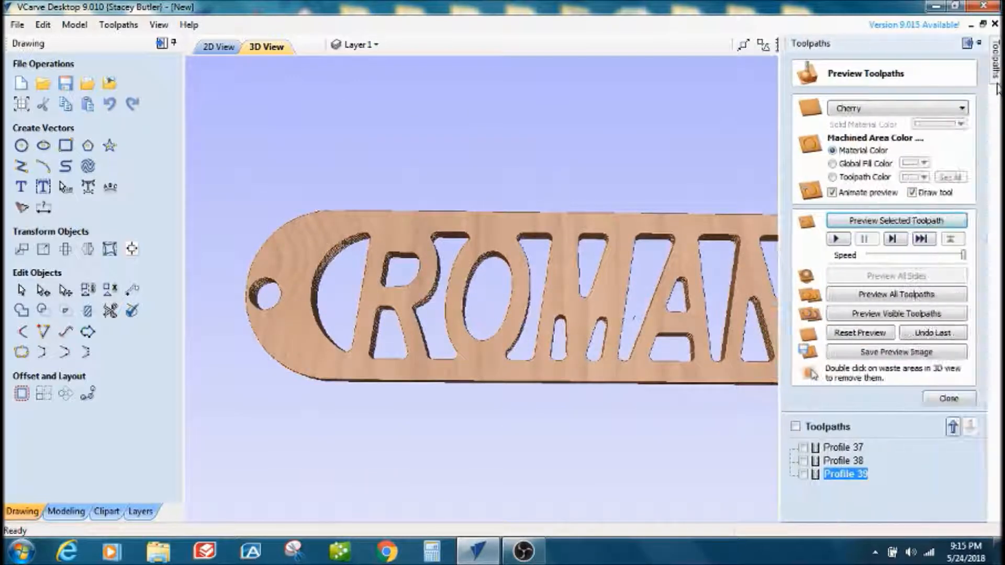
Step: Review the Toolpaths Summary showing 00:09:06 total time for Profiles 37–39, then close it
left_click(948, 398)
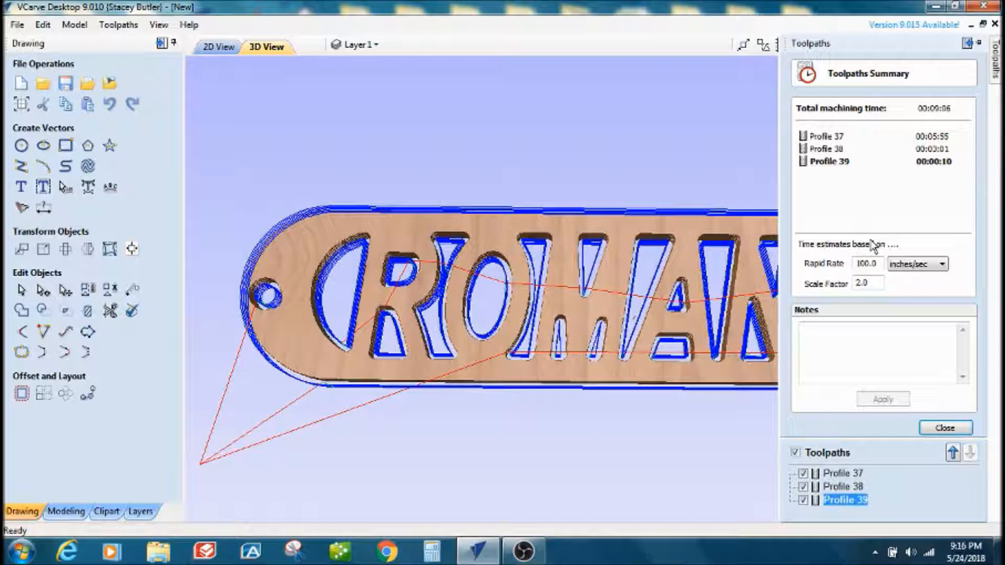
mouse_move(921, 221)
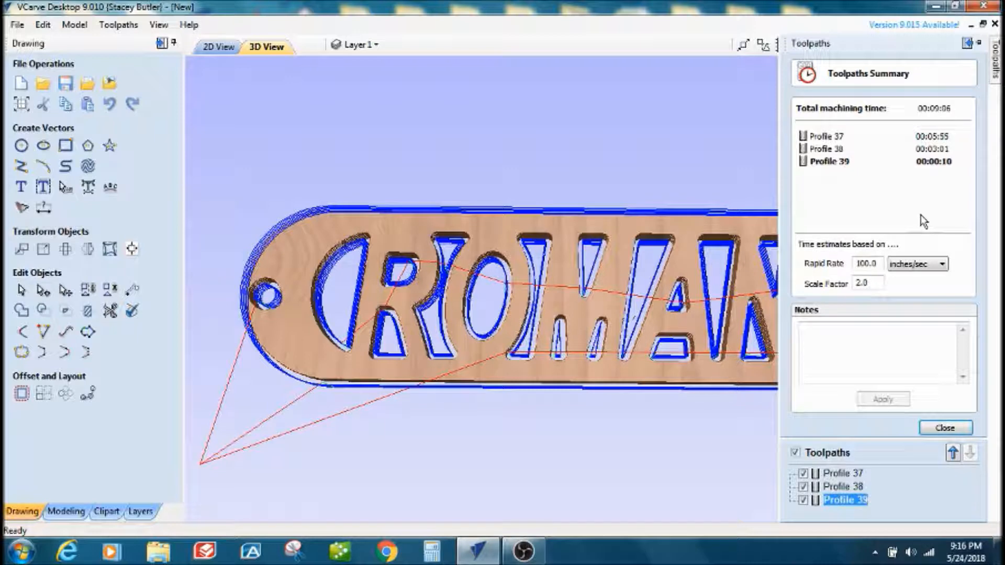
mouse_move(962, 187)
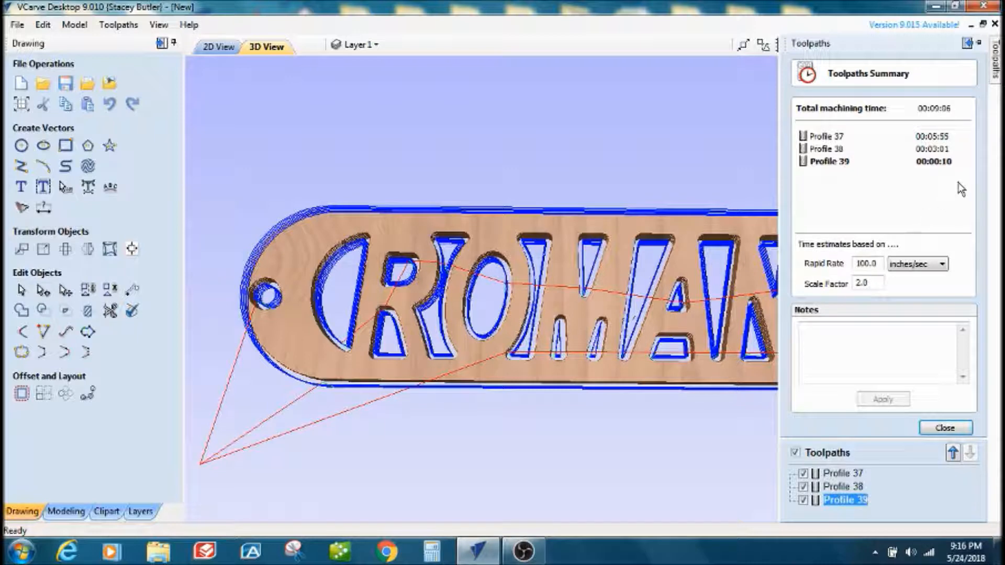
mouse_move(675, 129)
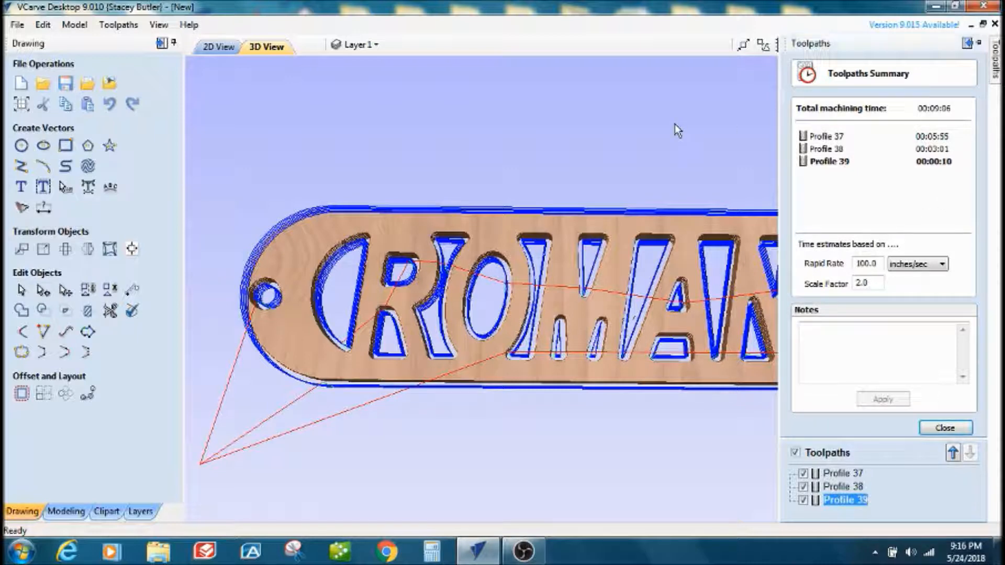
left_click(942, 427)
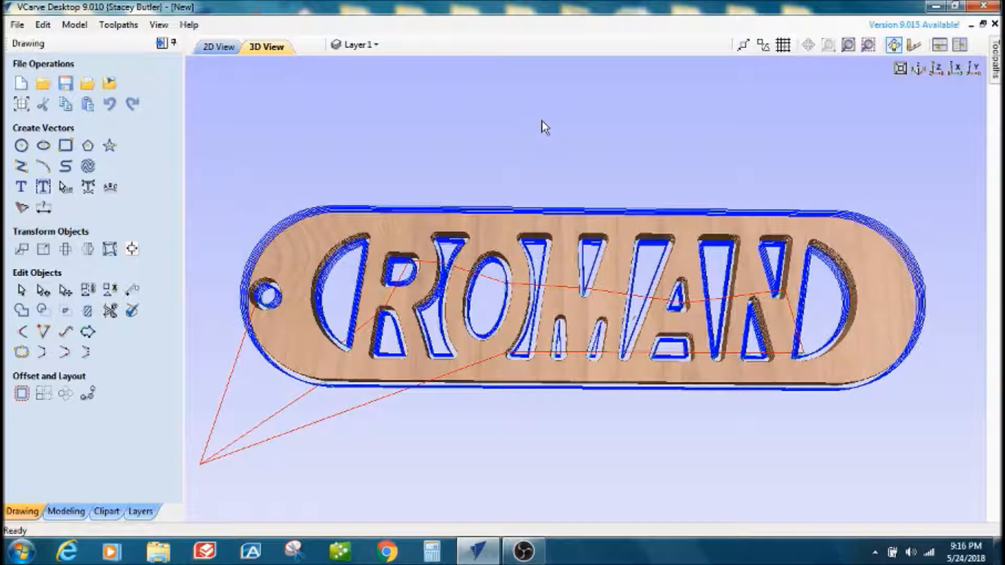
mouse_move(328, 178)
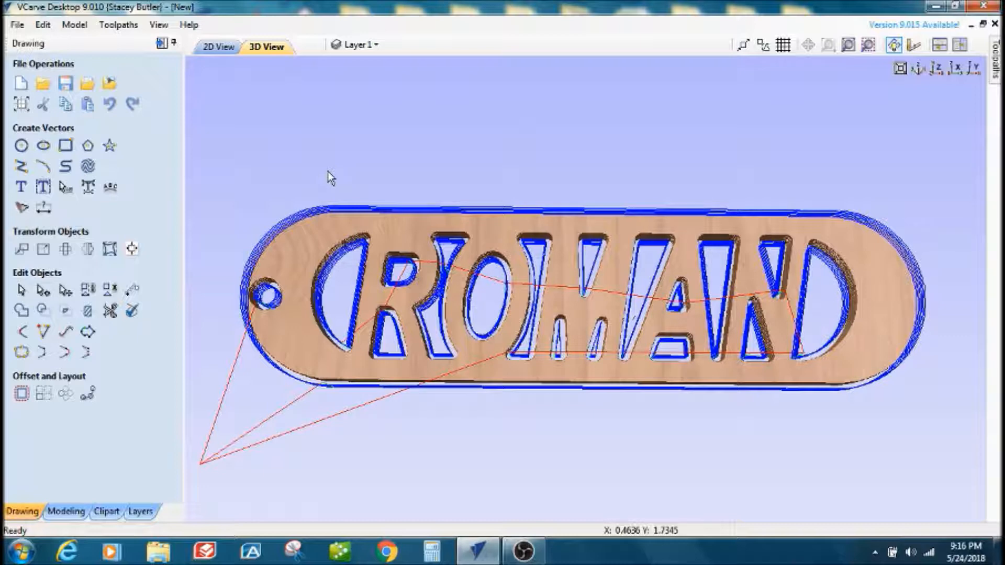
mouse_move(645, 149)
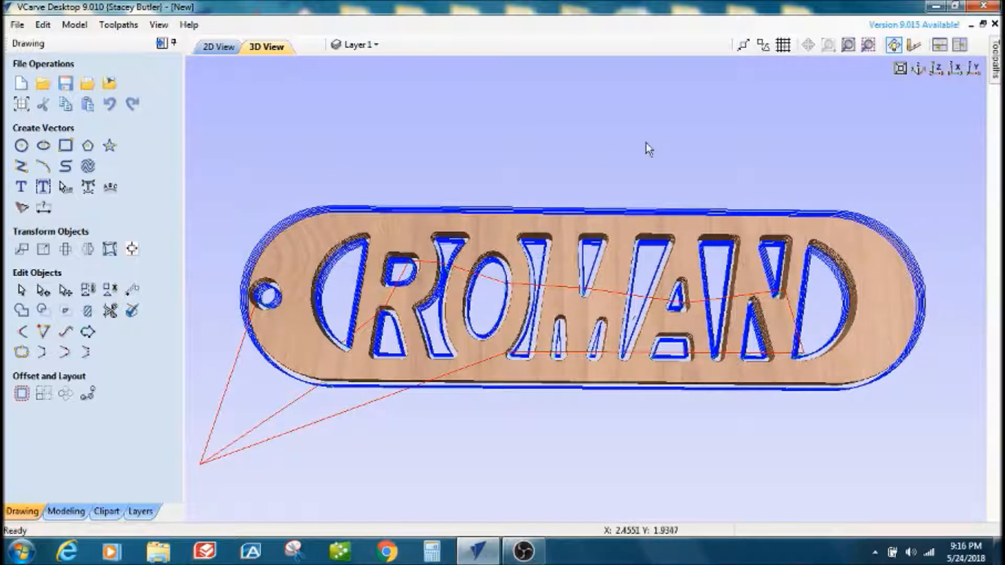
mouse_move(730, 139)
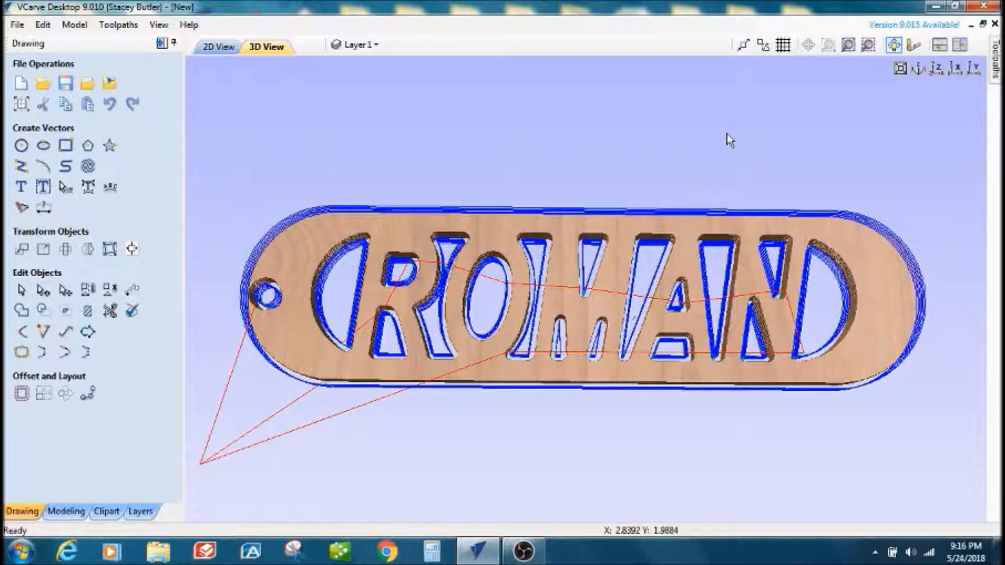